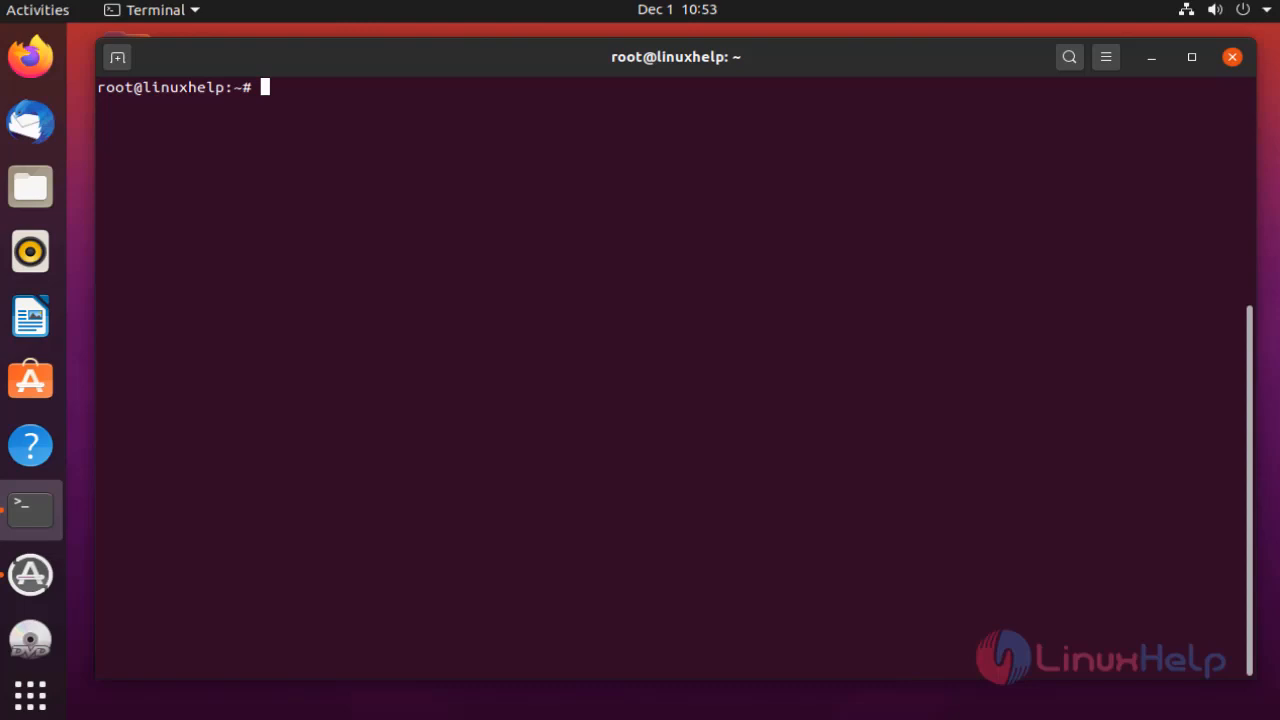
Step: Run lsb_release -a to confirm the system is Ubuntu 20.04.1 LTS (focal)
text(ls)
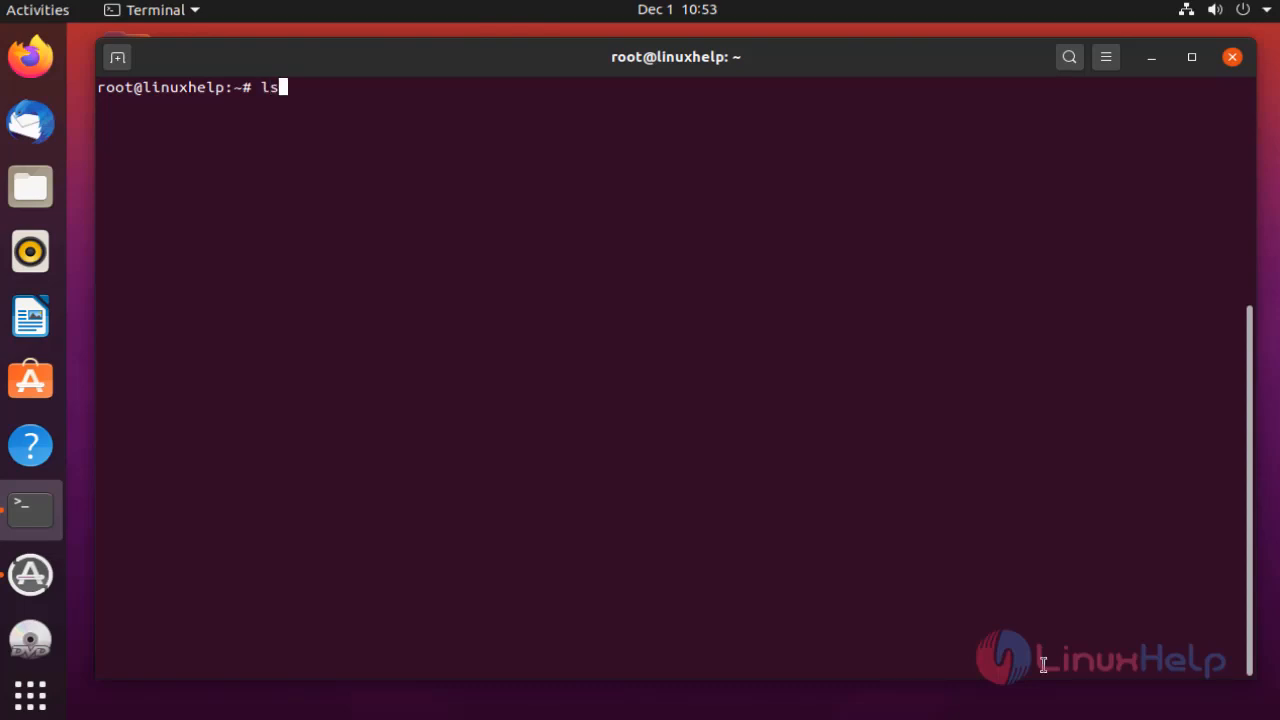
text(b_release)
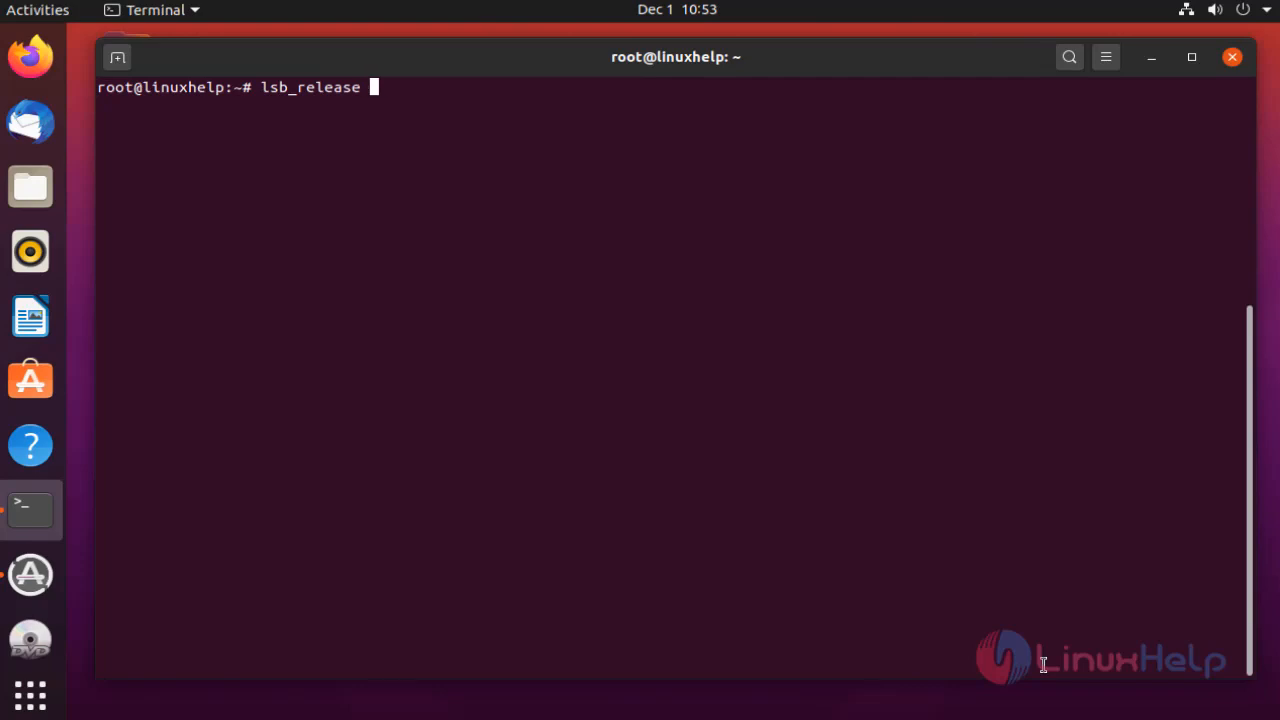
key(Return)
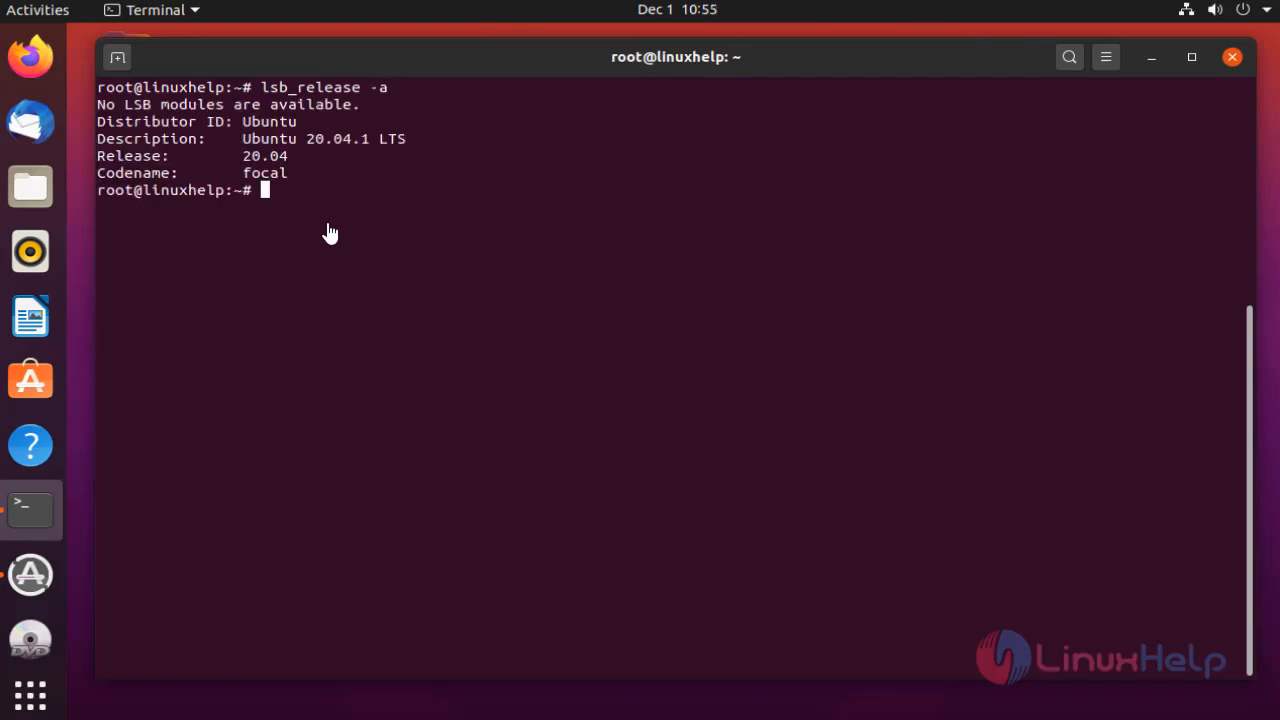
mouse_move(290, 150)
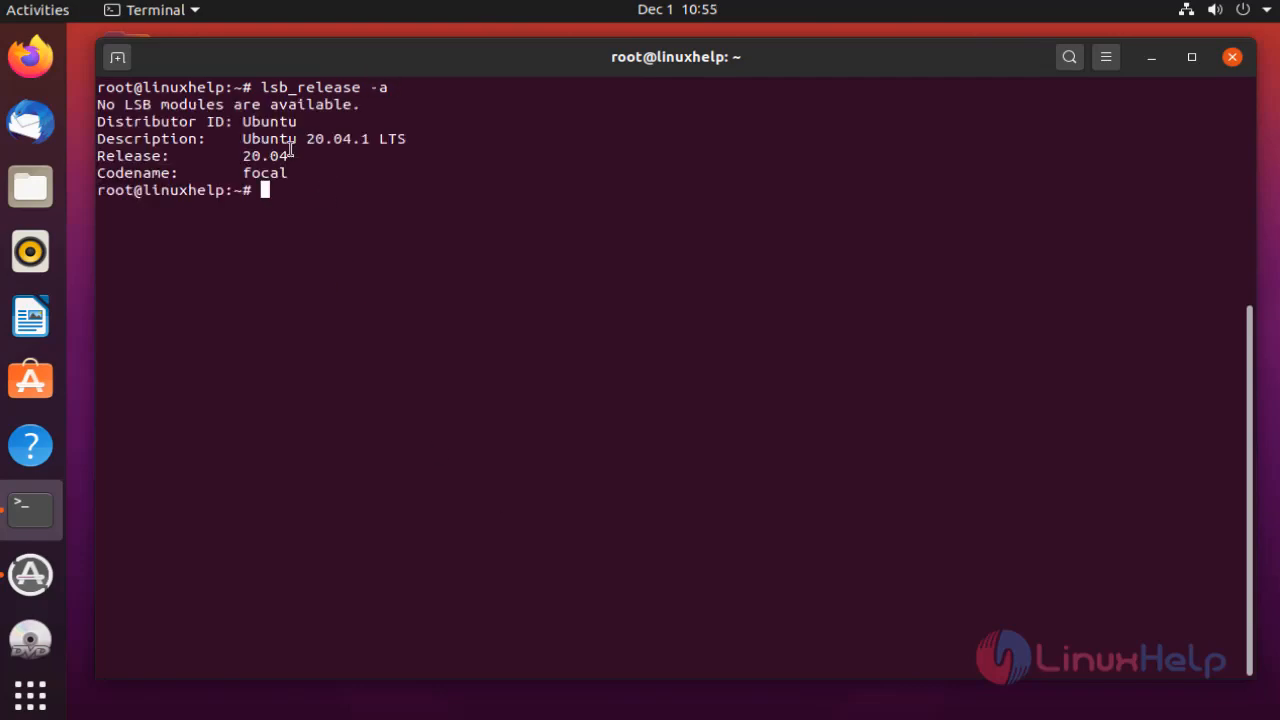
mouse_move(357, 216)
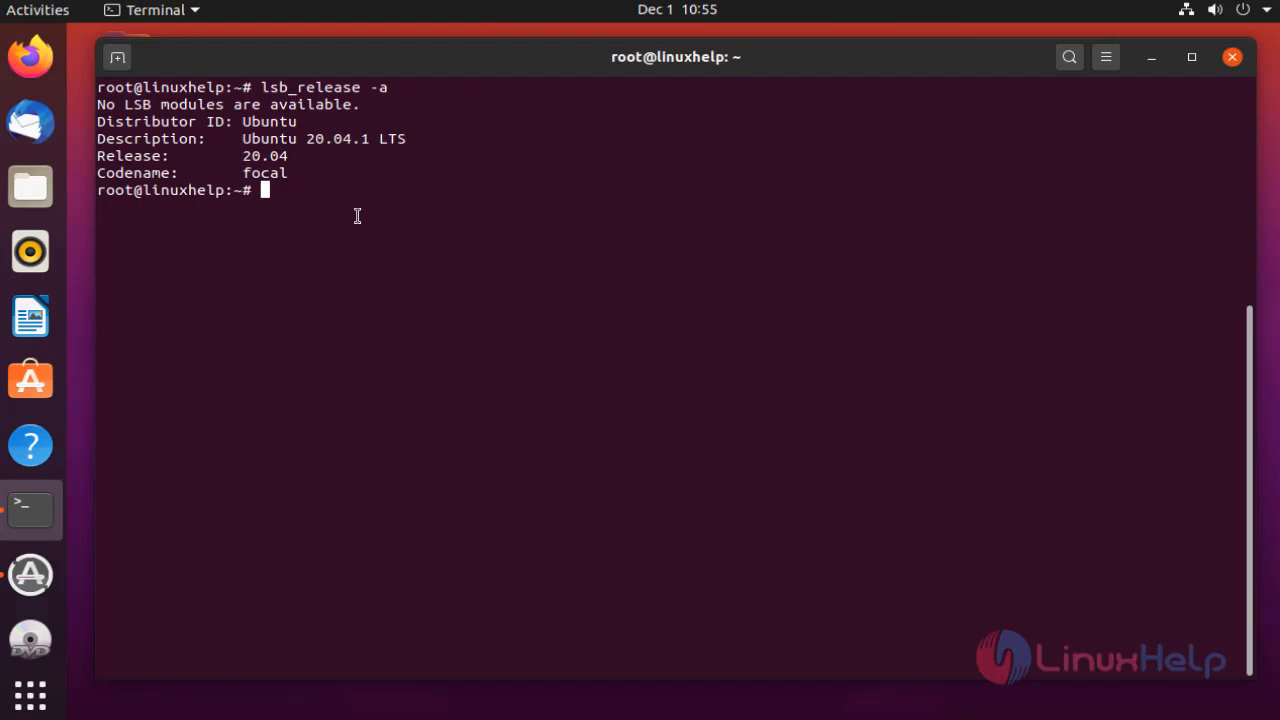
key(Return)
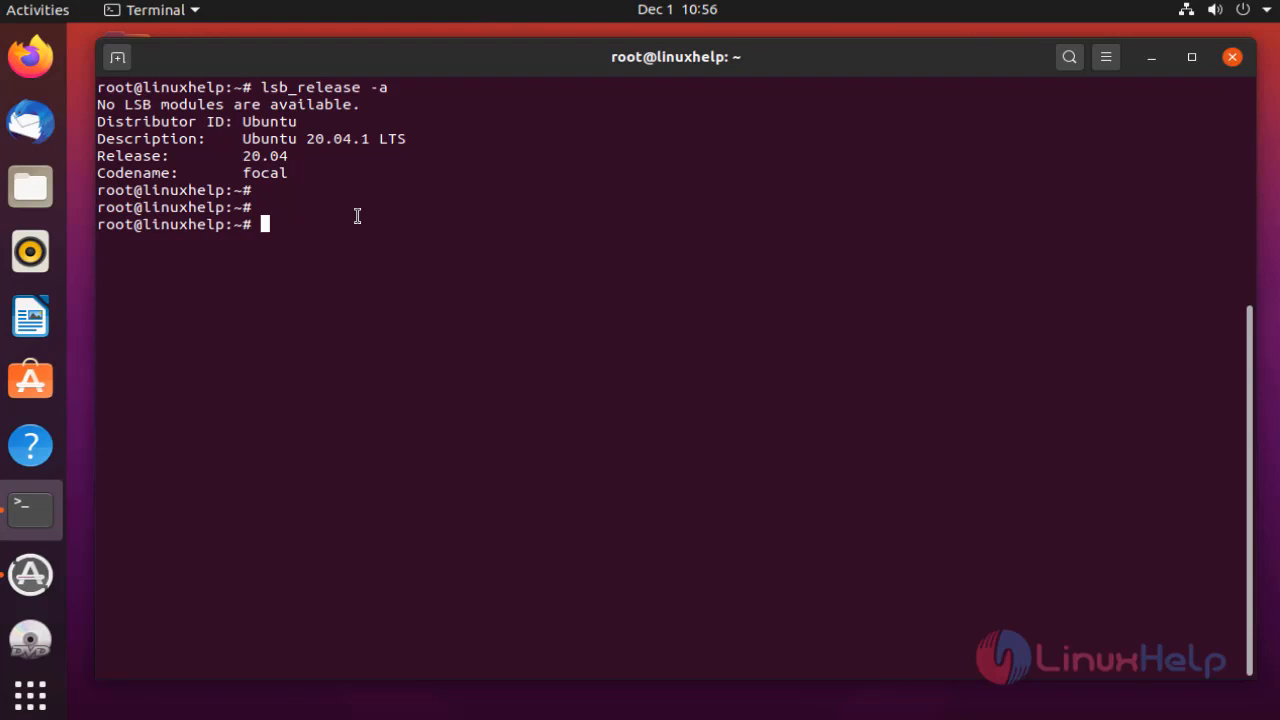
Step: Install apache2 via apt, confirming with y, then start it with systemctl start apache2
text(a)
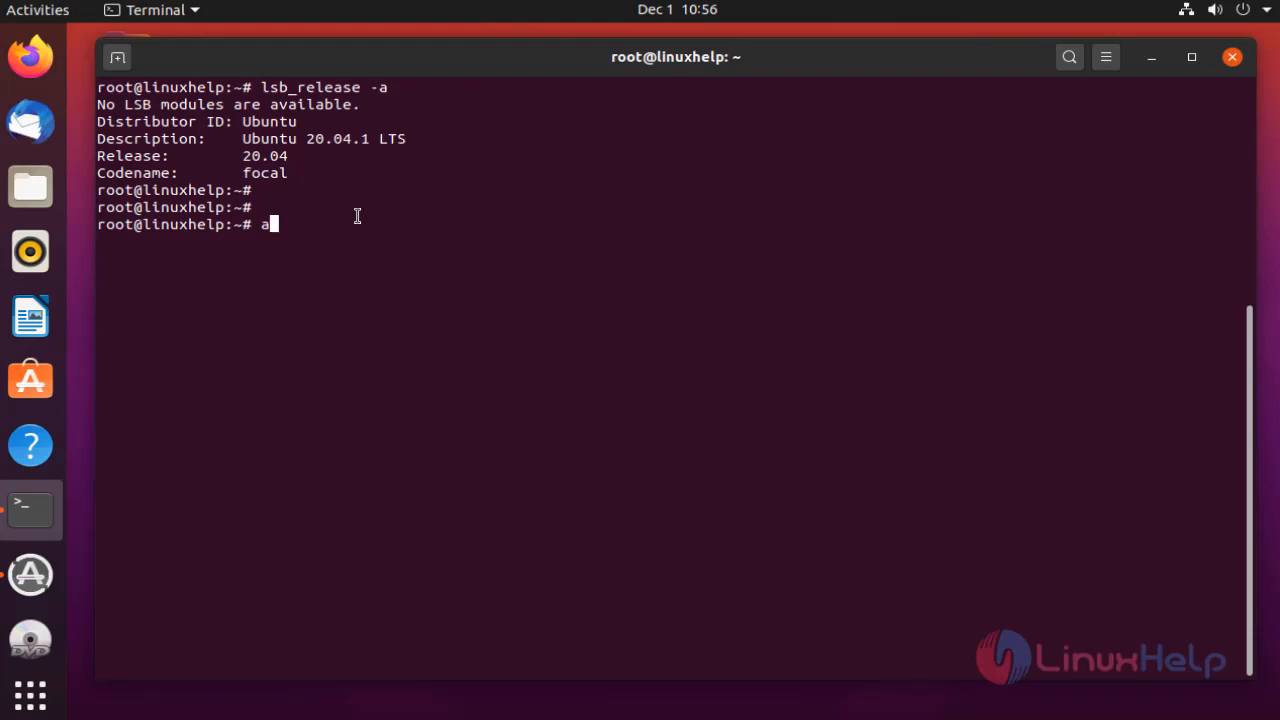
text(pt install apache2)
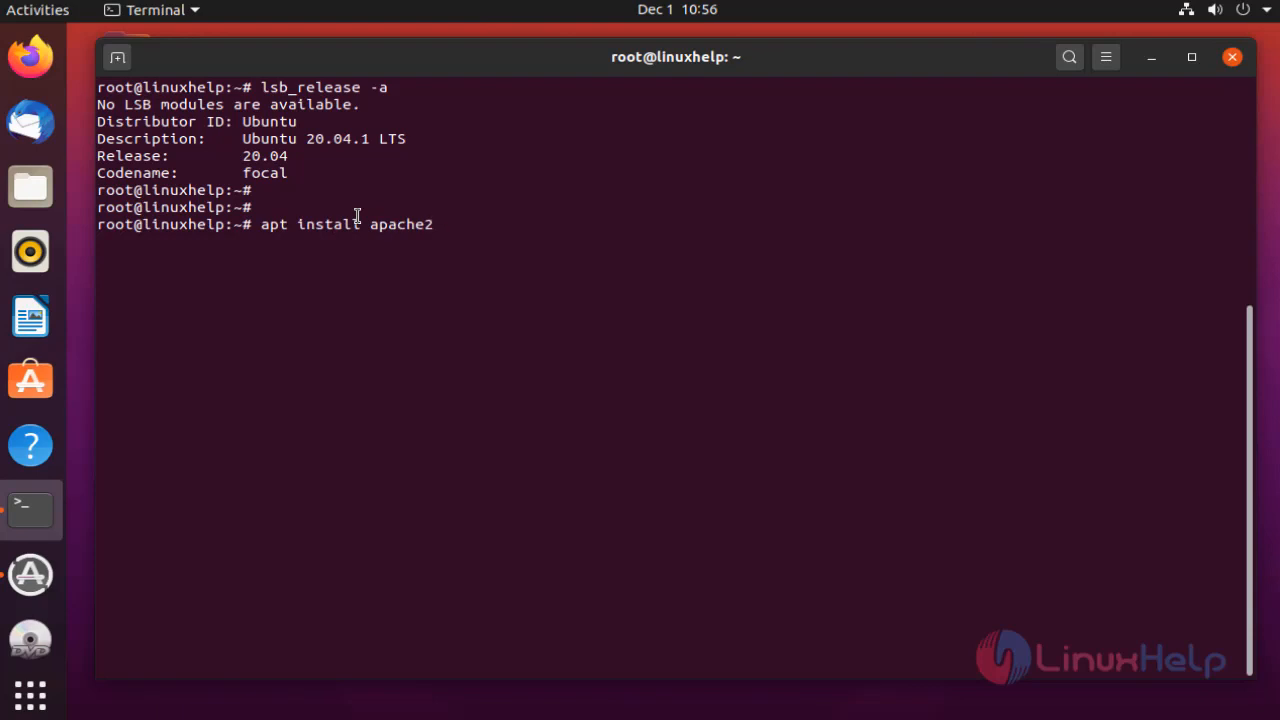
key(Return)
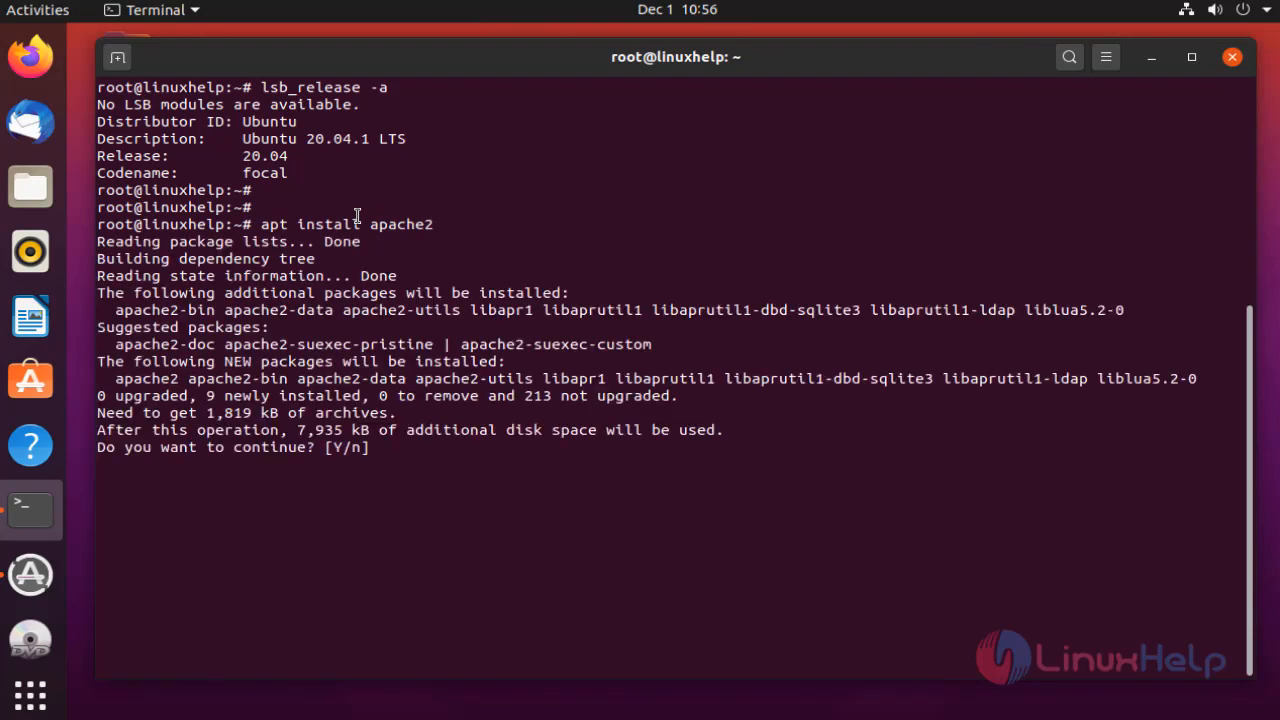
text(y)
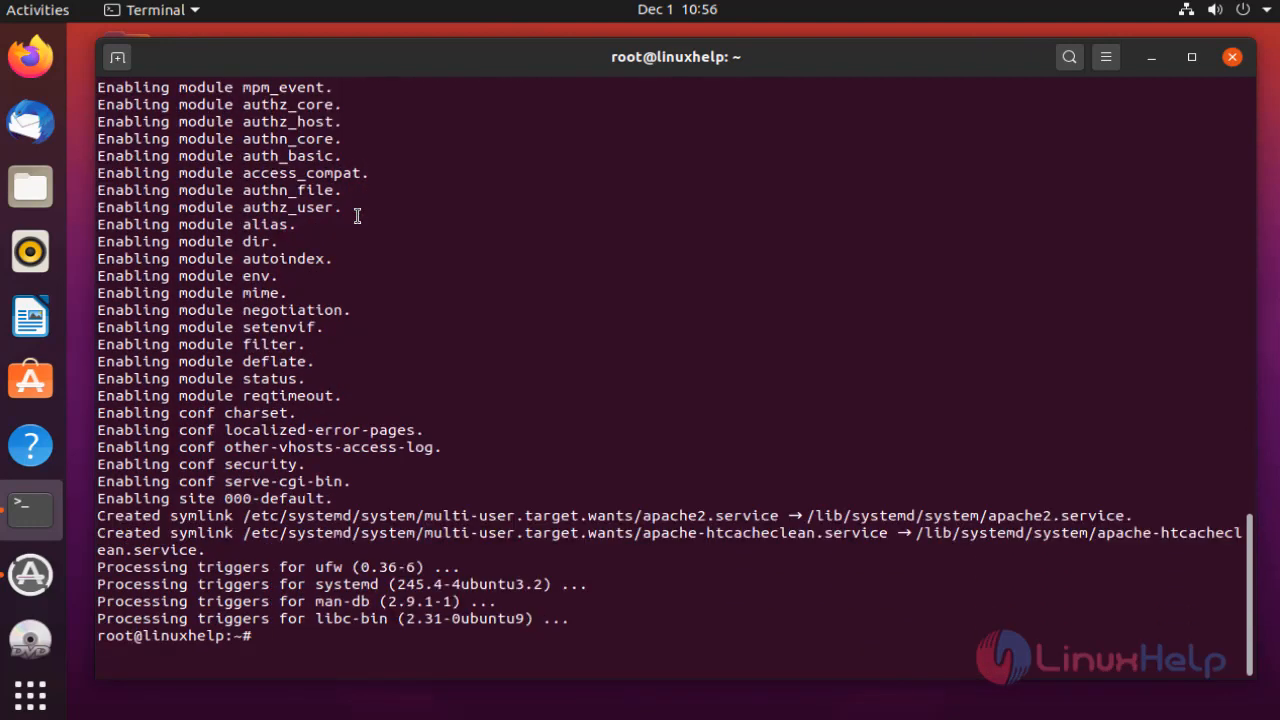
key(Return)
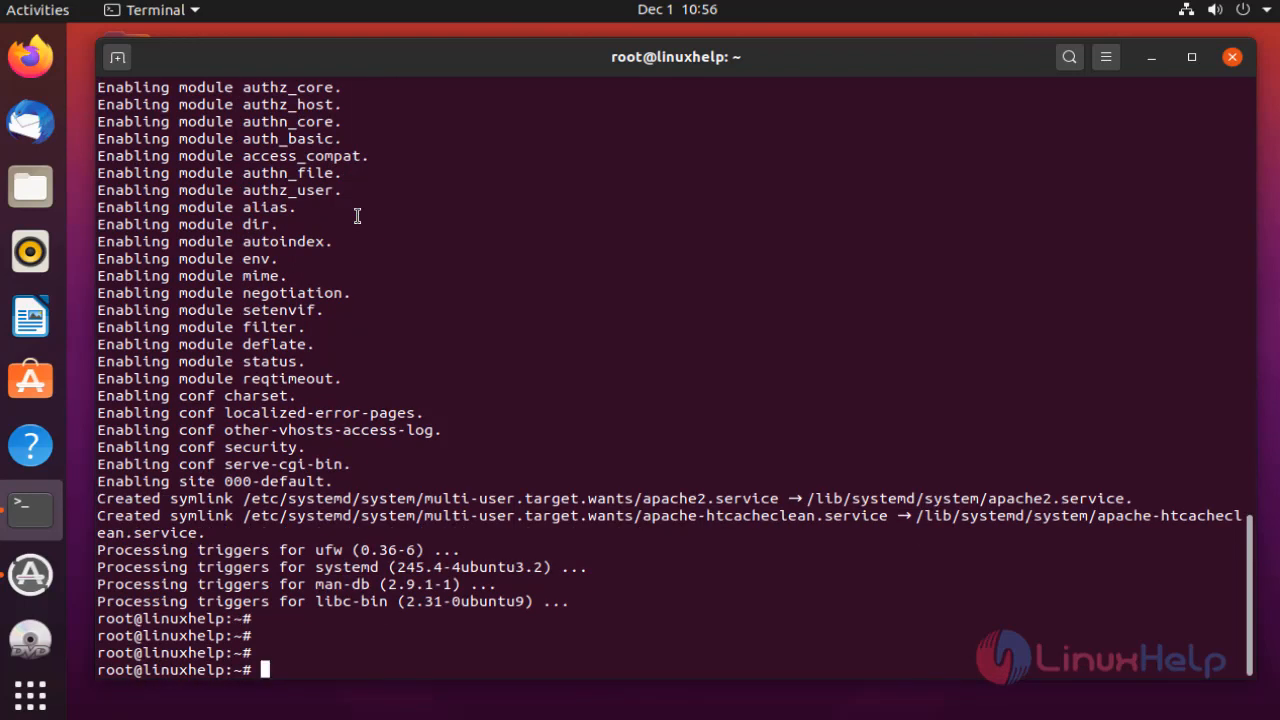
text(systemctl st)
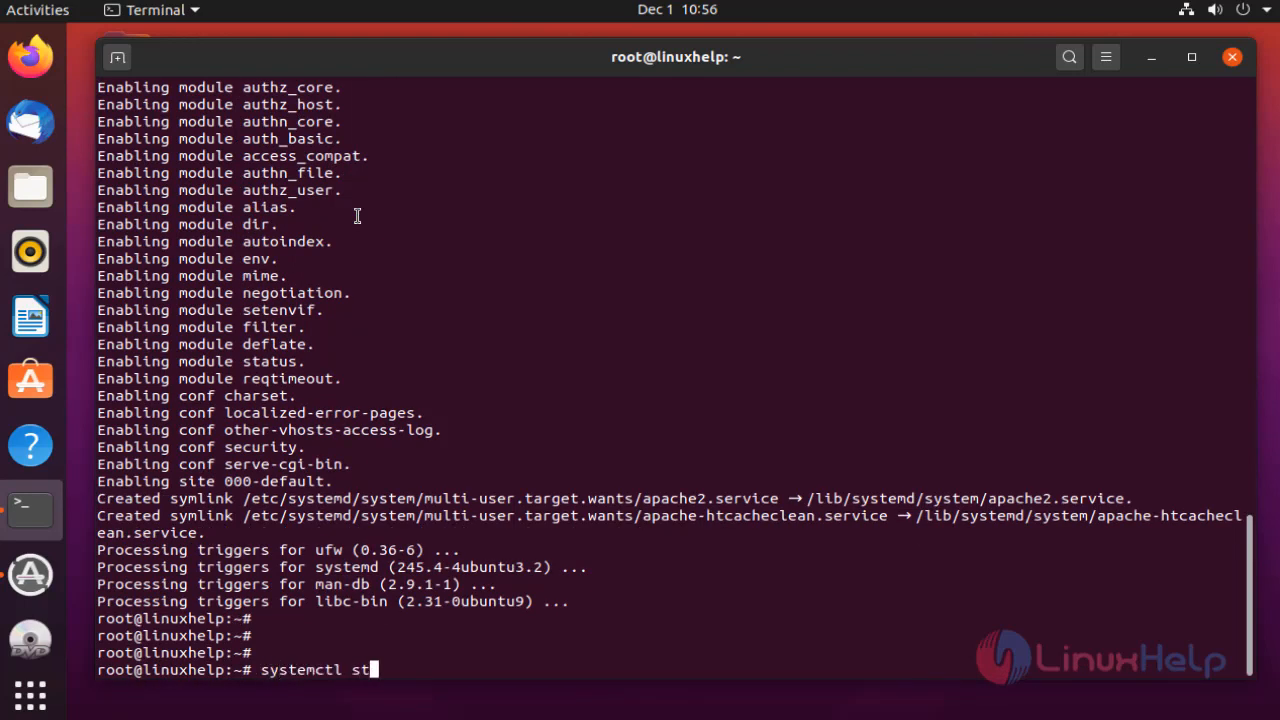
text(art apache2)
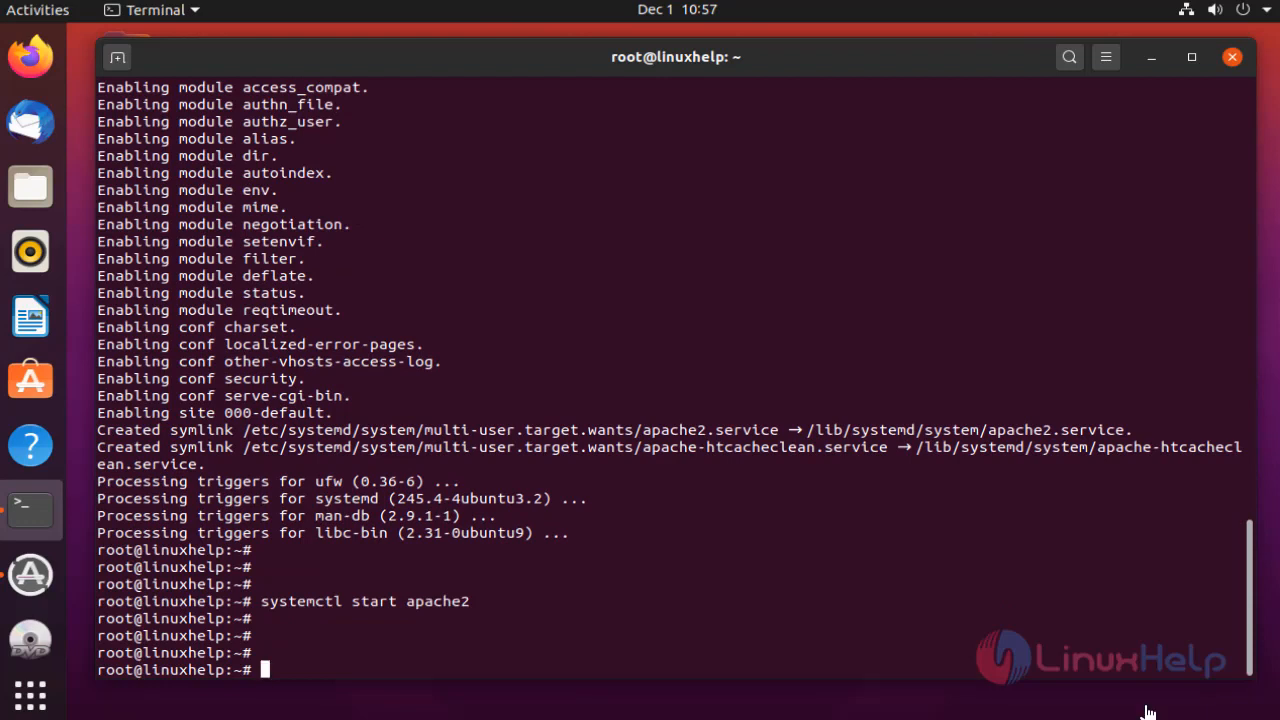
mouse_move(1100, 663)
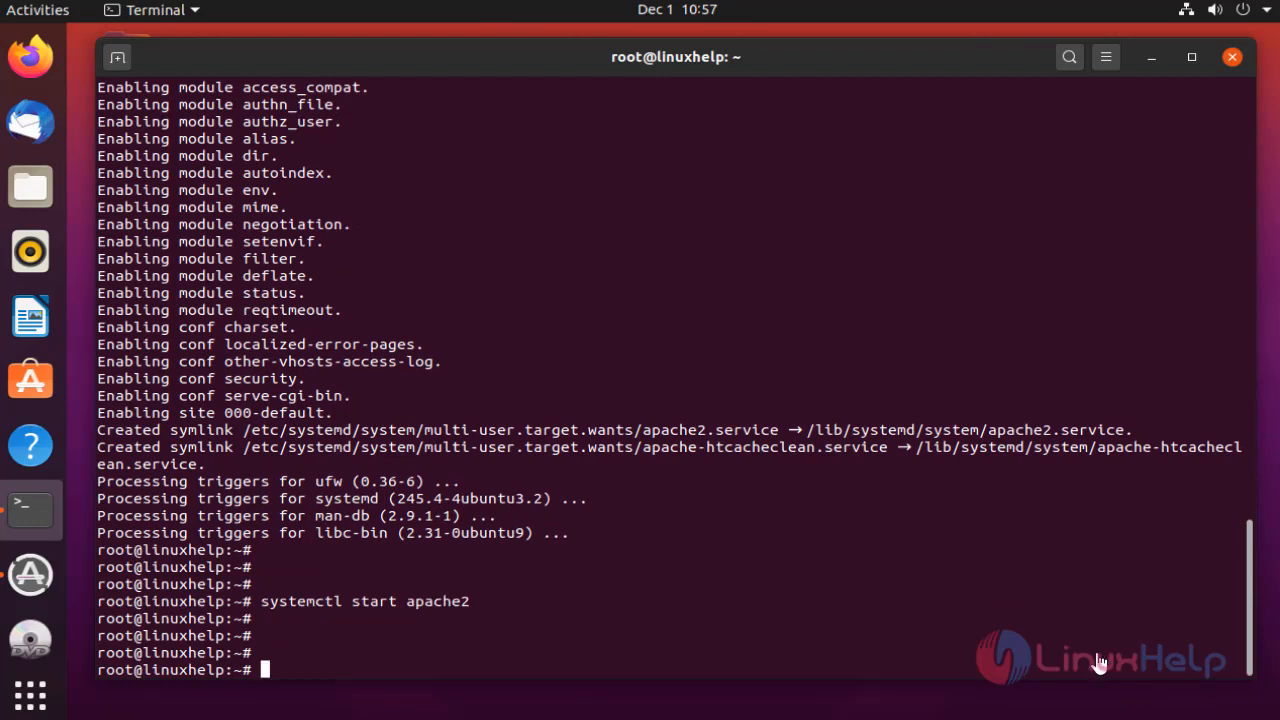
mouse_move(1095, 660)
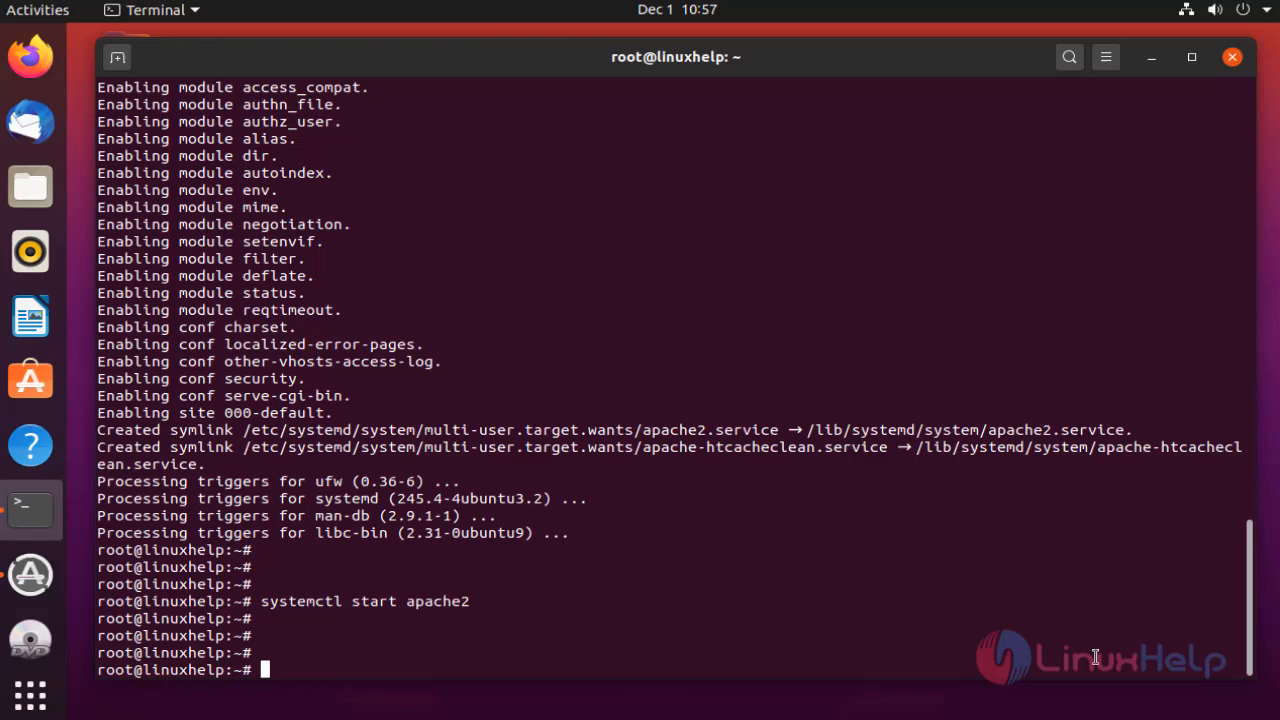
Step: Install php with php-xml, php-mysql, php-mbstring, php-zip, php-soap and other extension packages via apt
text(apt in)
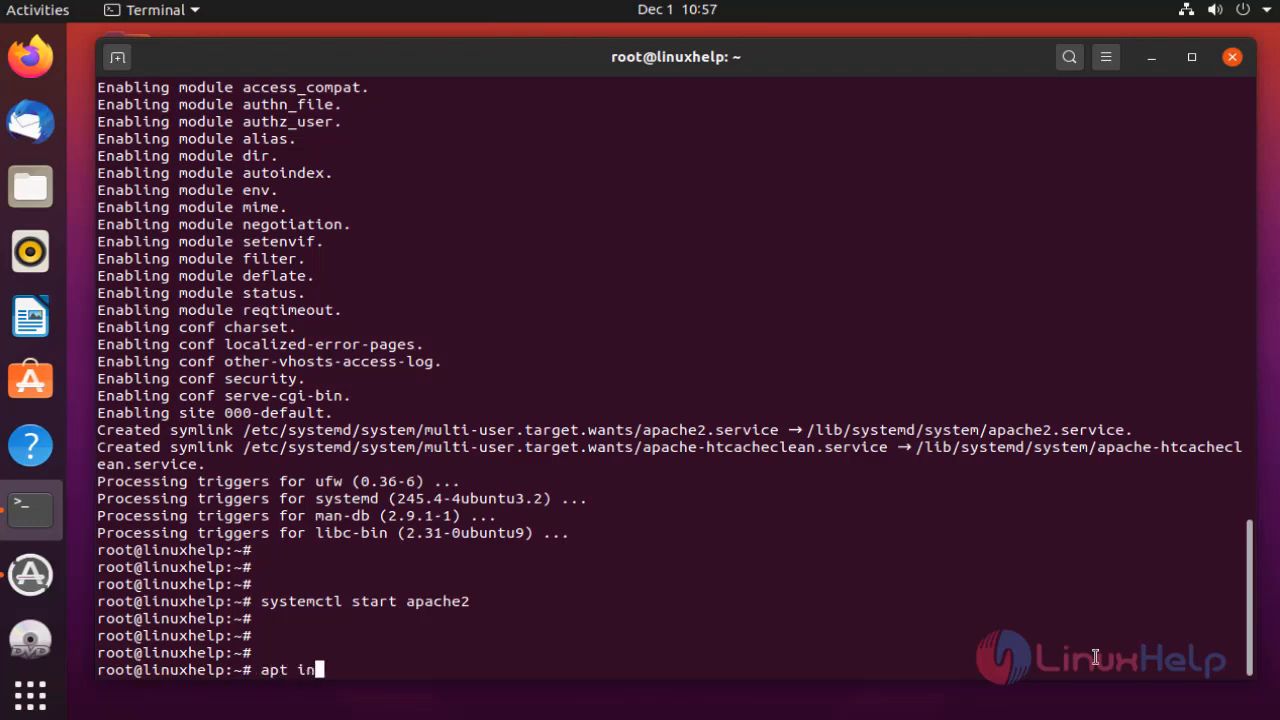
key(Return)
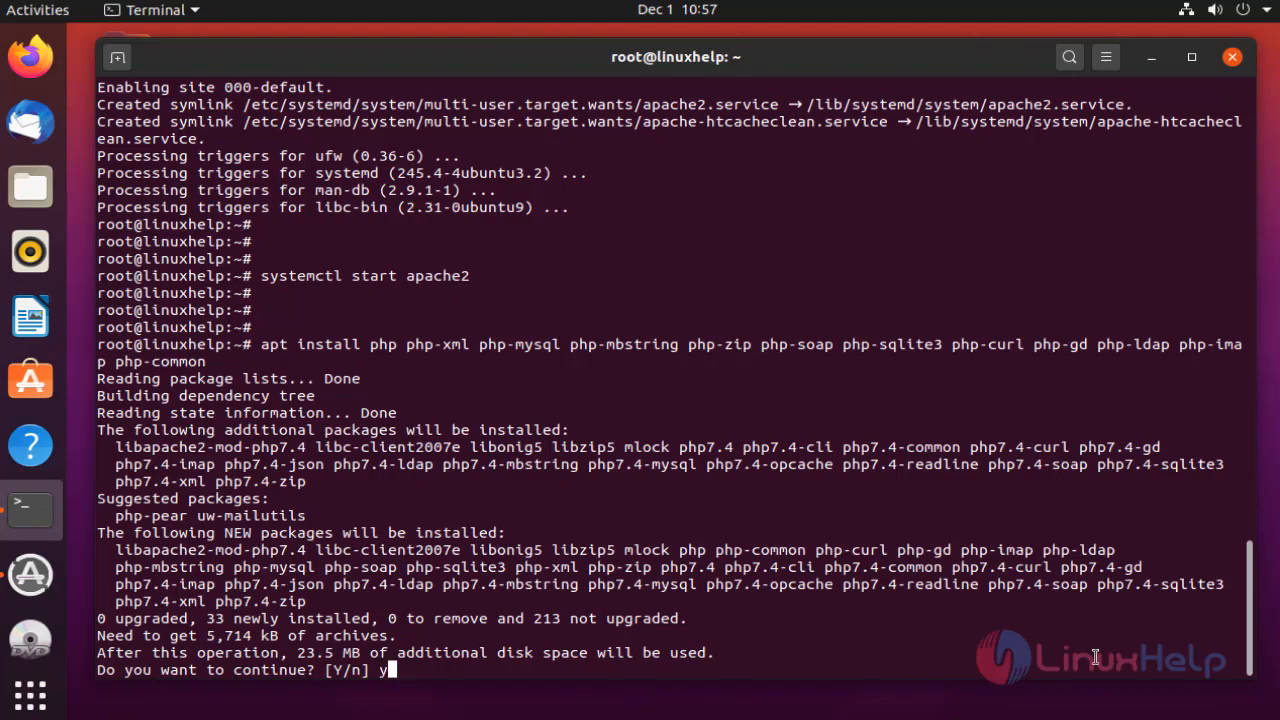
key(Return)
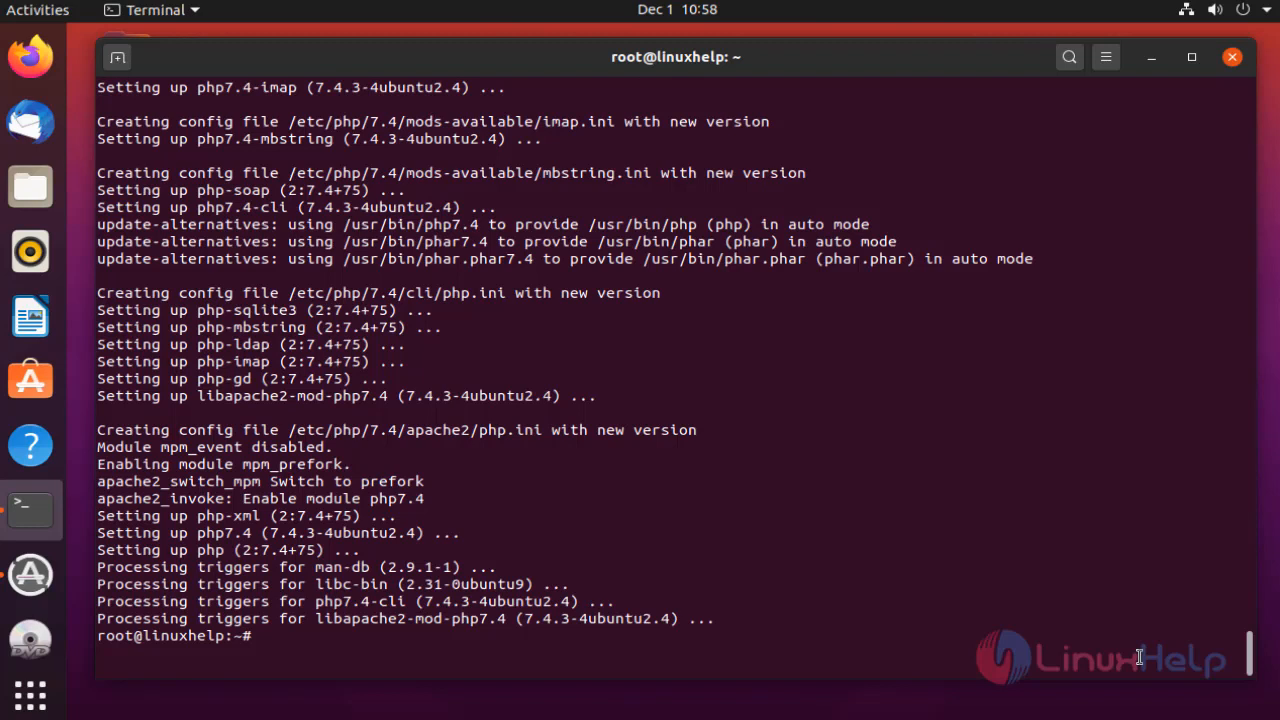
key(Return)
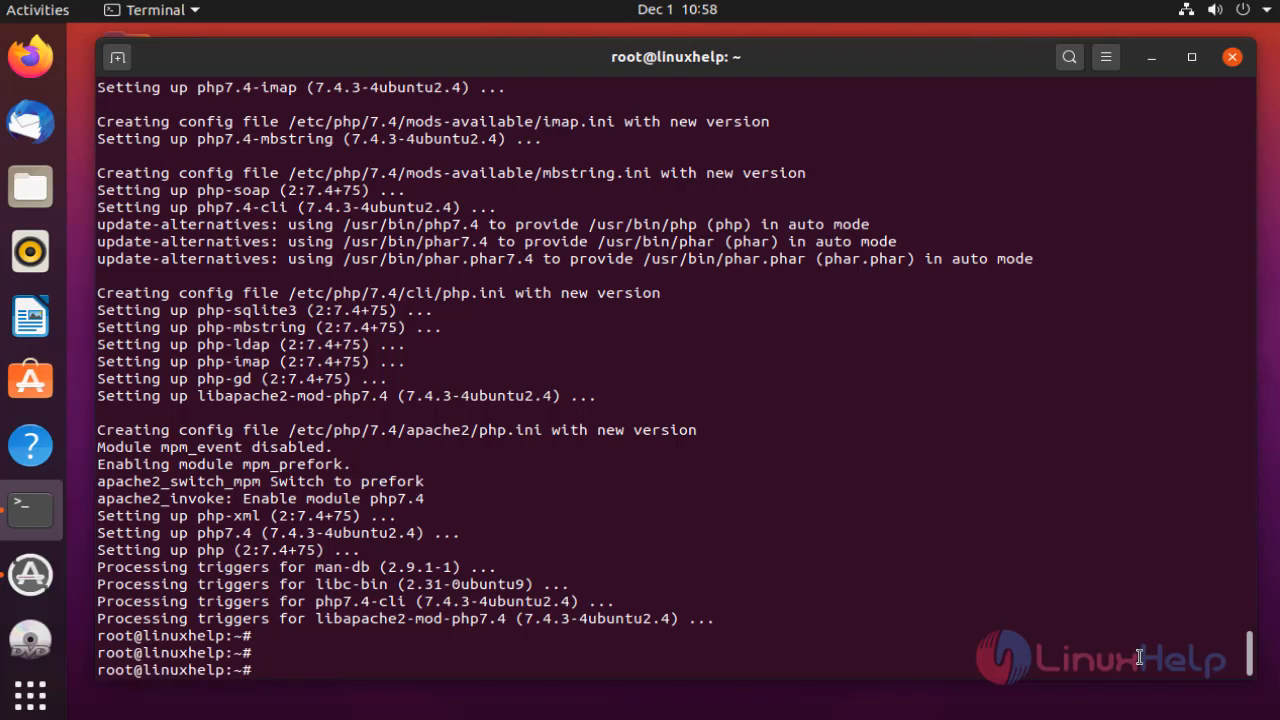
Step: Install the mysql-server package with apt and confirm the installation prompt
text(apt install mysql-ser)
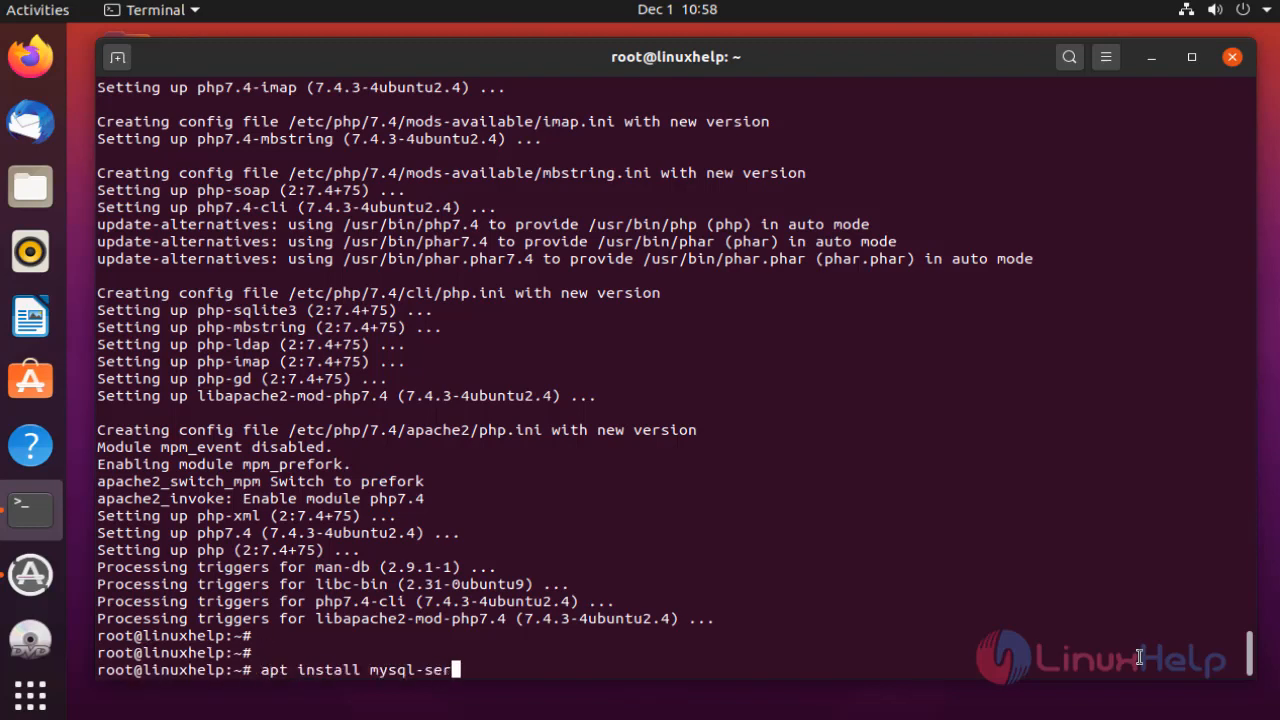
key(Return)
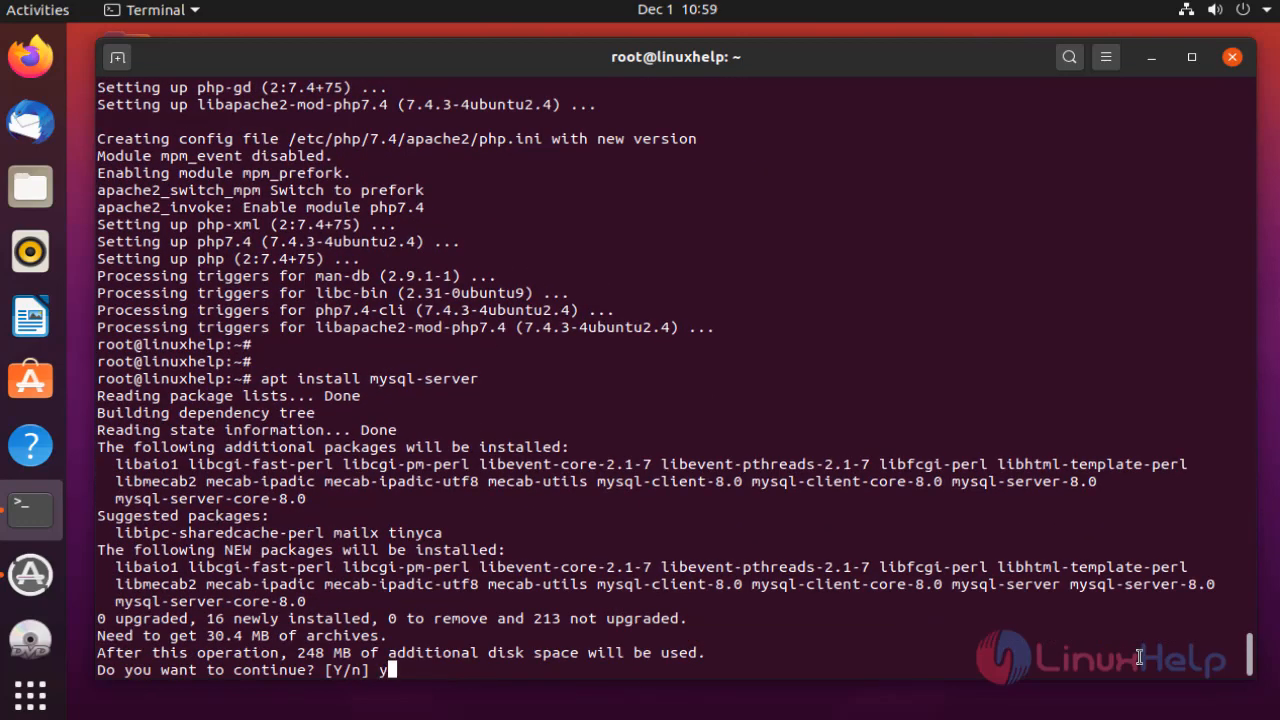
key(Return)
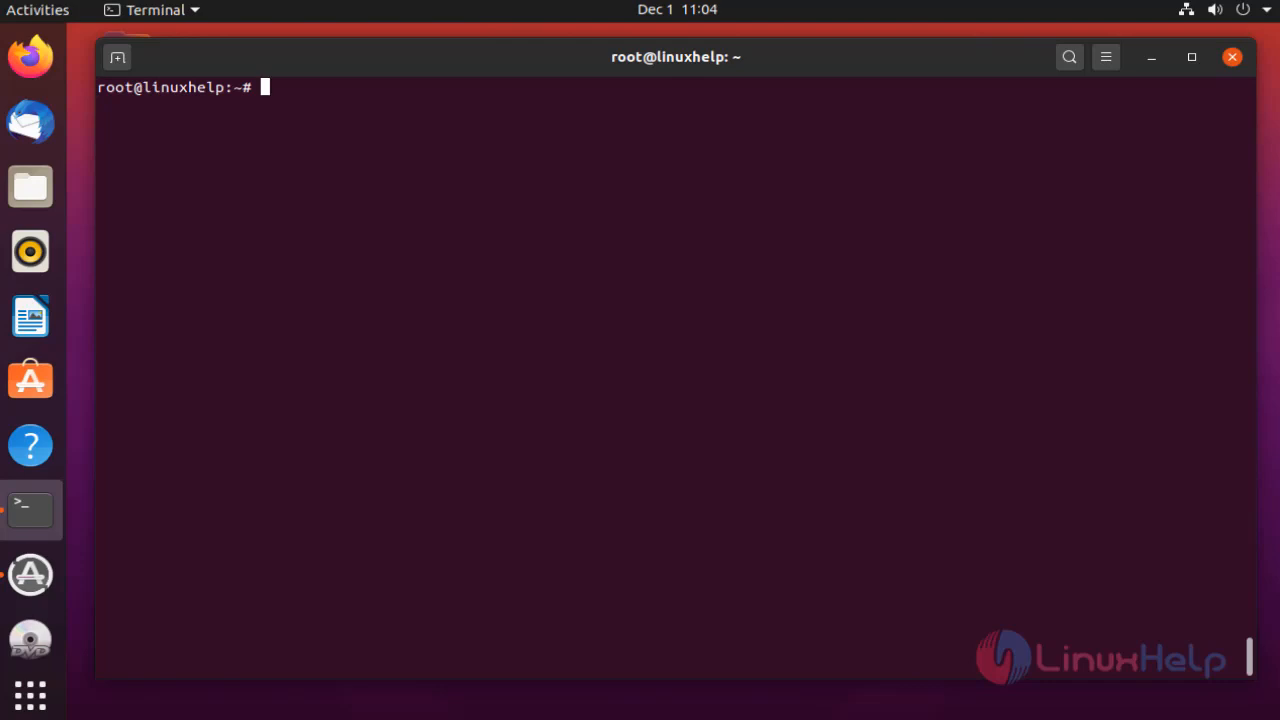
Step: Log in to the MySQL monitor as root with mysql -u root
text(mys)
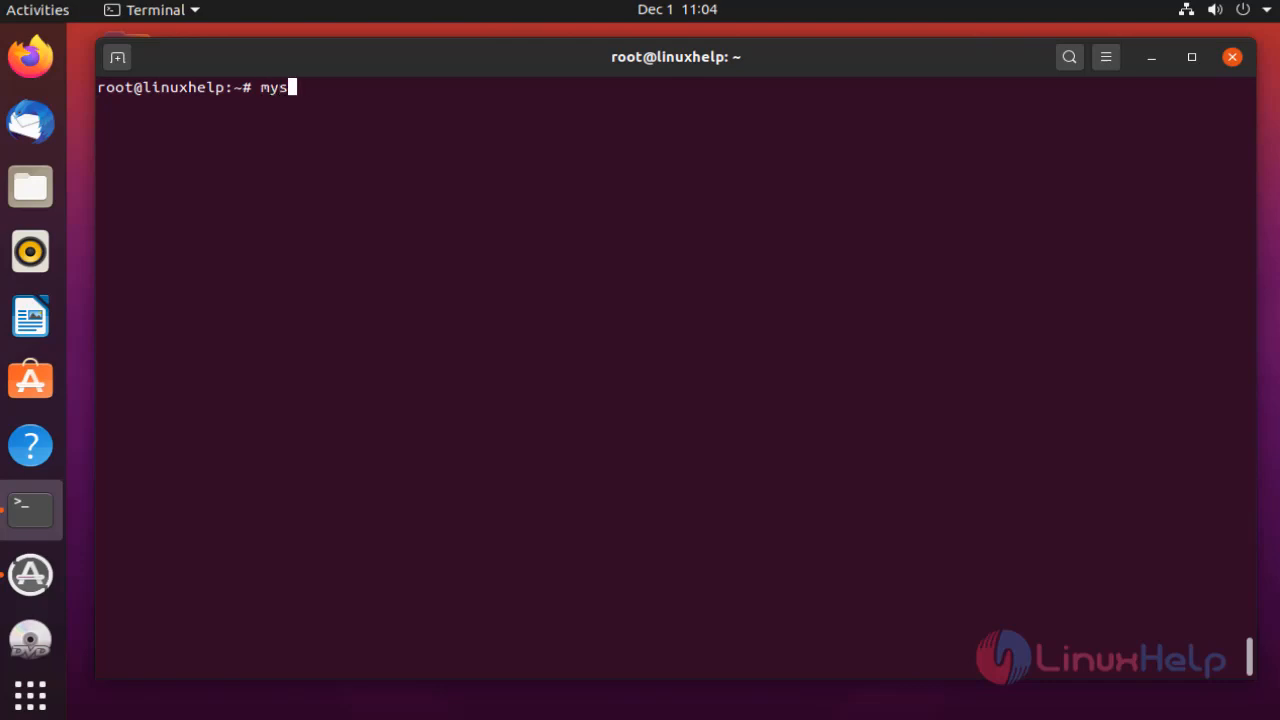
text(ql -u)
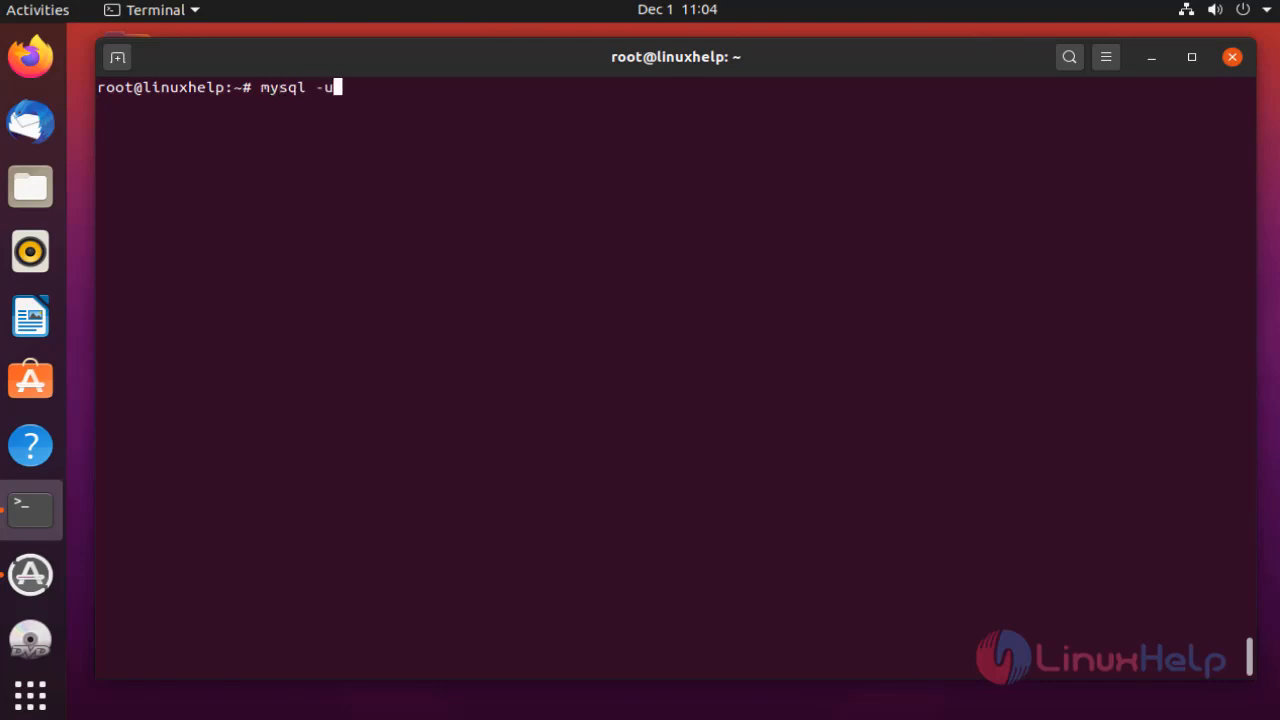
text(root -)
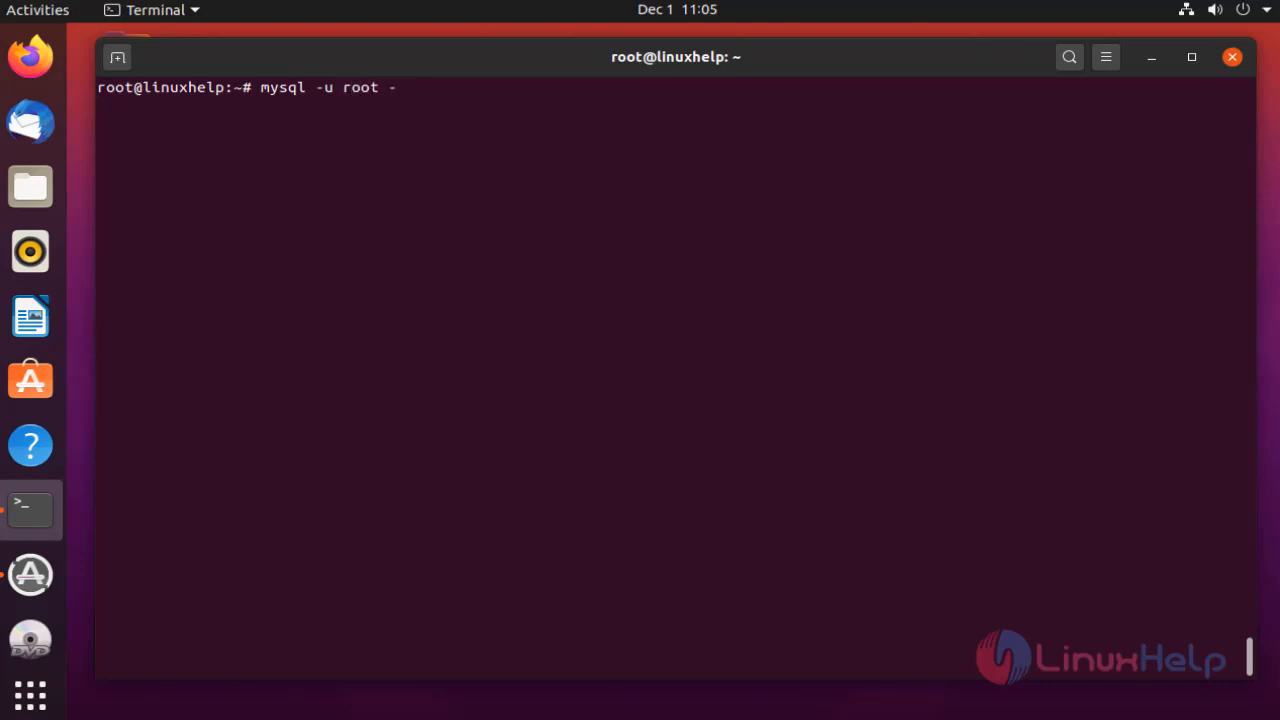
key(Return)
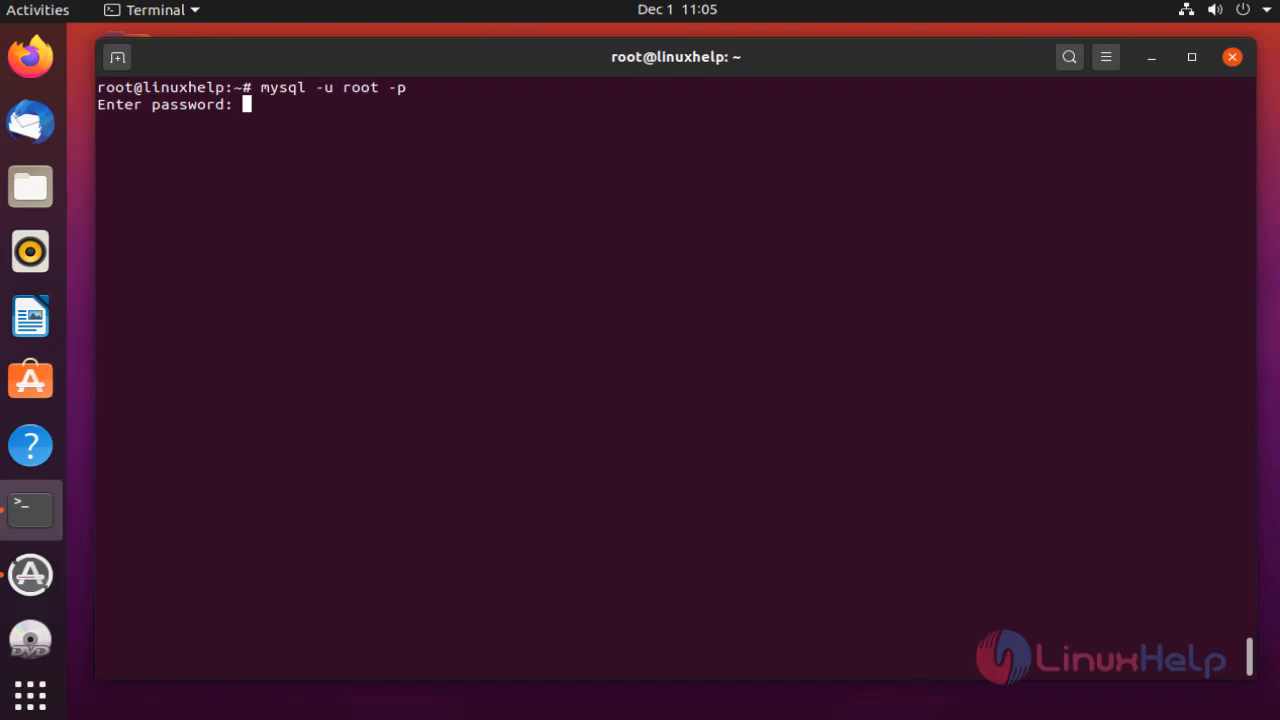
key(Return)
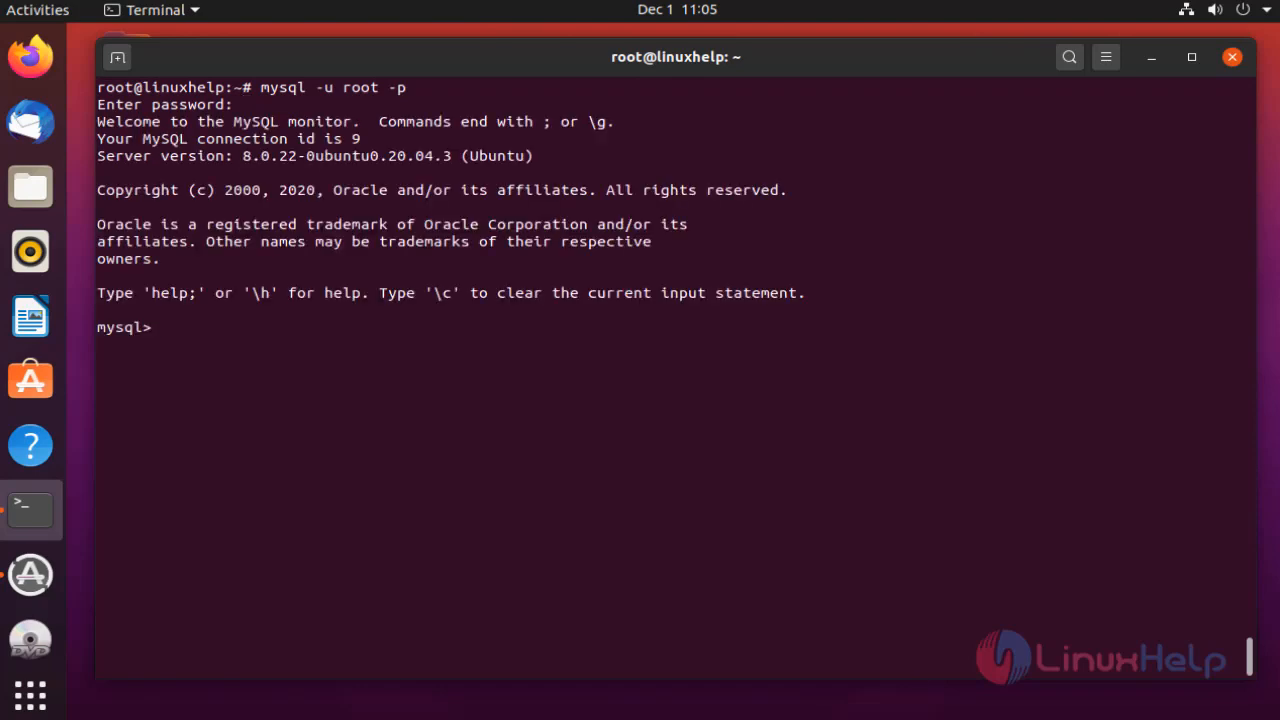
Step: Create the 'cliper' database with create database cliper;
text(crea)
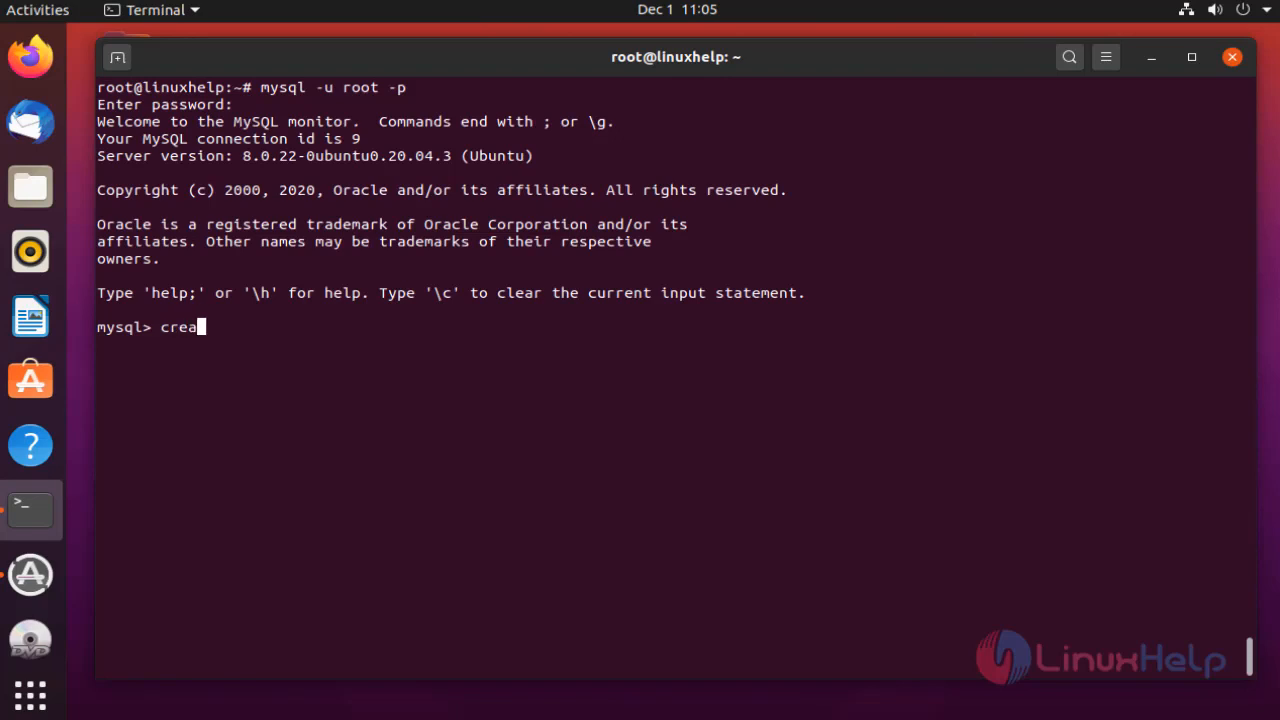
text(te data)
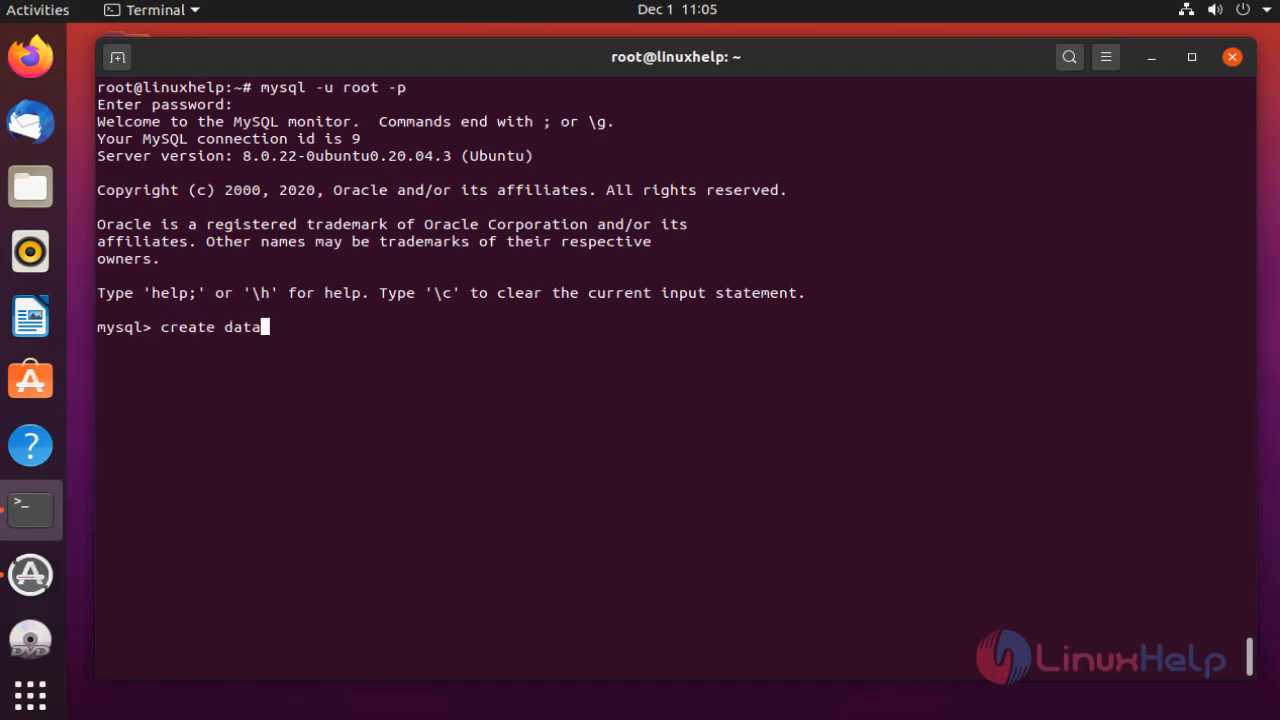
text(base)
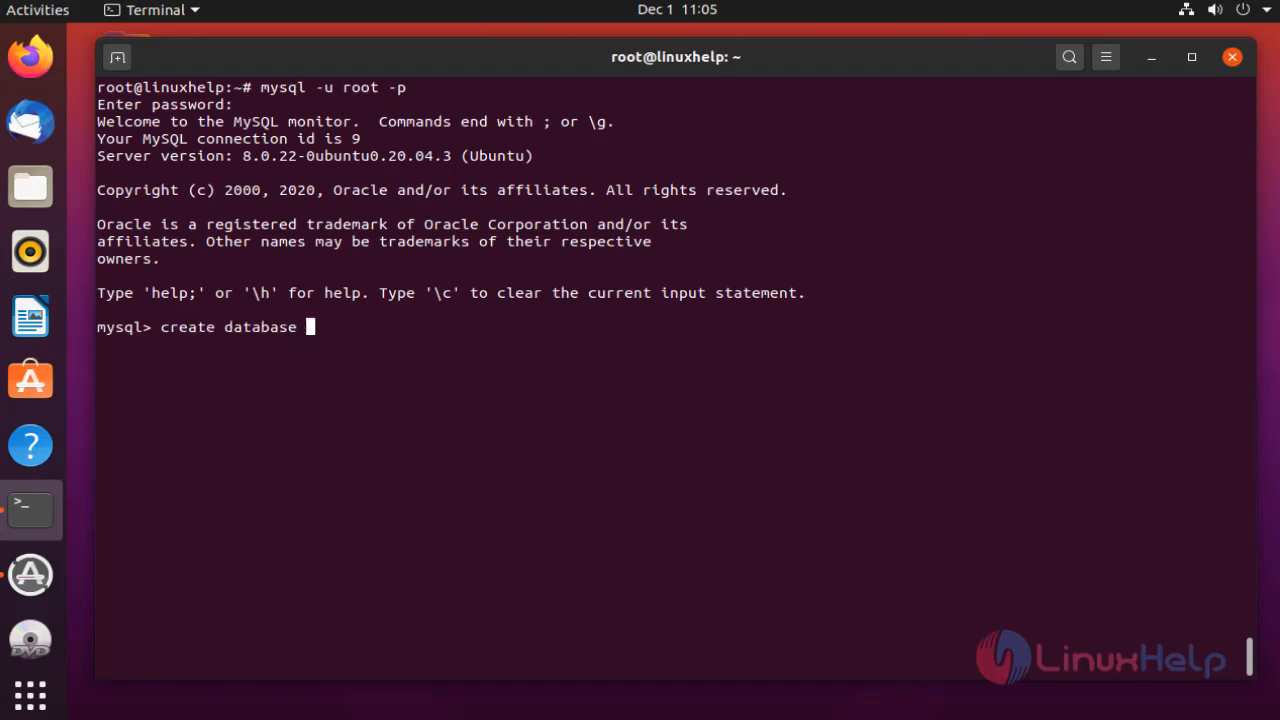
text(cliper)
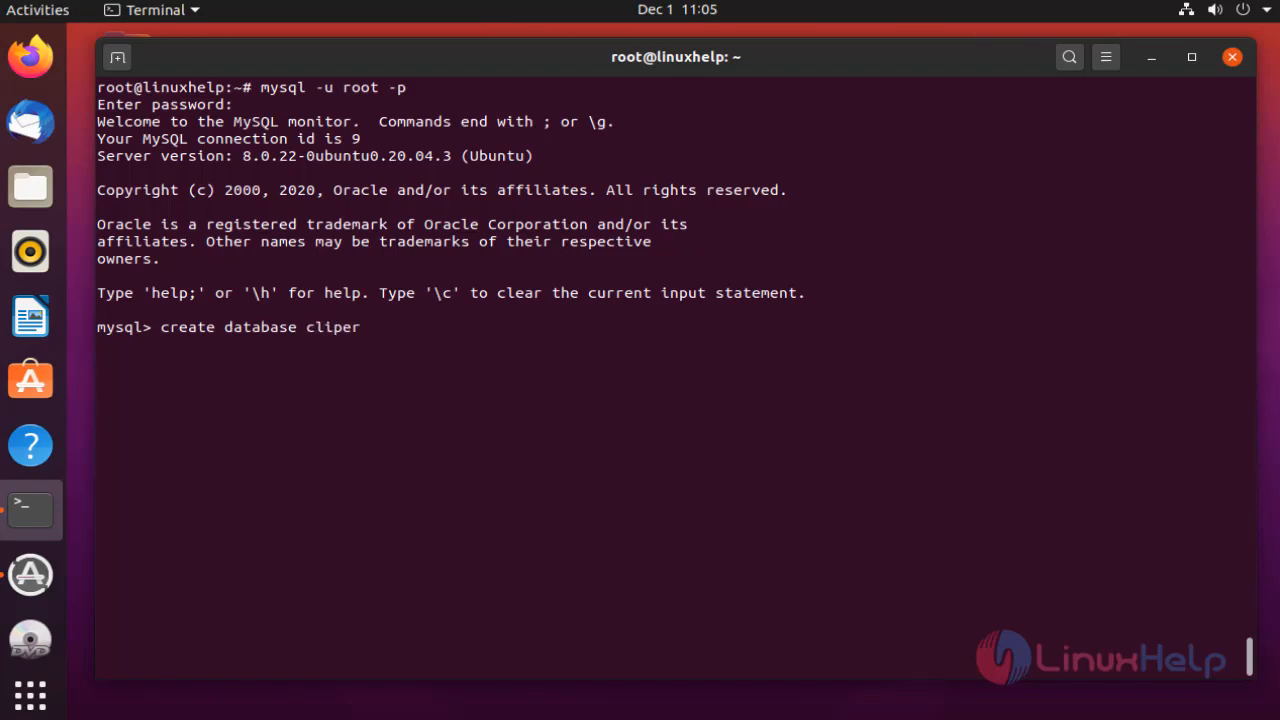
text(;)
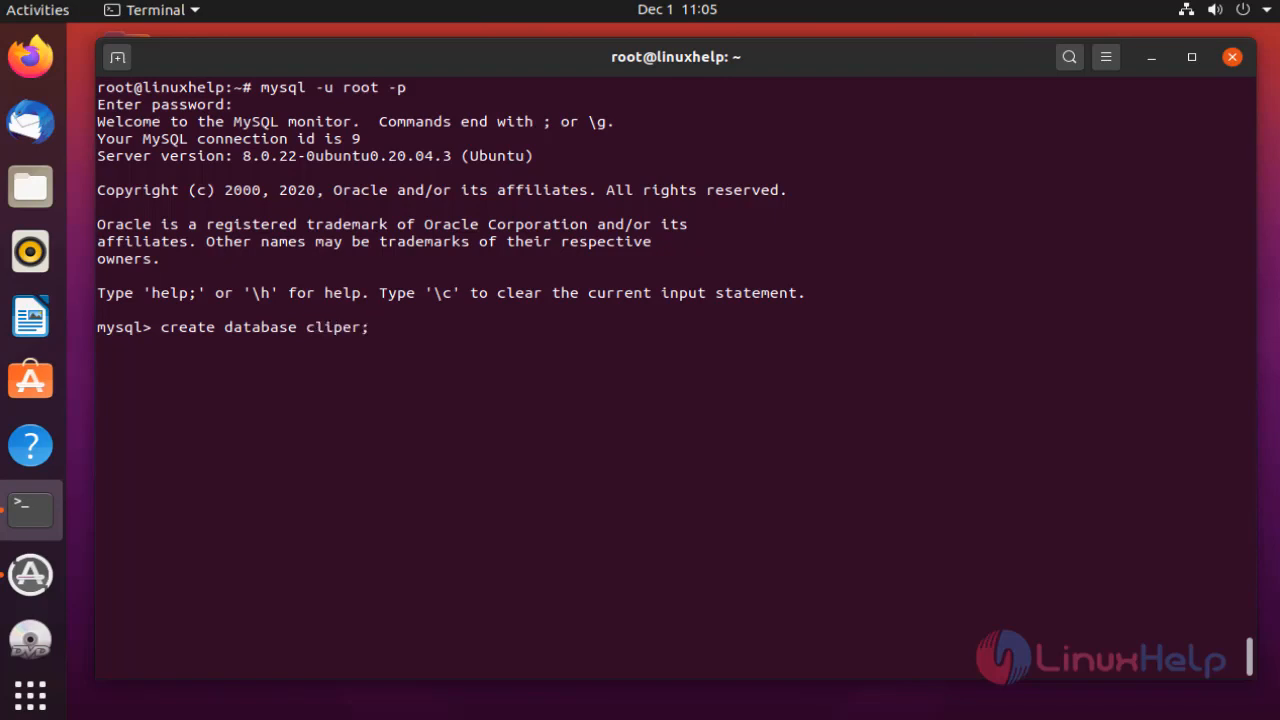
key(Return)
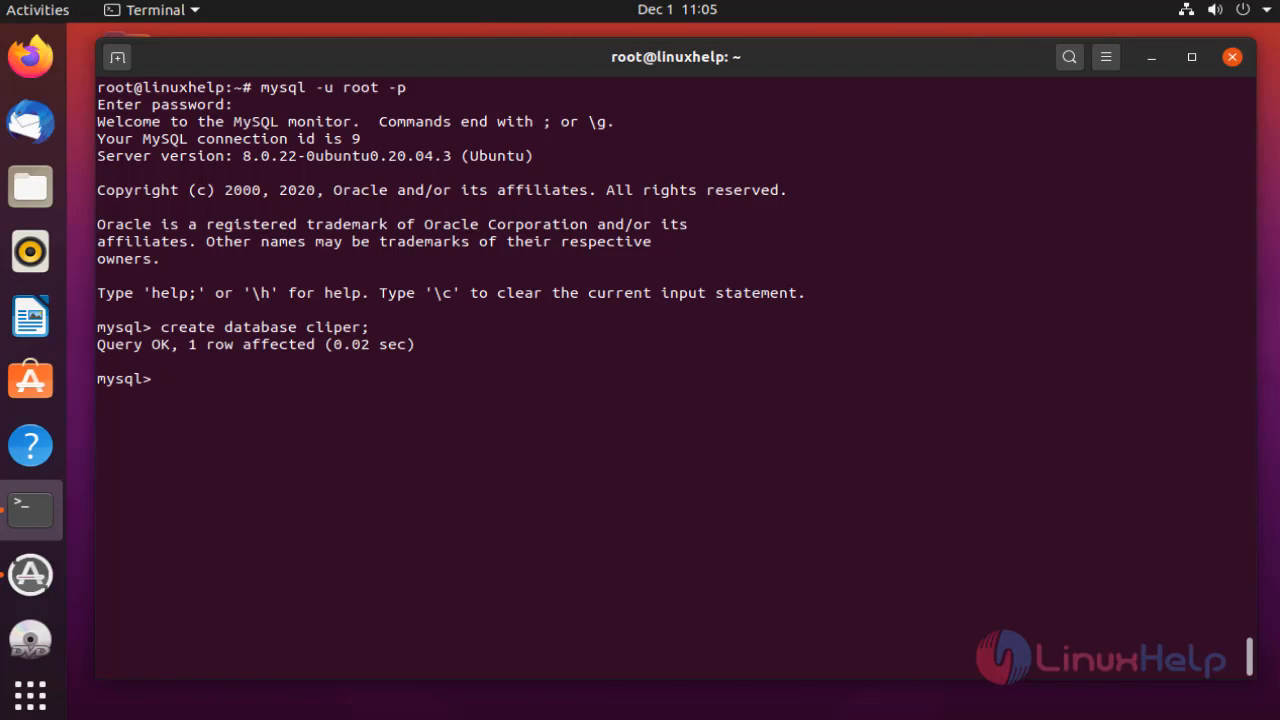
text(c)
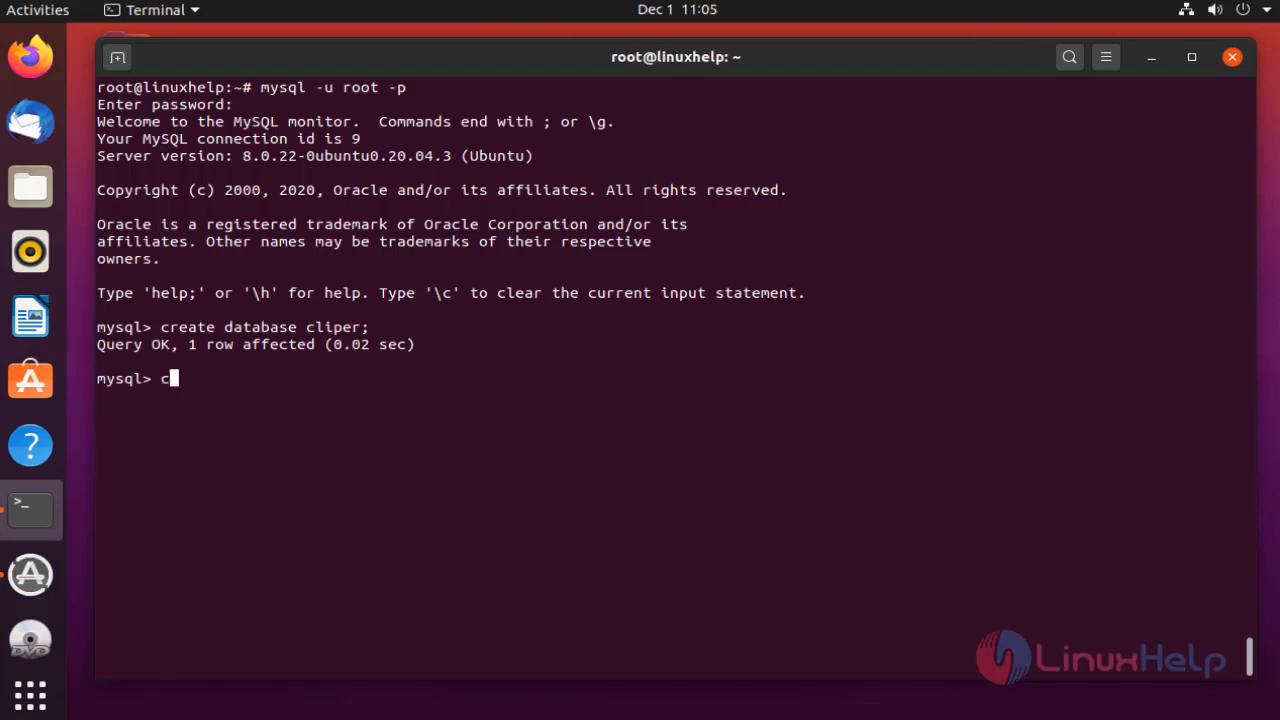
text(reate user 'clip)
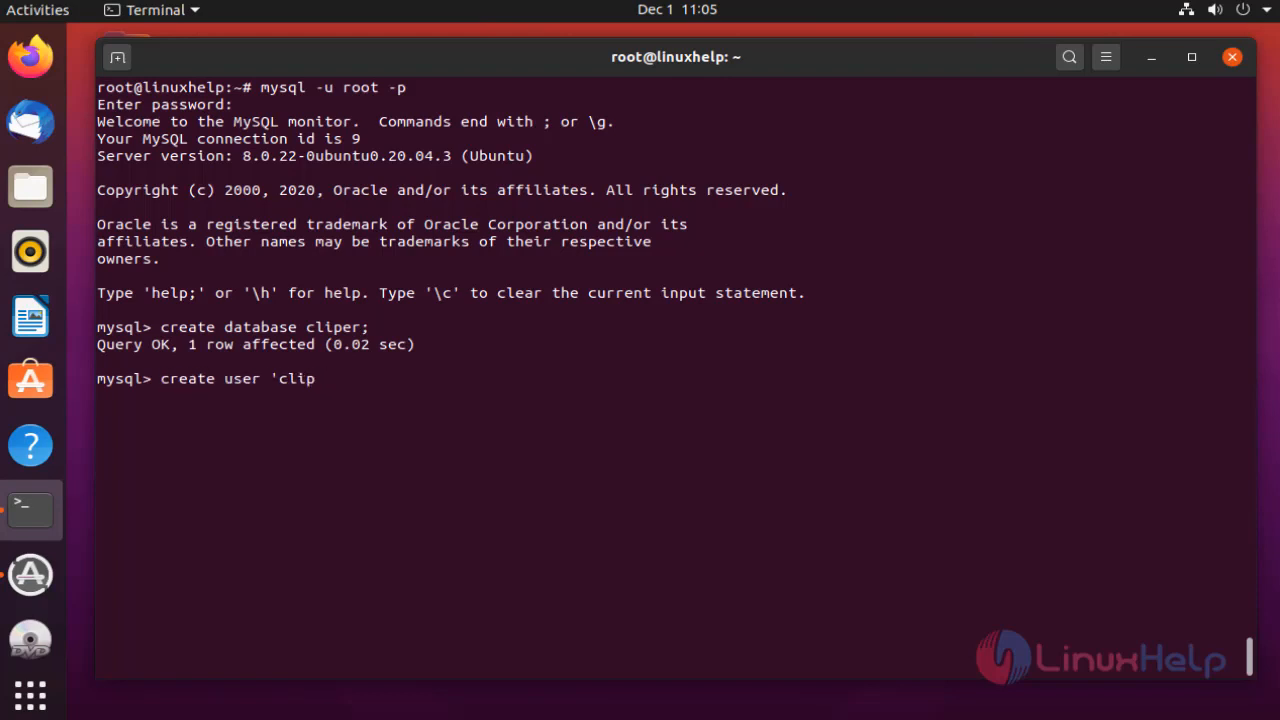
text(user)
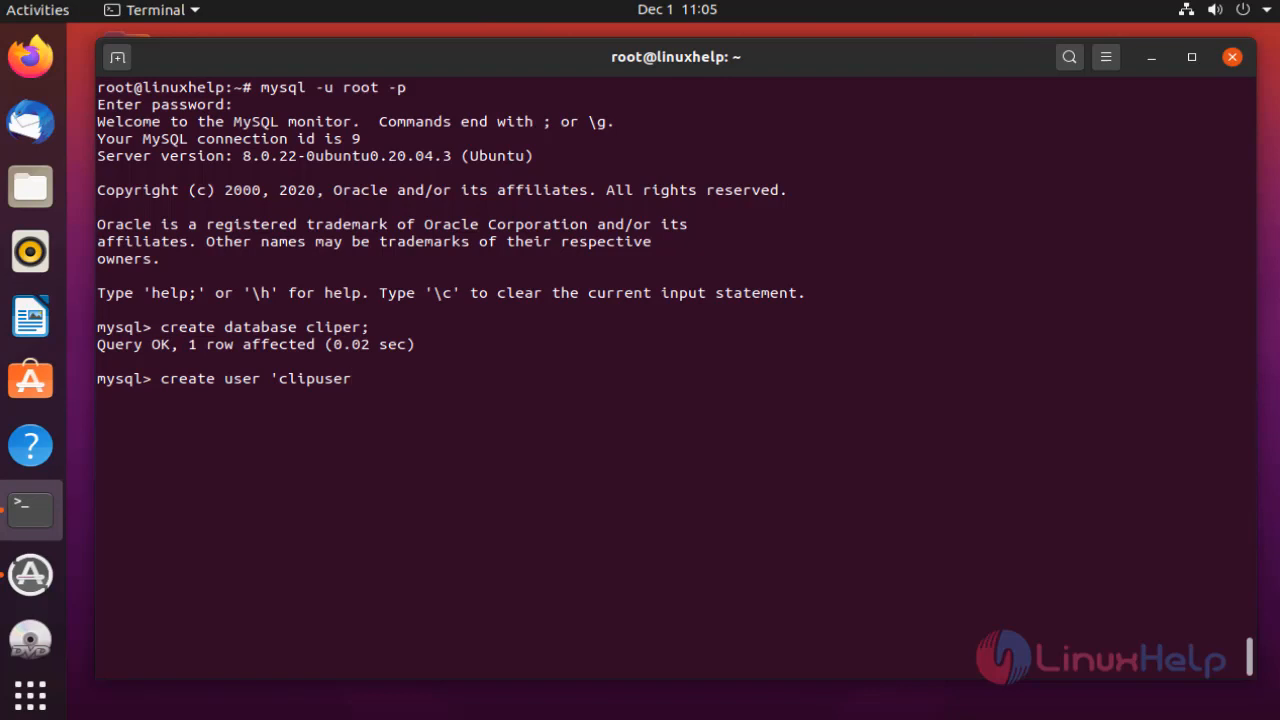
text(')
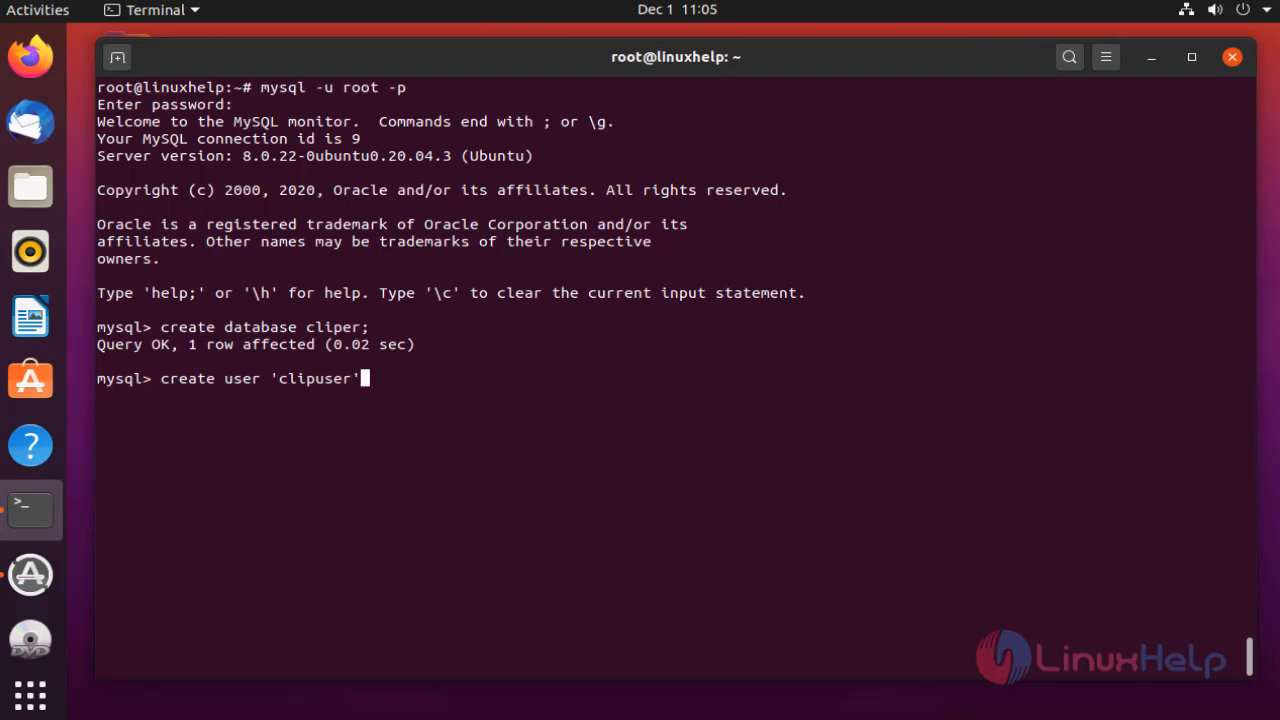
text(@loca)
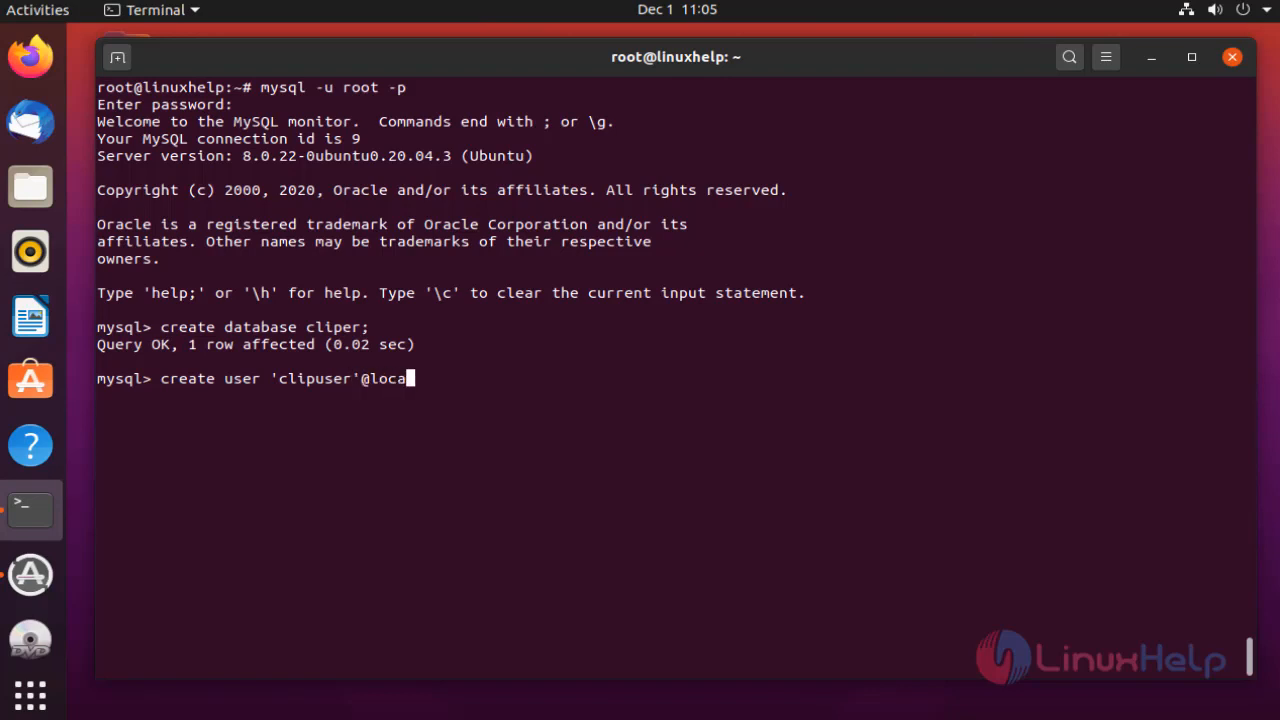
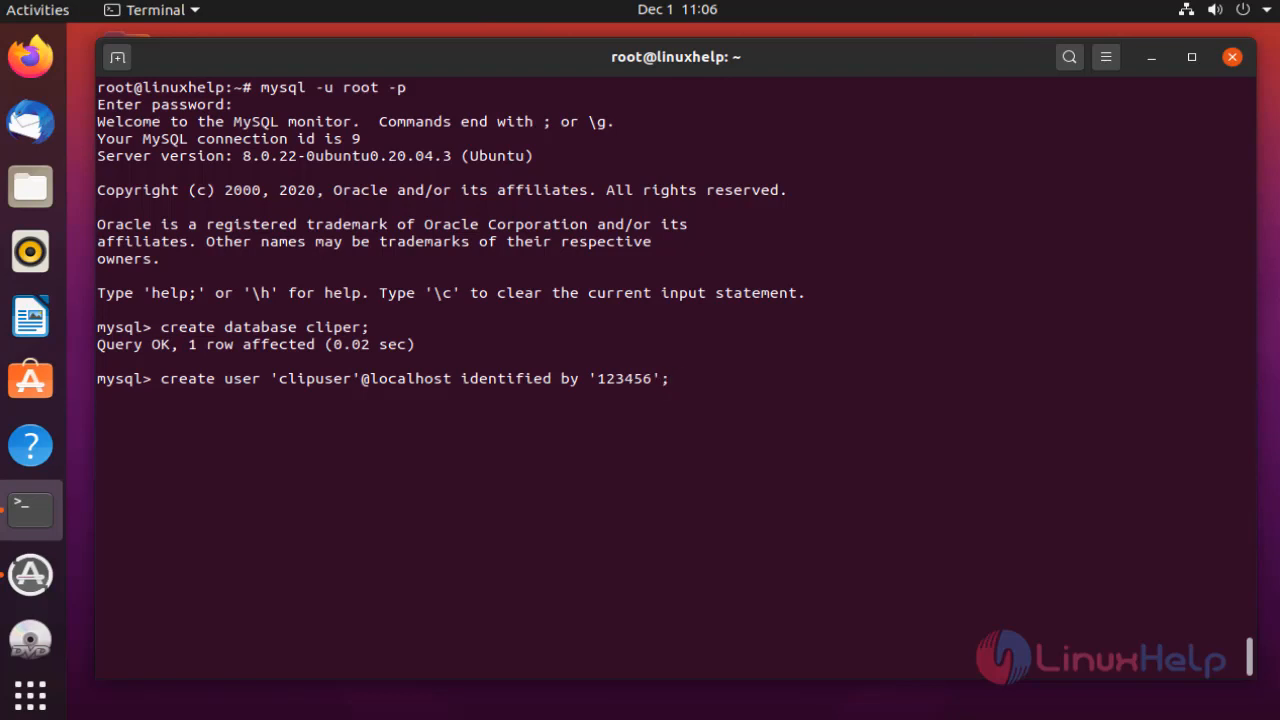
text(grant a)
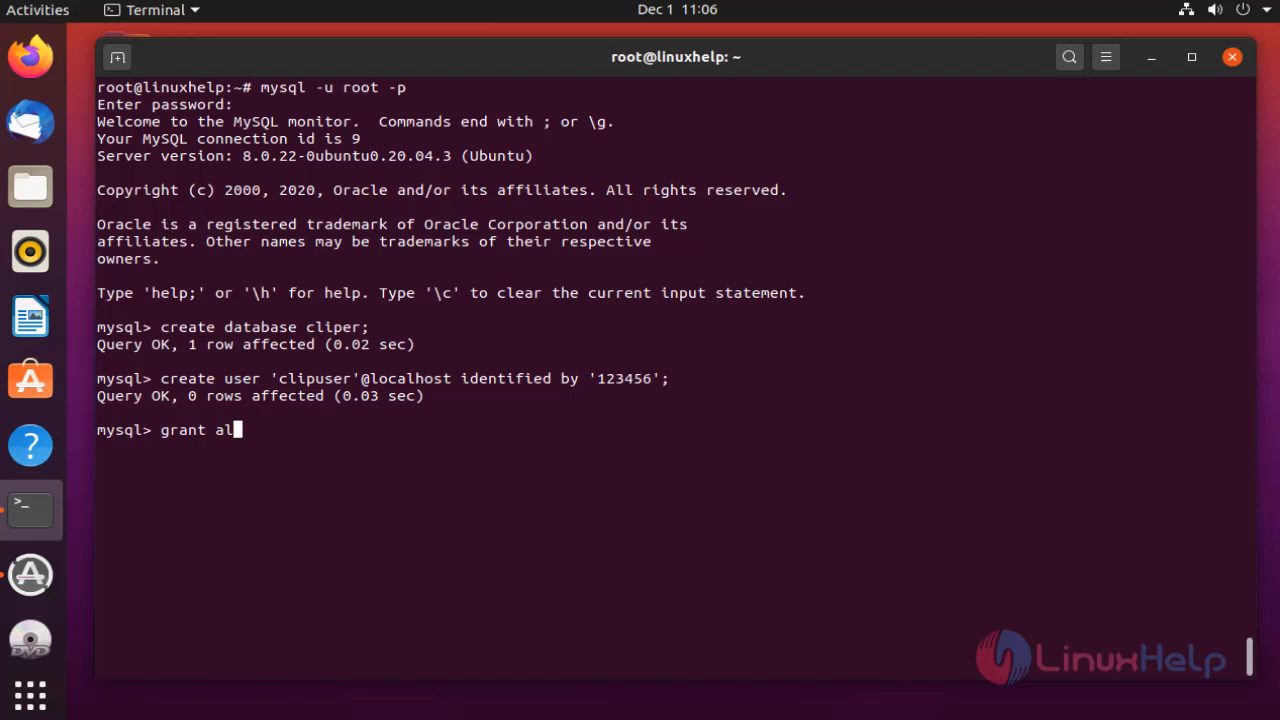
text(l privileges on cliper)
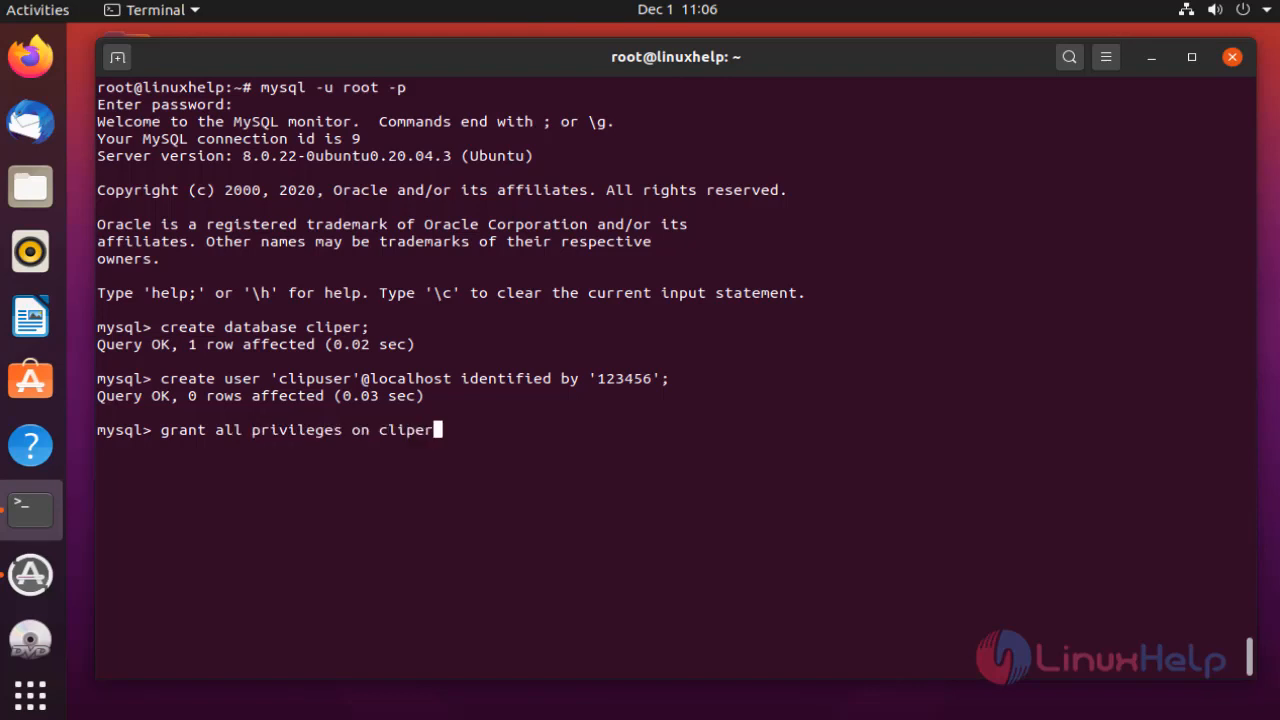
text(.*)
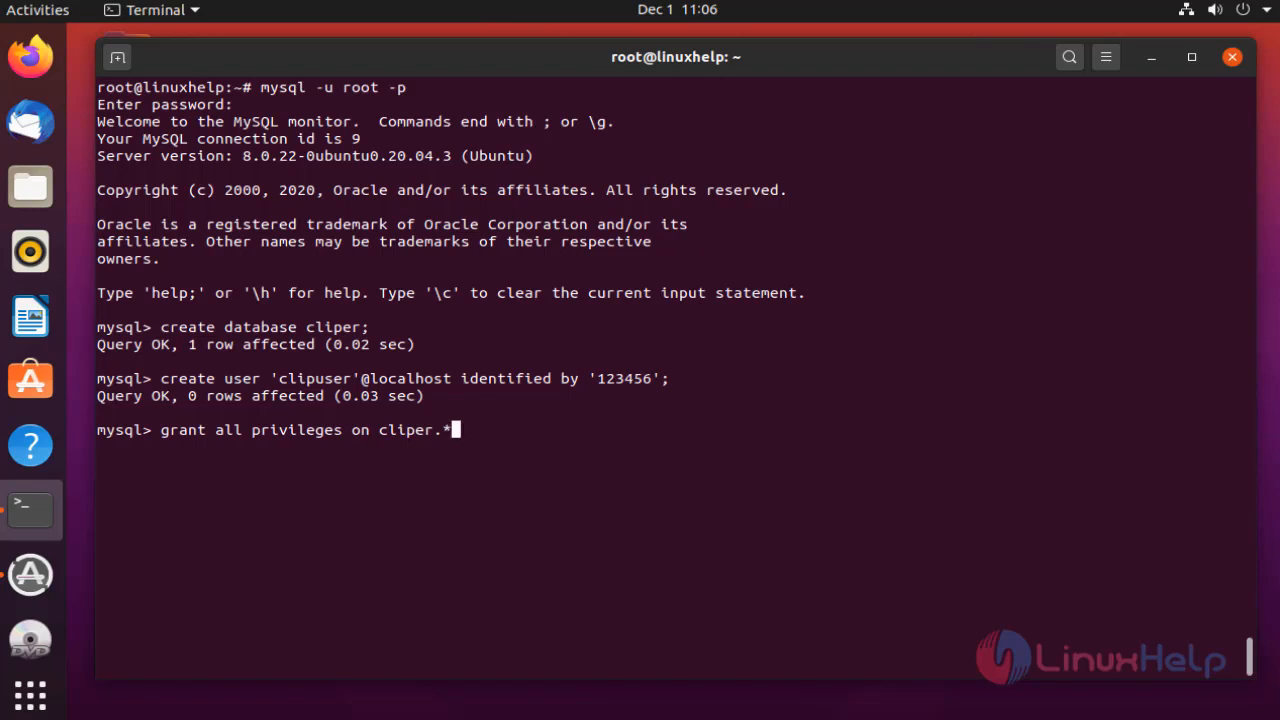
text(to)
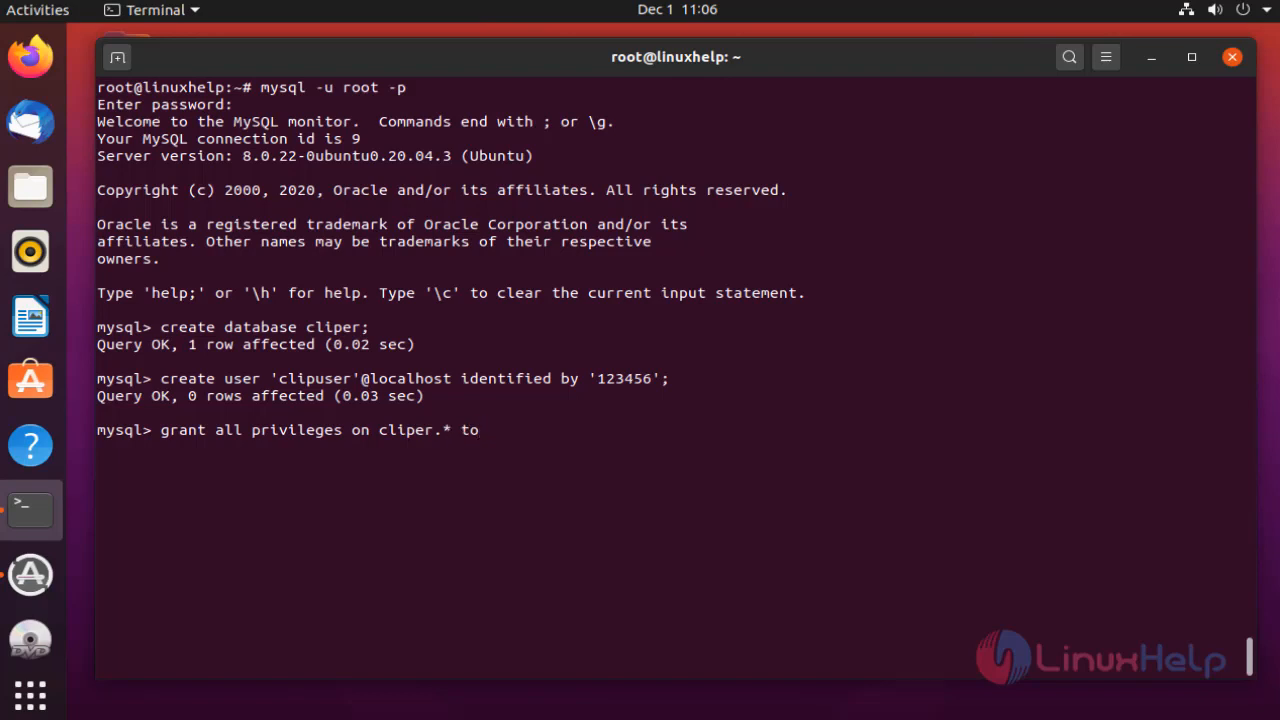
text('clipuser)
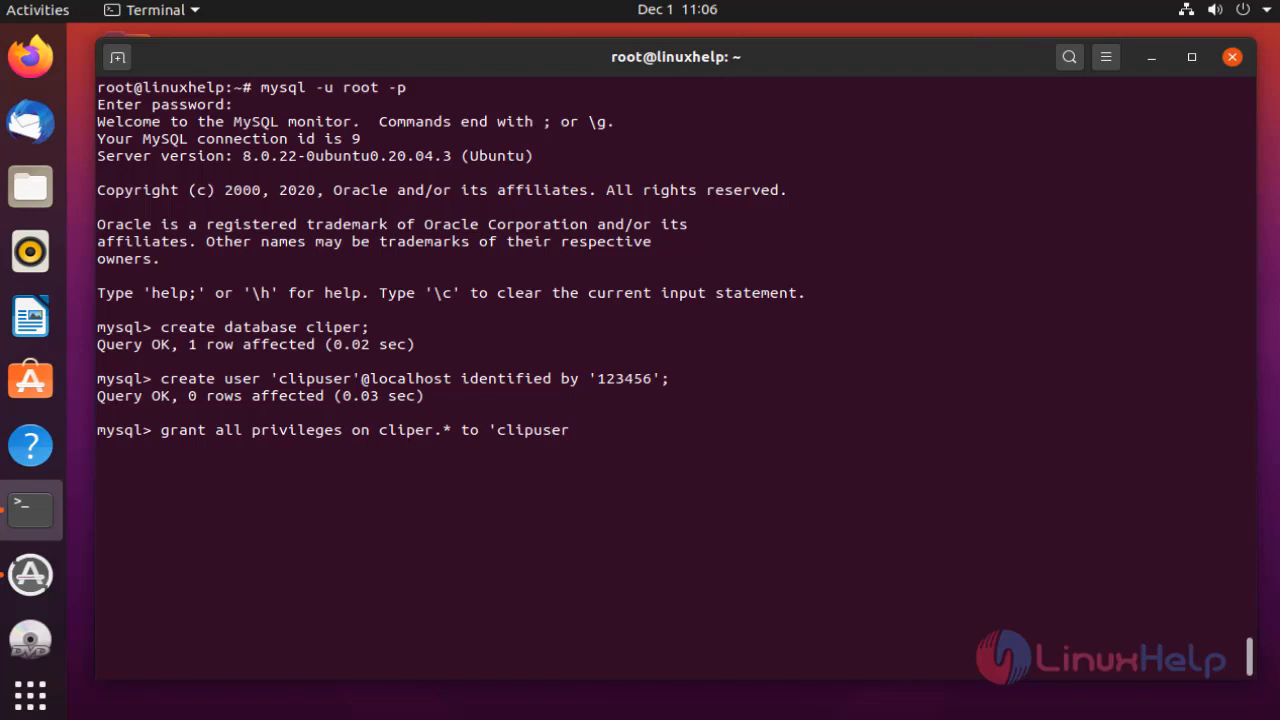
text('@localhost;)
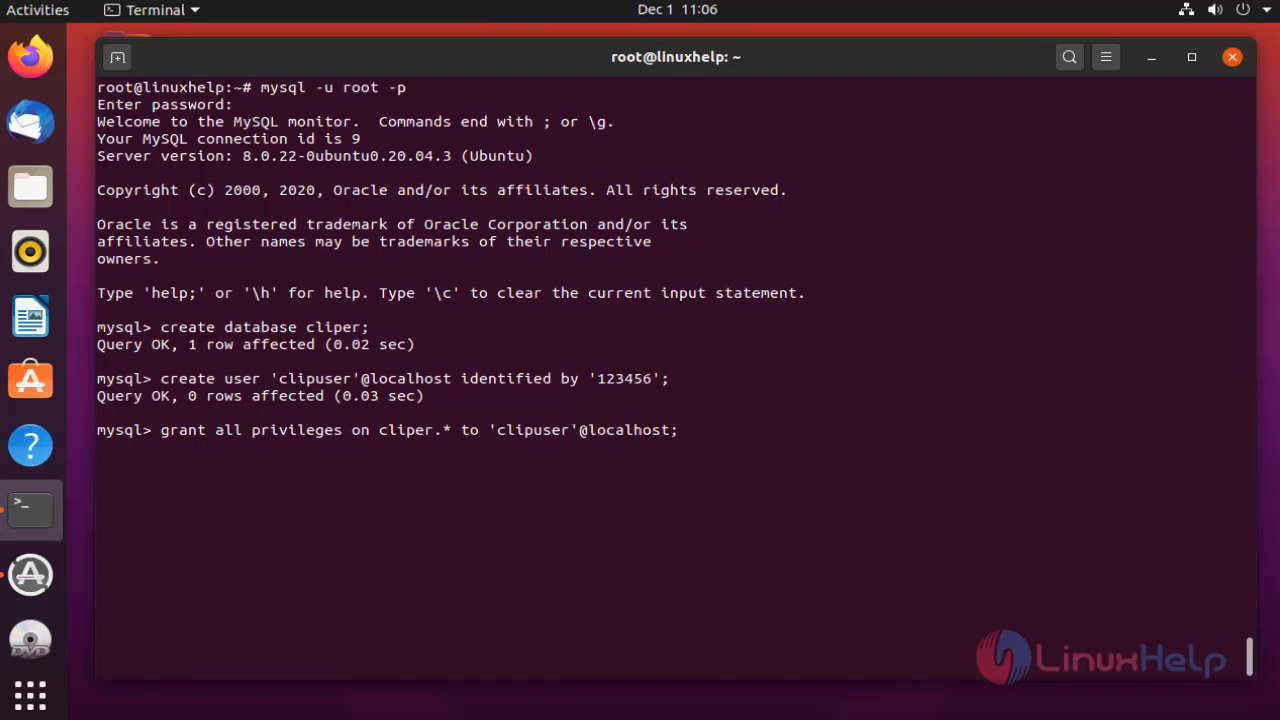
key(Return)
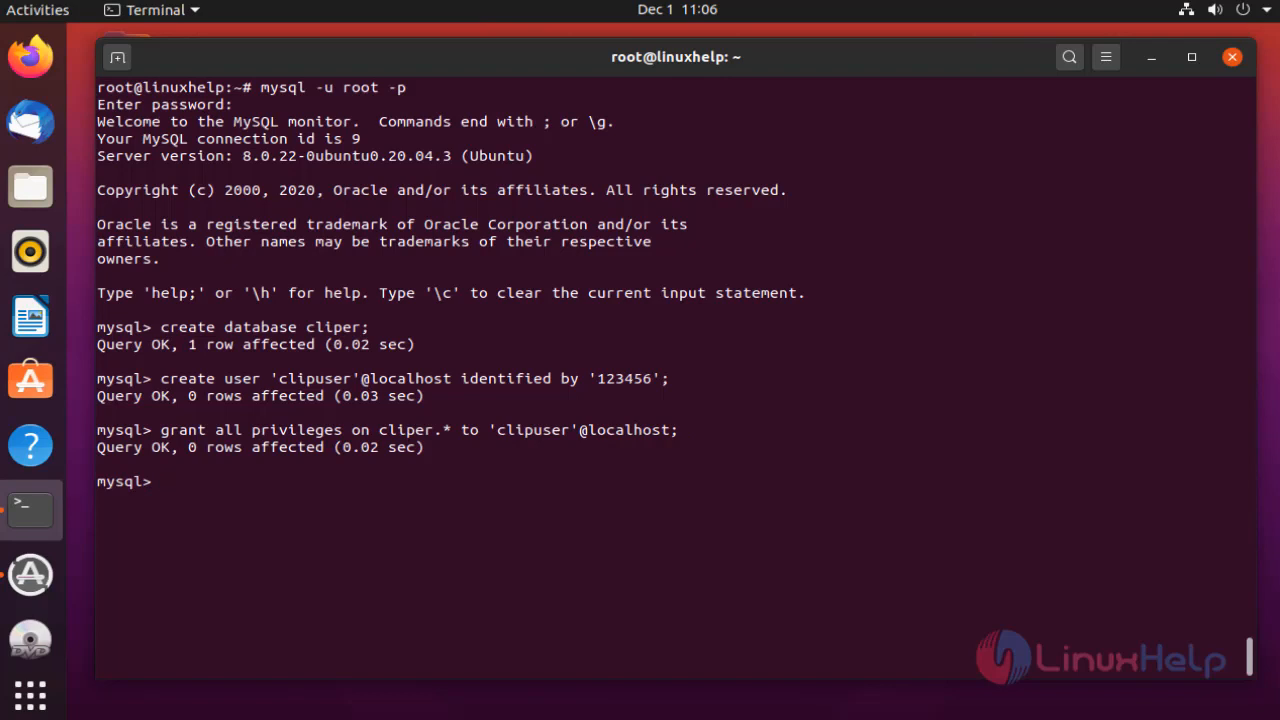
Step: Flush privileges and exit the MySQL monitor
text(flush privileges;)
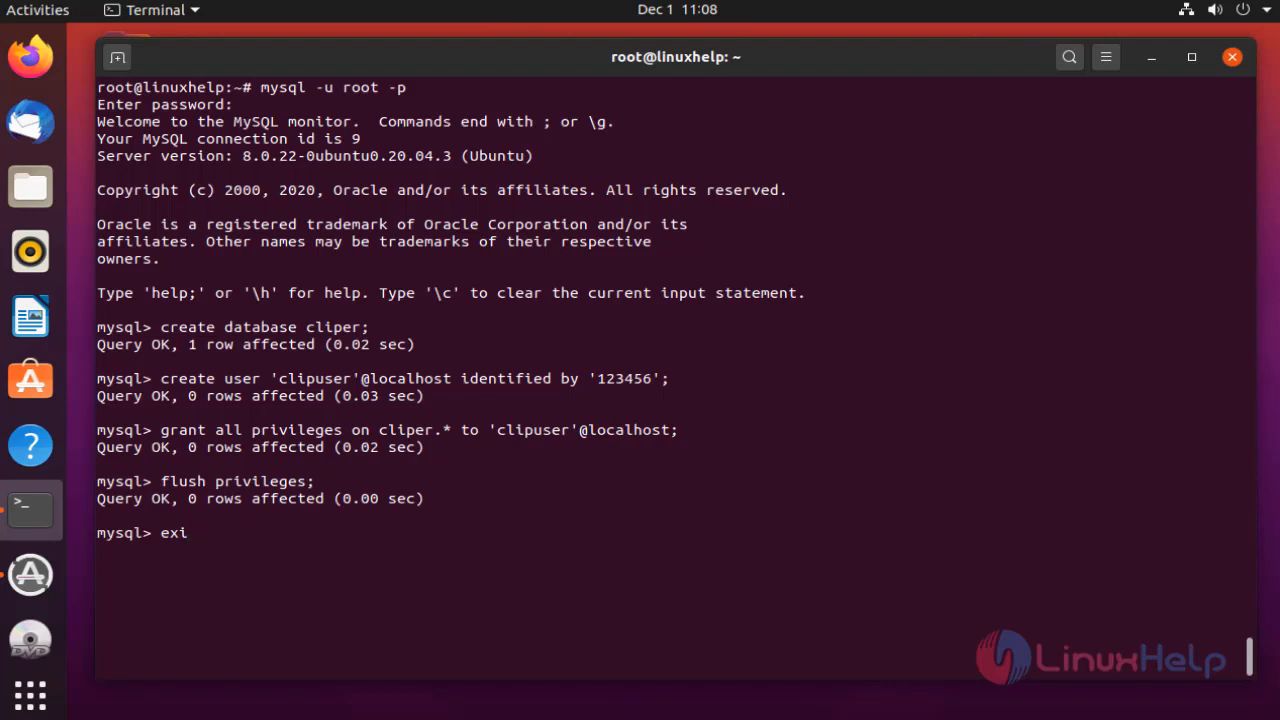
text(t)
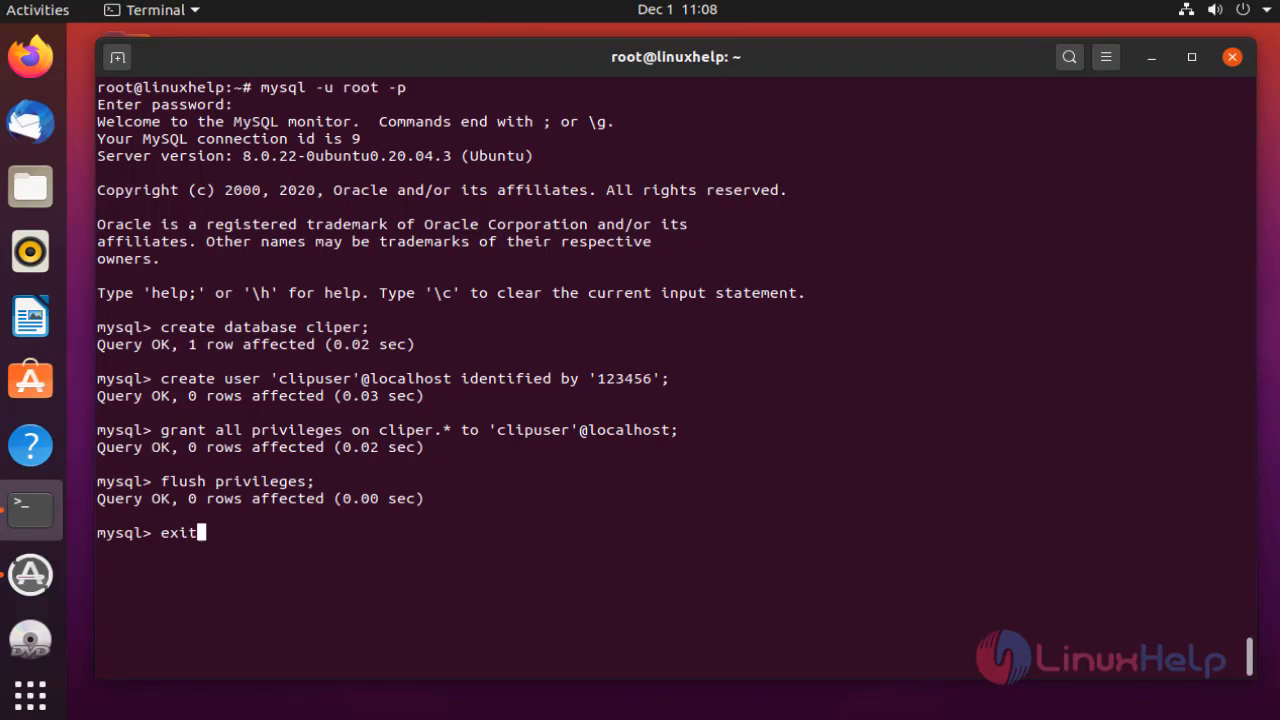
key(Return)
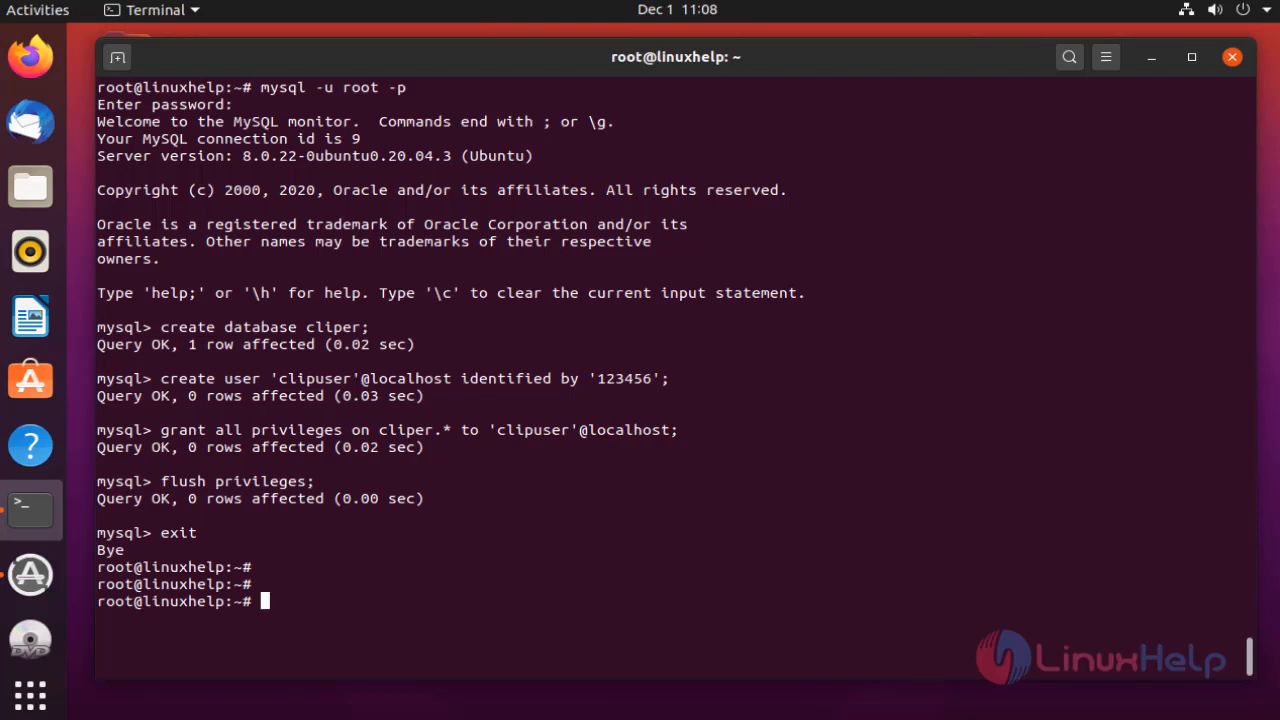
Step: Download clipper_1.3.3.zip from the ClipperCMS GitHub archive using wget
text(wget)
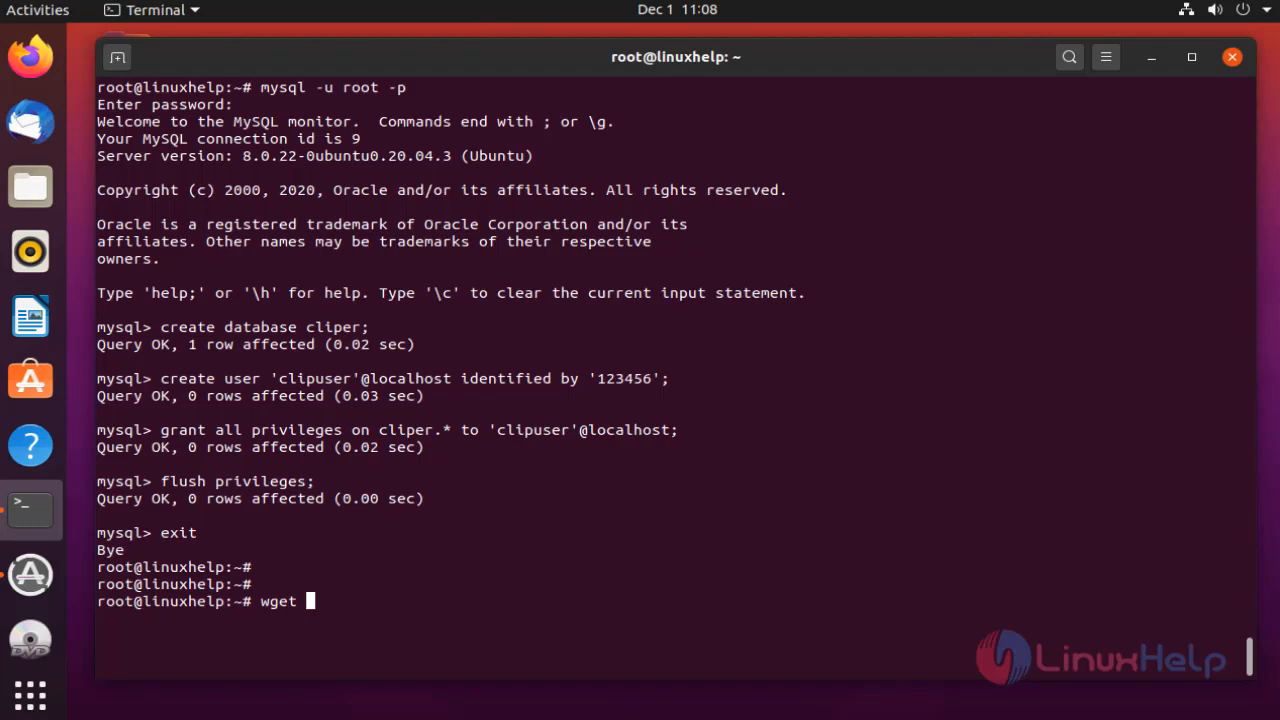
key(Return)
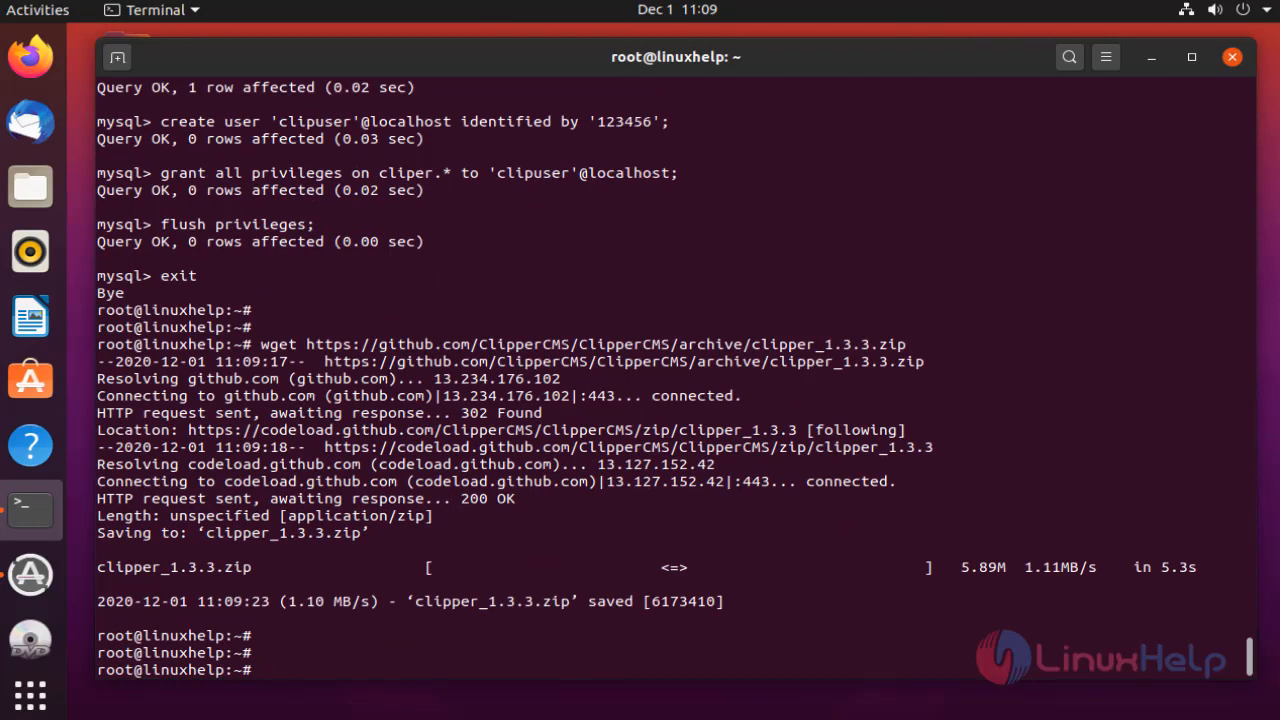
Step: Unzip clipper_1.3.3.zip to produce the ClipperCMS-clipper_1.3.3 folder
text(un)
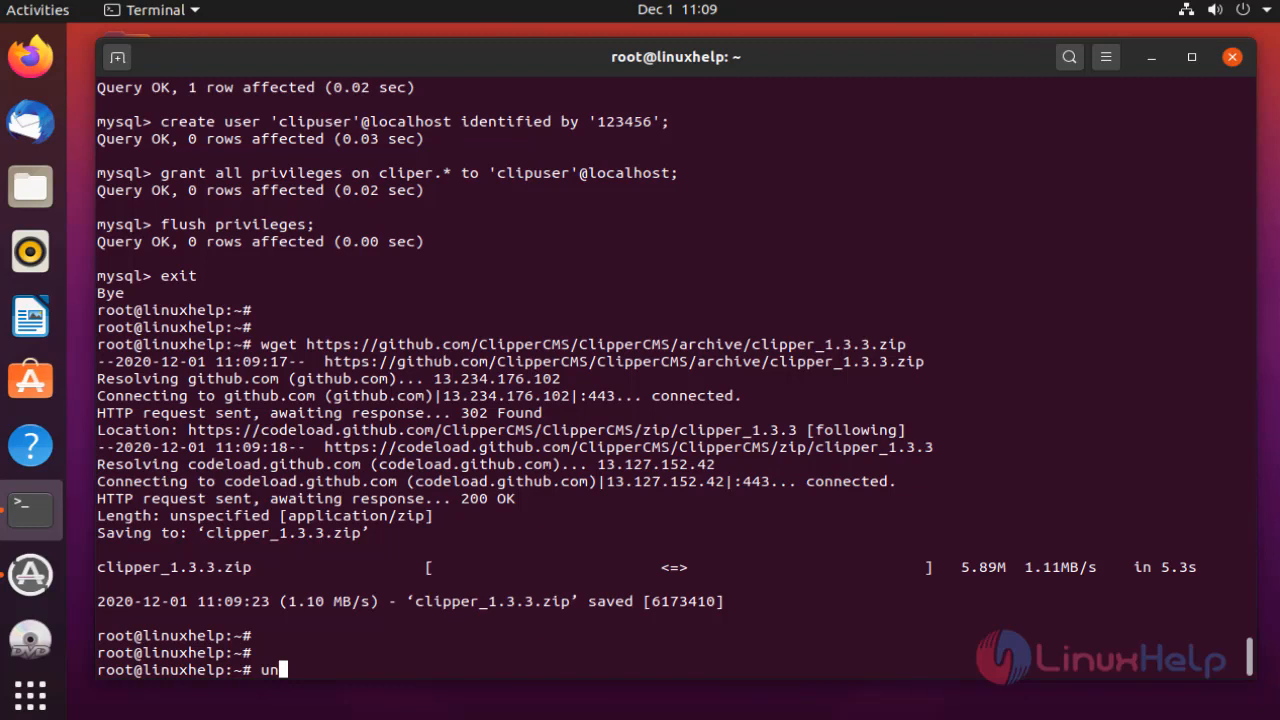
text(zip)
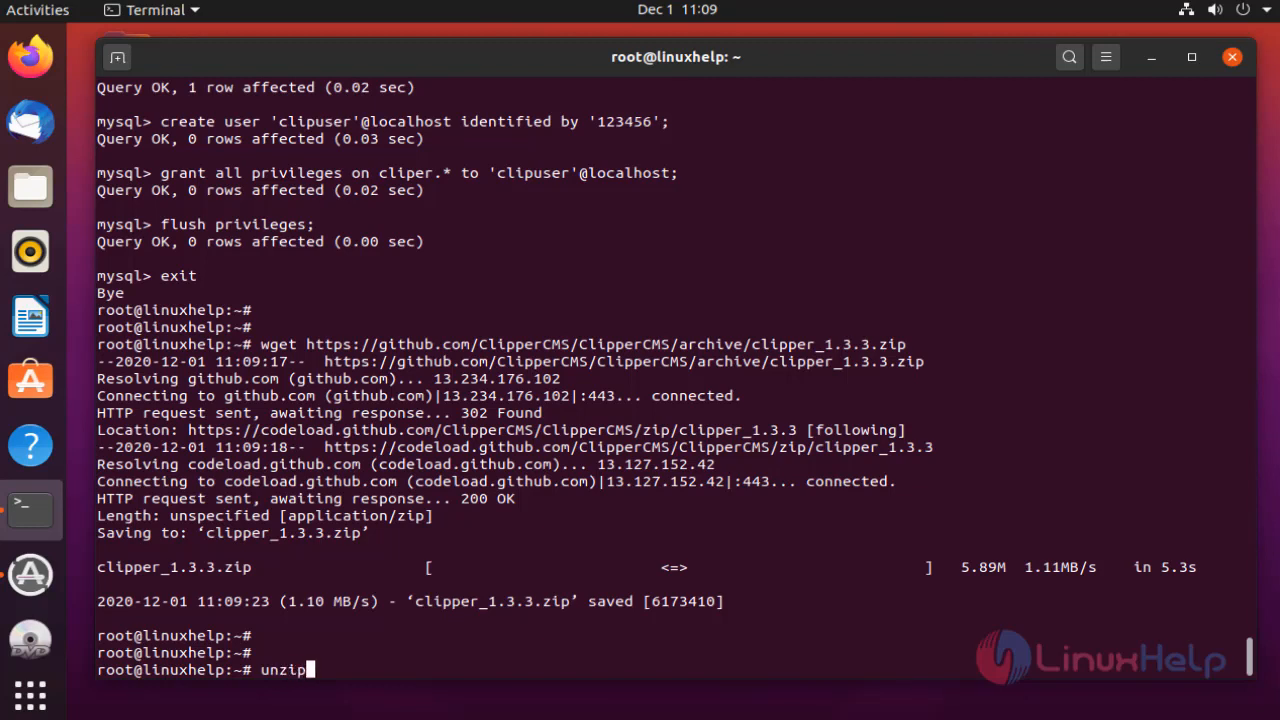
text(c)
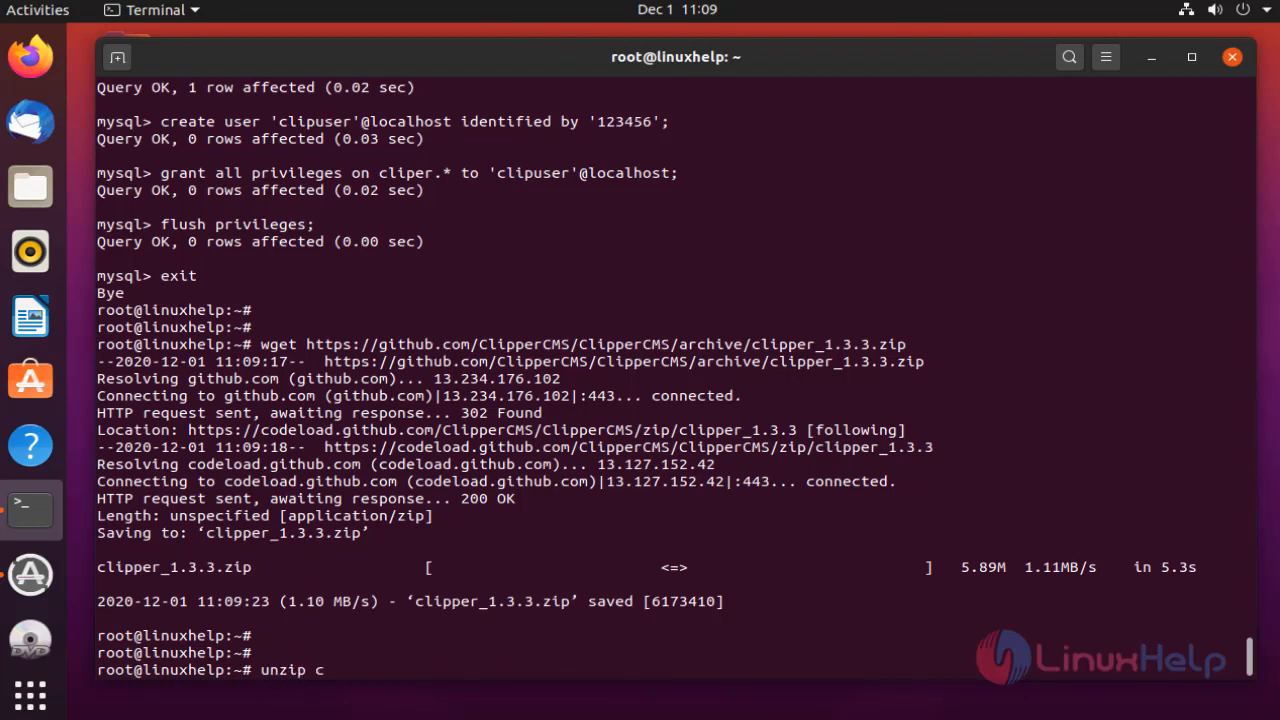
text(lipper_1.3.3.zip)
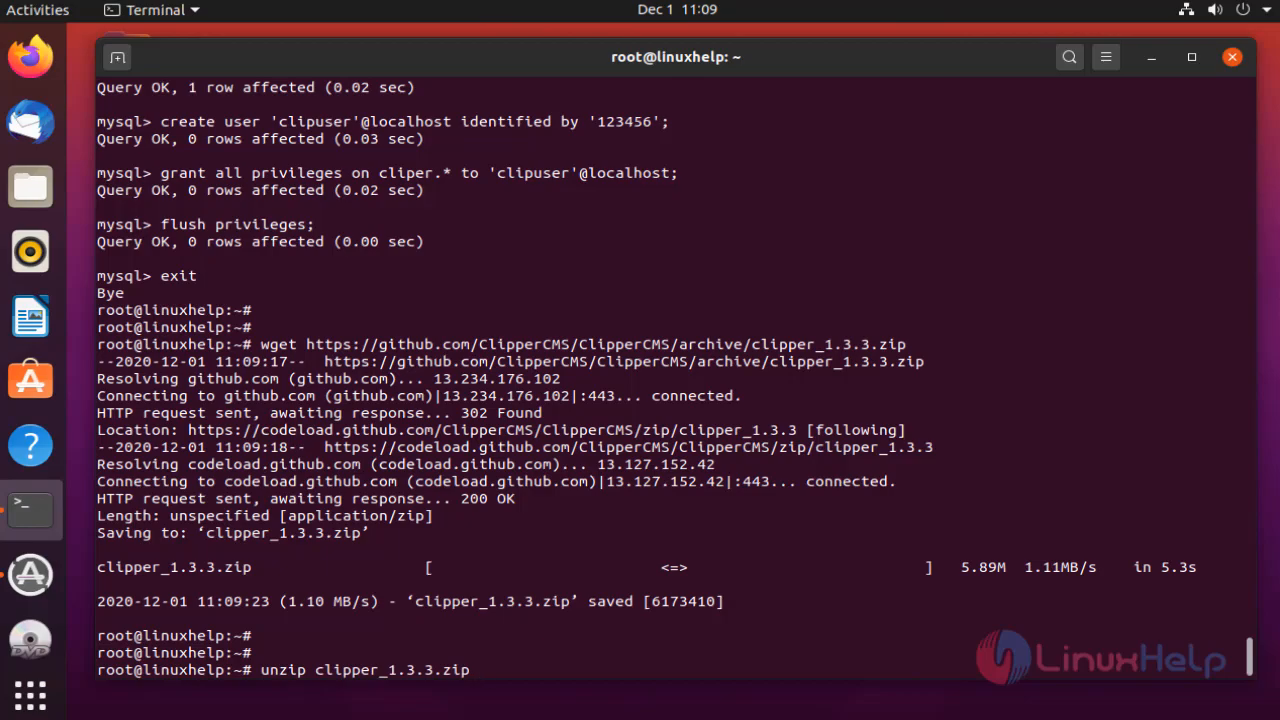
key(Return)
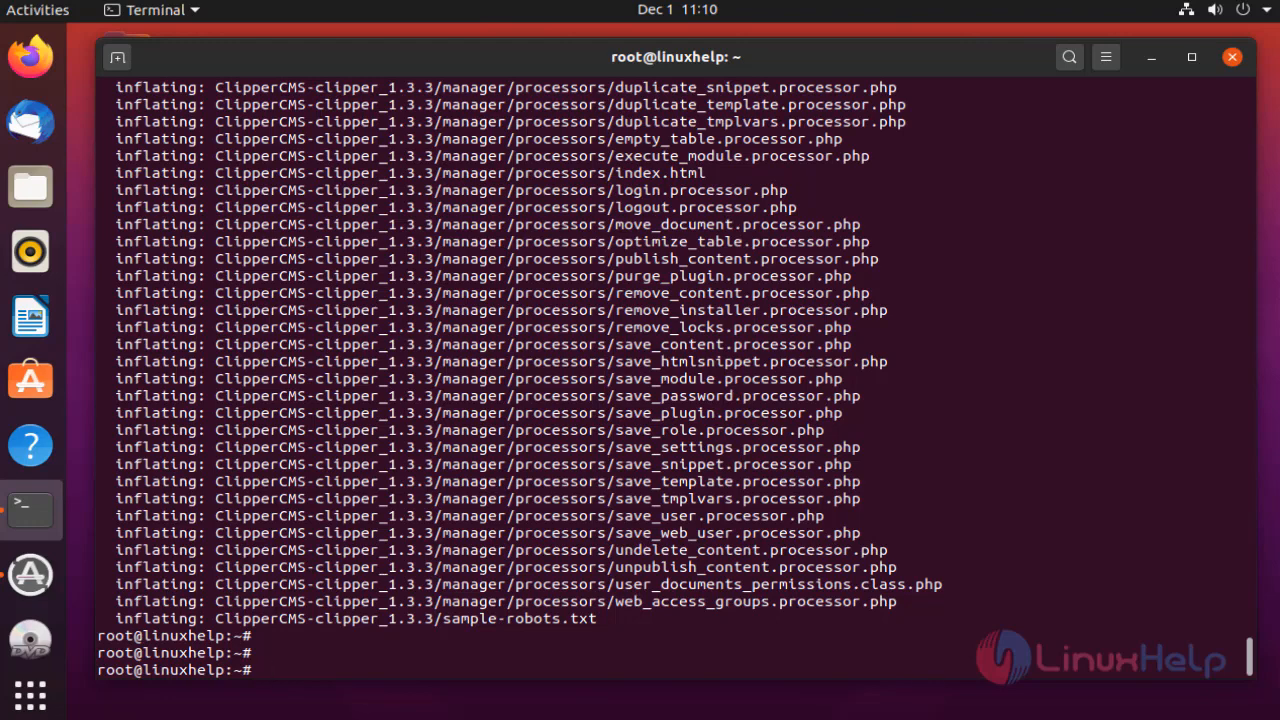
Step: Move the ClipperCMS-clipper_1.3.3/ folder to /var/www/clipper with mv
text(mv C)
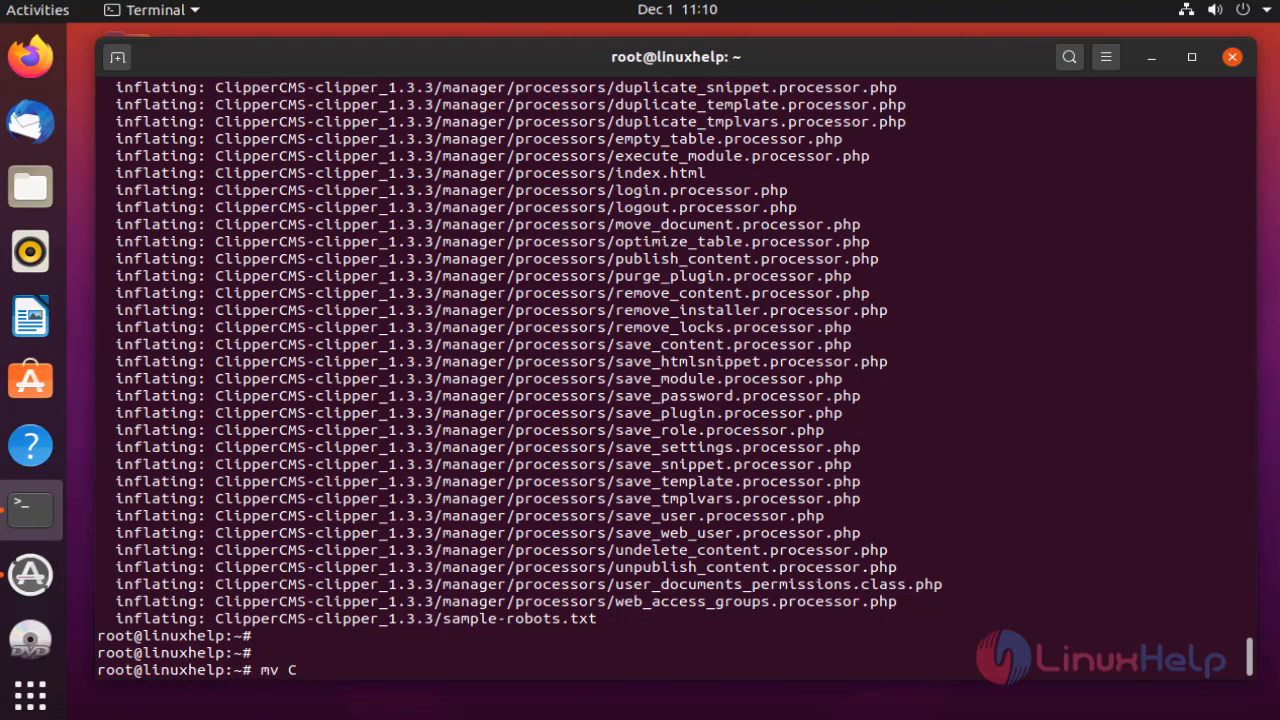
text(lipperCMS-clipper_1.3.3/ /)
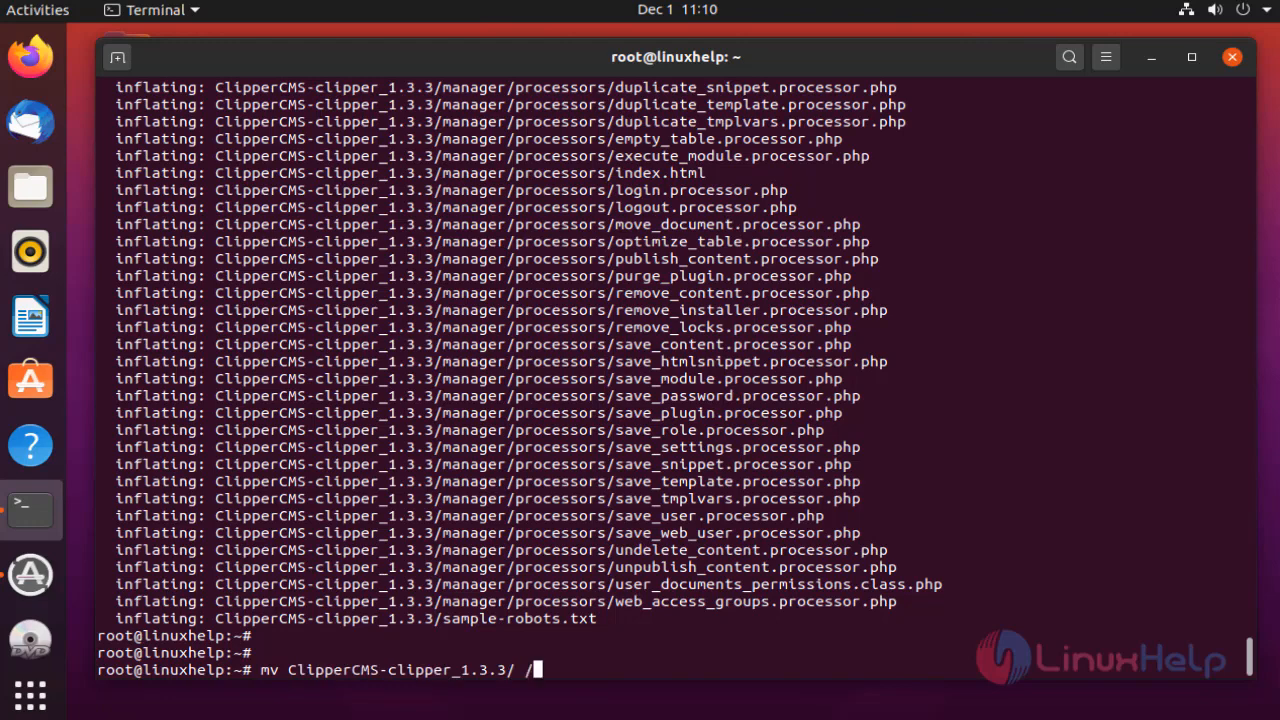
text(var/)
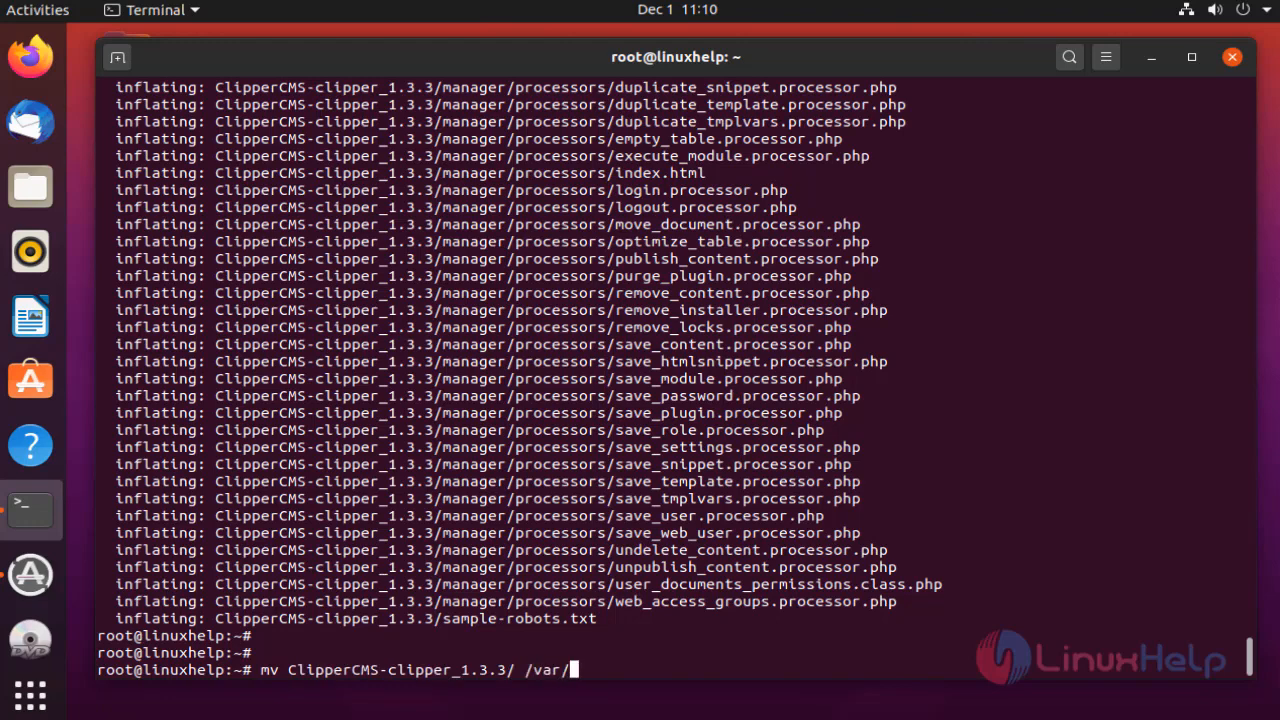
text(www/)
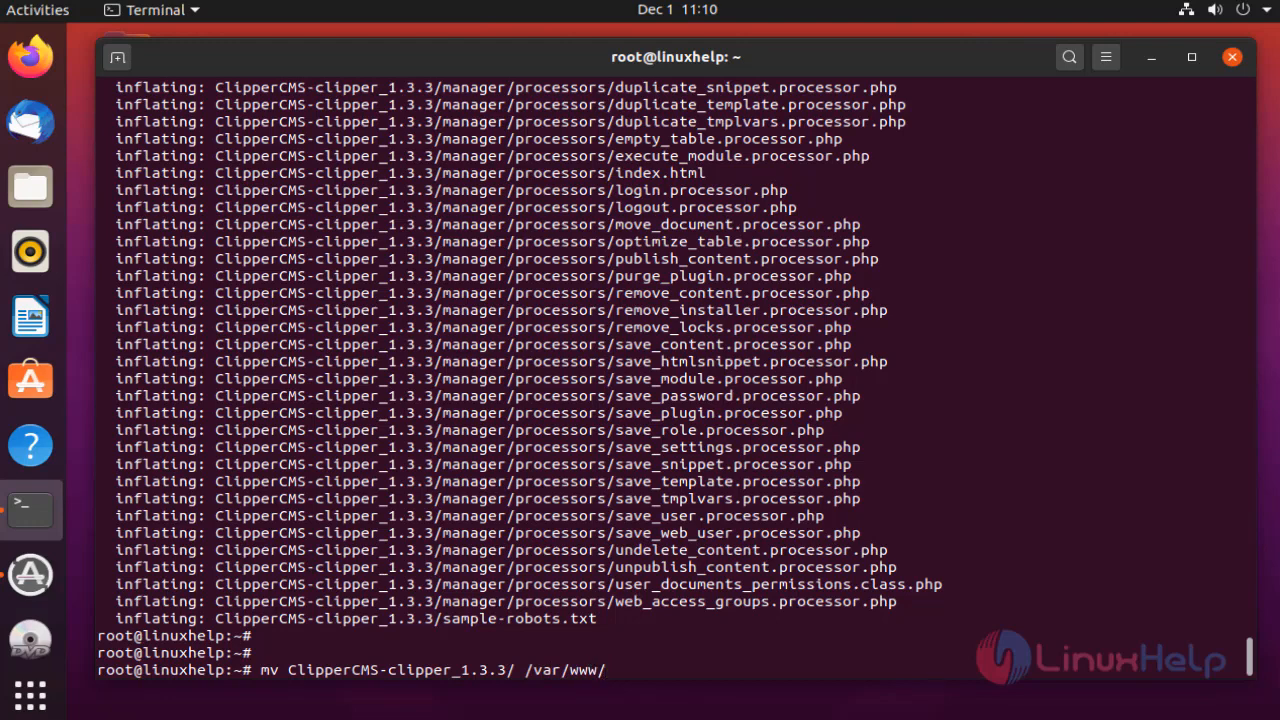
text(cli)
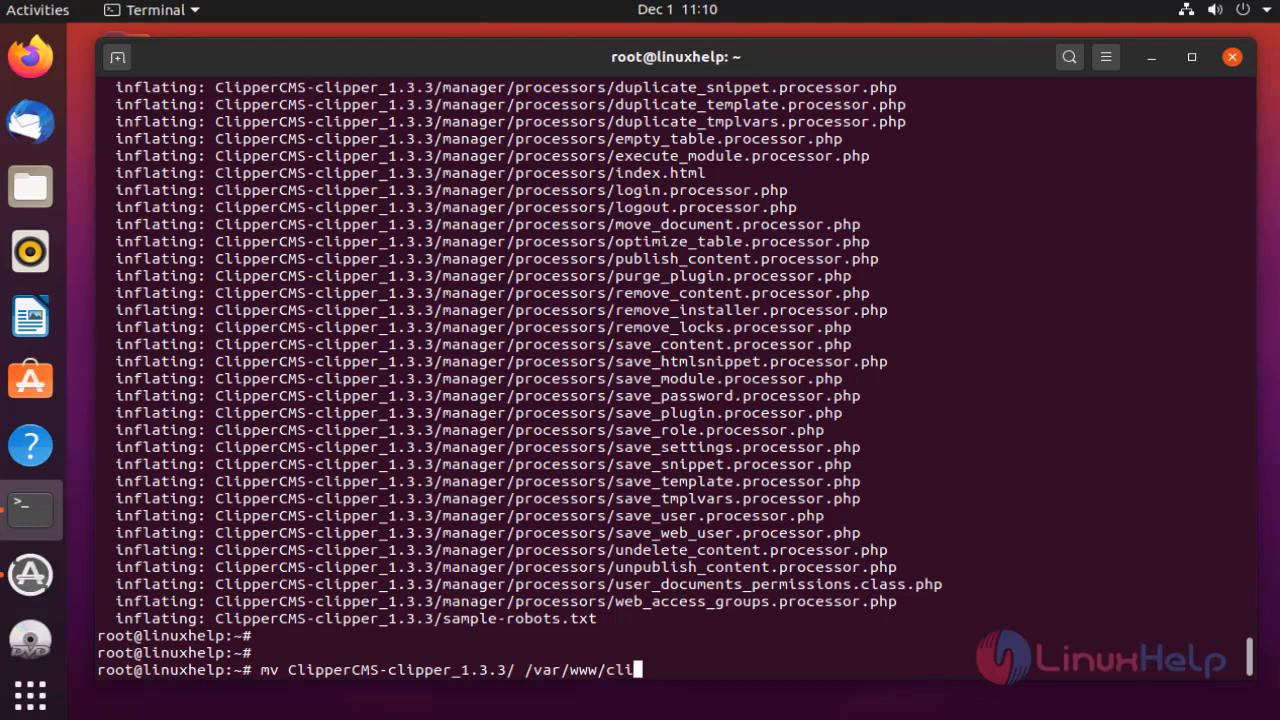
text(per)
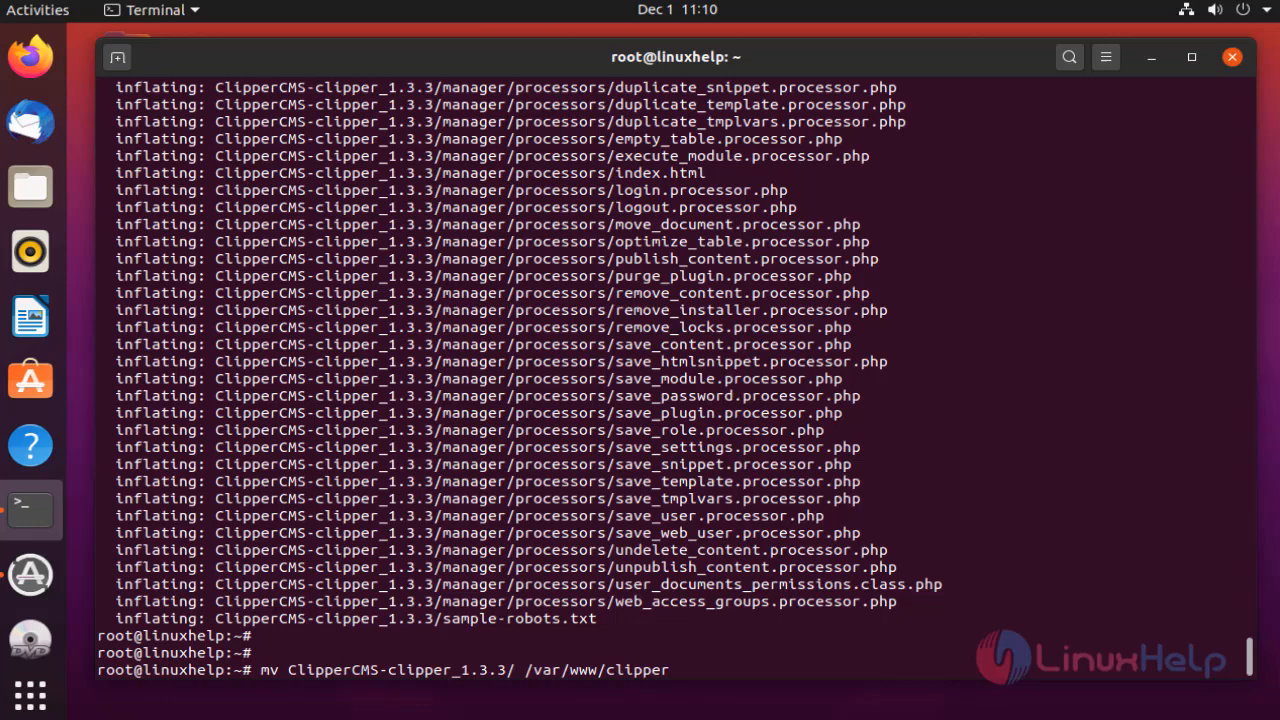
key(Return)
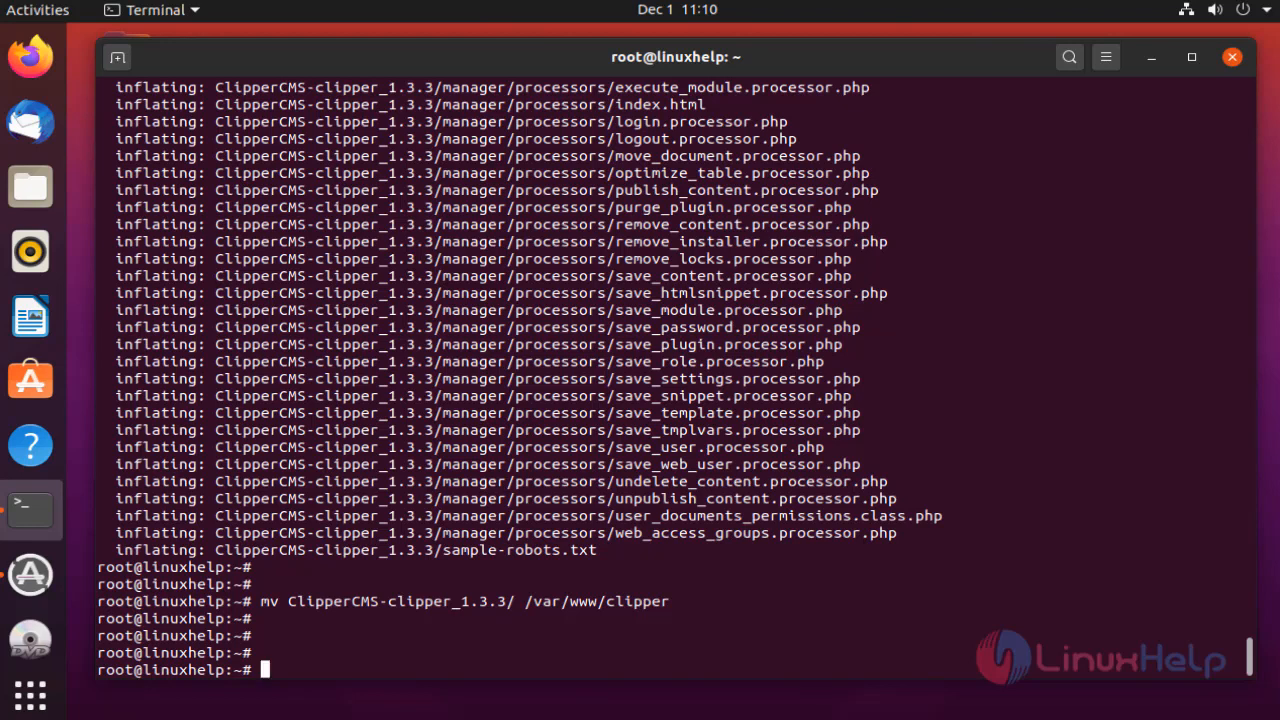
Step: Recursively change ownership of /var/www/clipper/ to www-data.www-data with chown -R
text(chown)
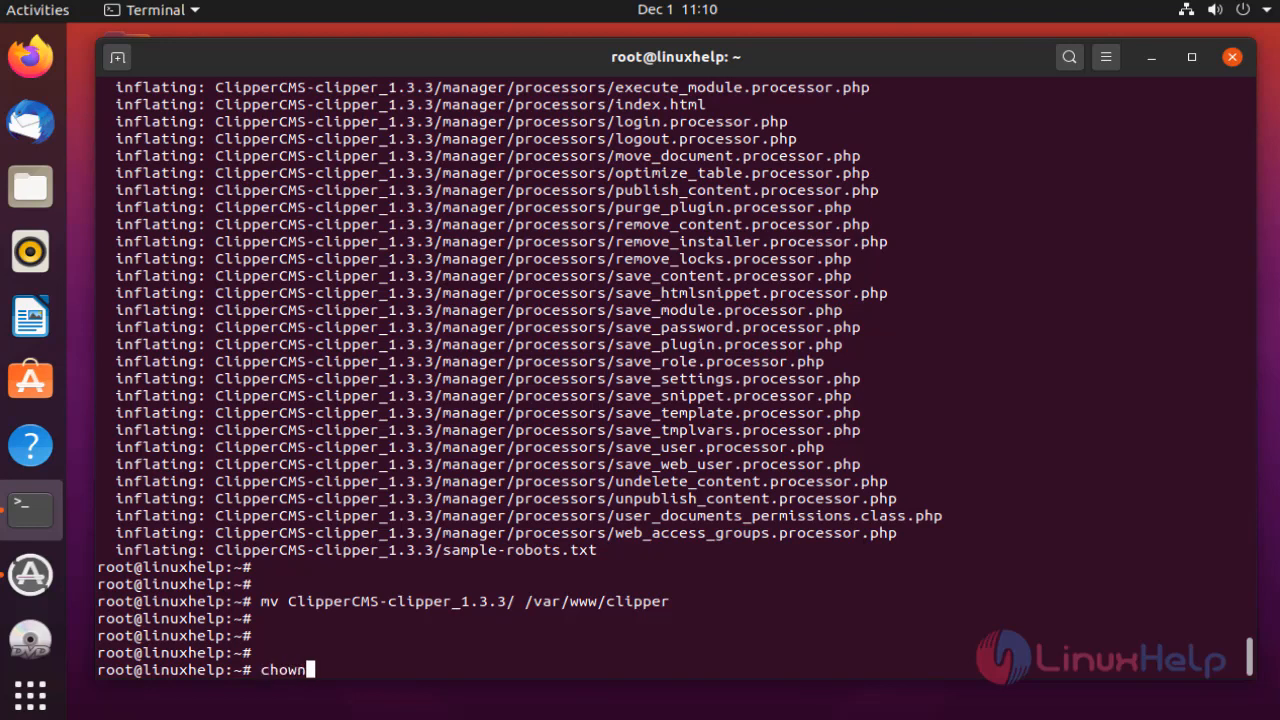
text(-R www-data.www-data)
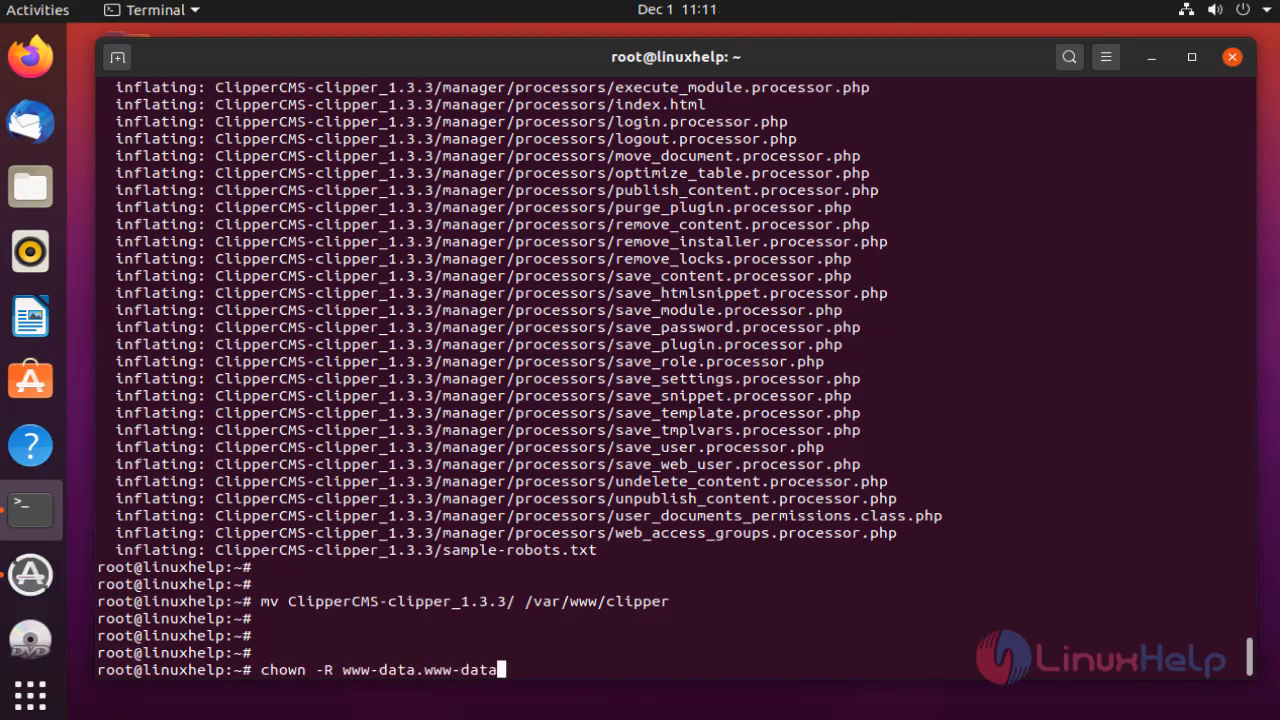
text(/)
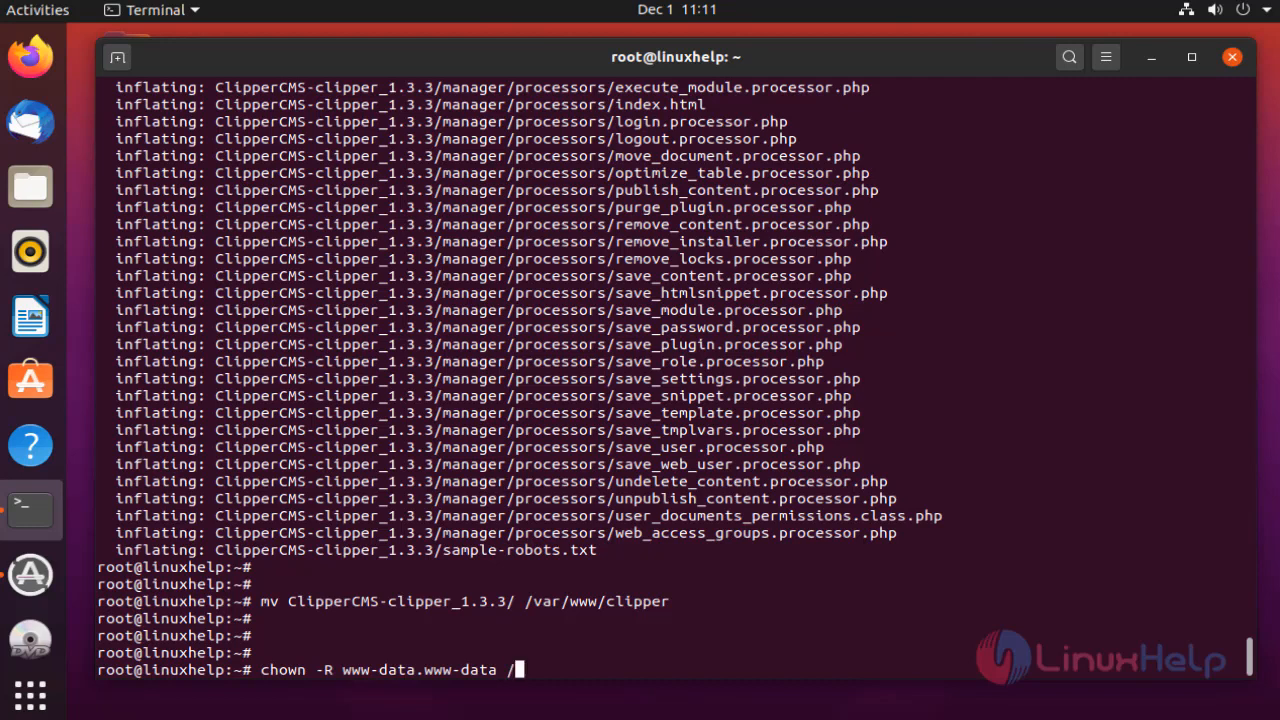
text(var/www/)
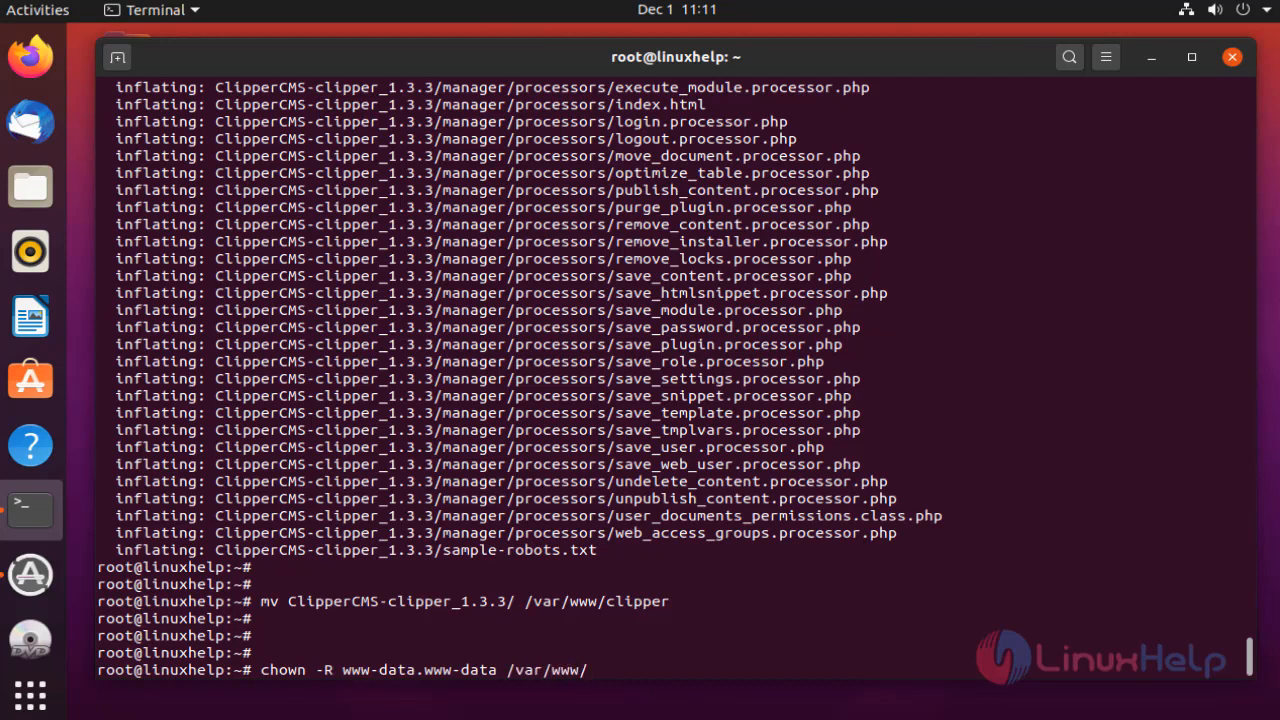
text(clipper/)
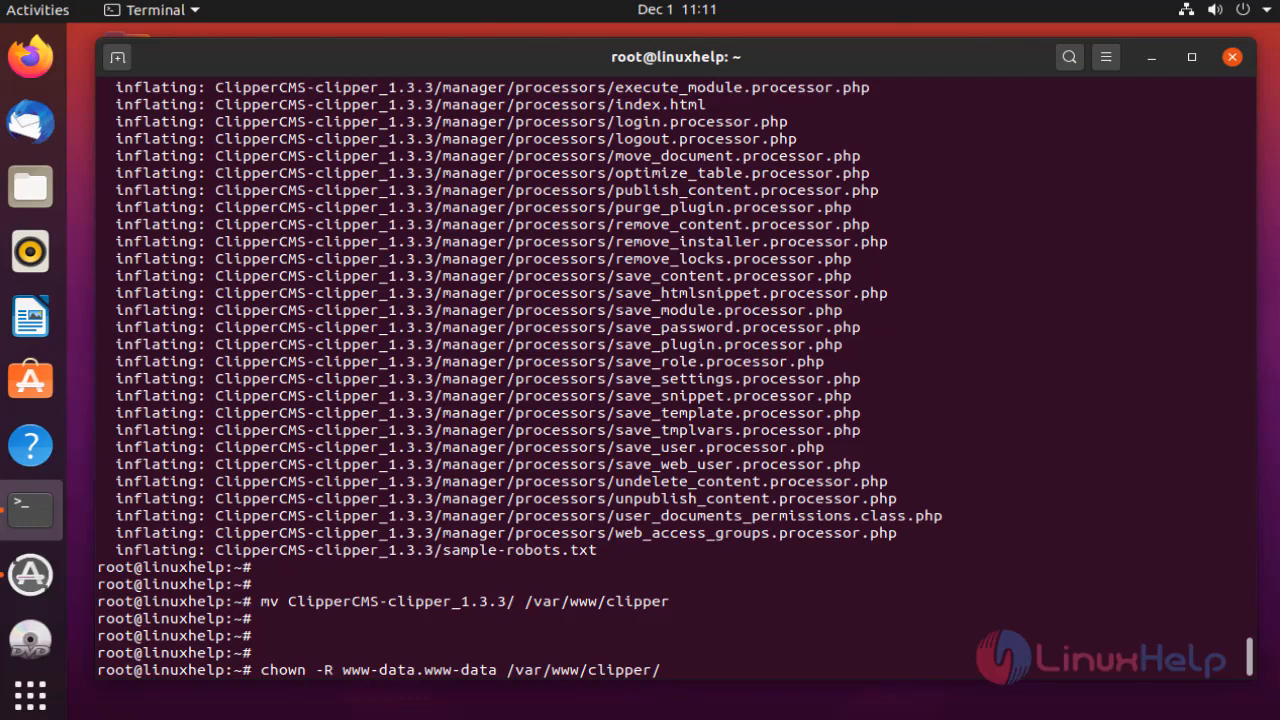
Step: Recursively set permissions on /var/www/clipper/ to 755 with chmod -R
text(ch)
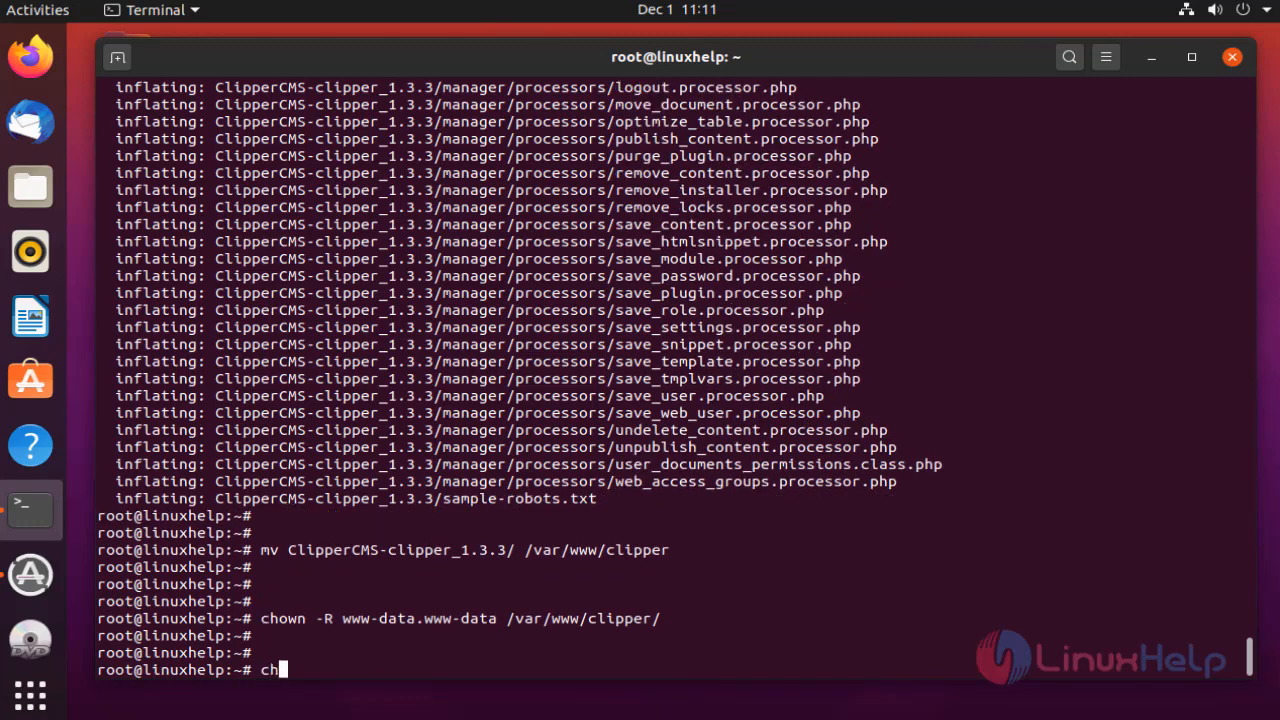
text(mod)
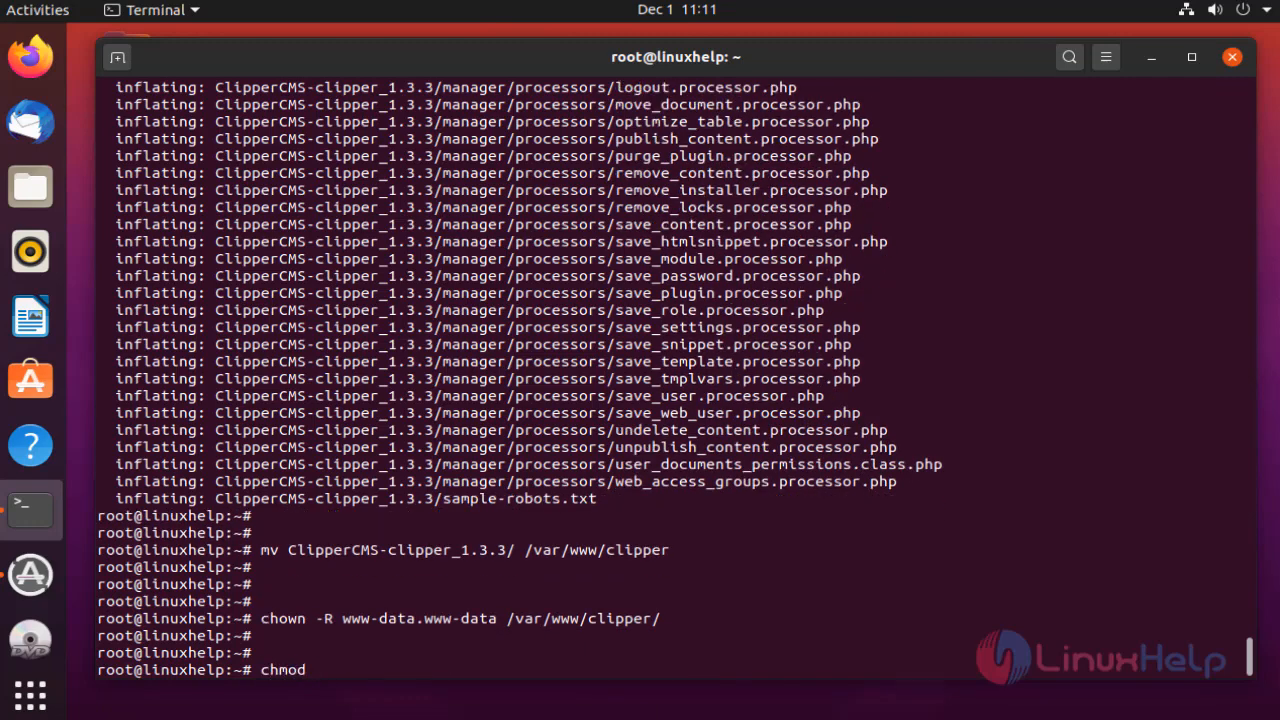
text(-R)
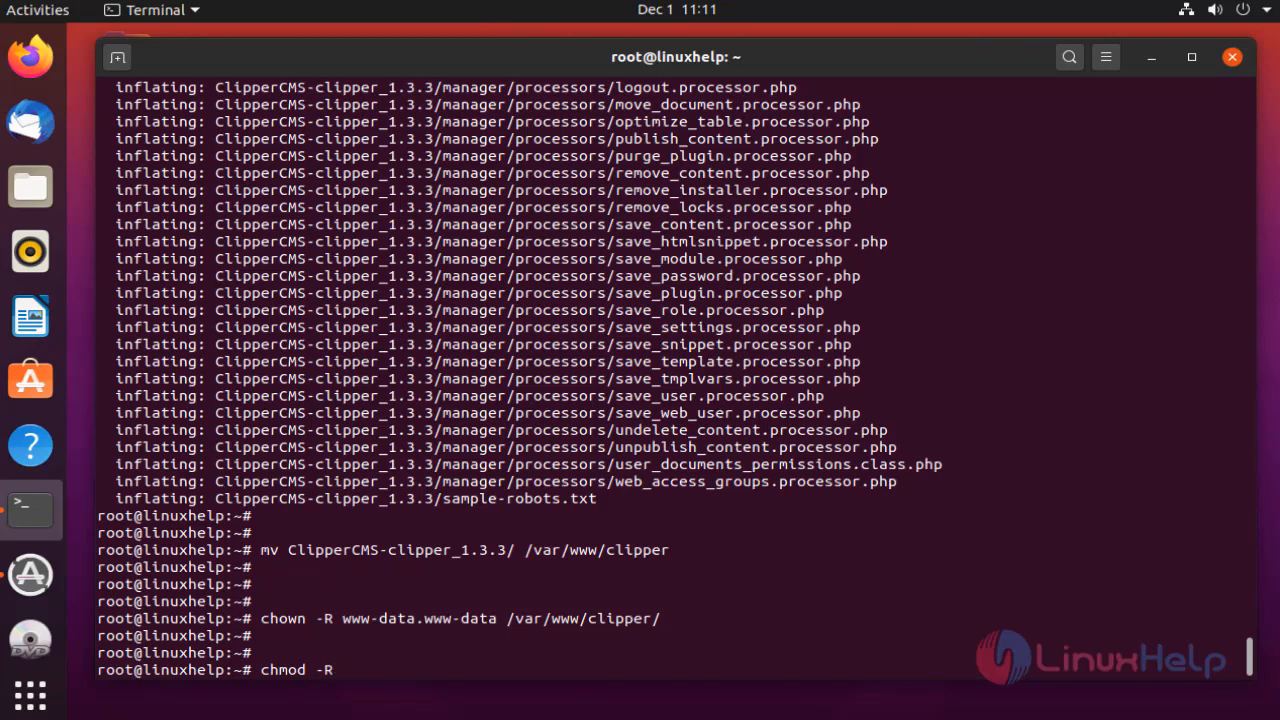
text(755)
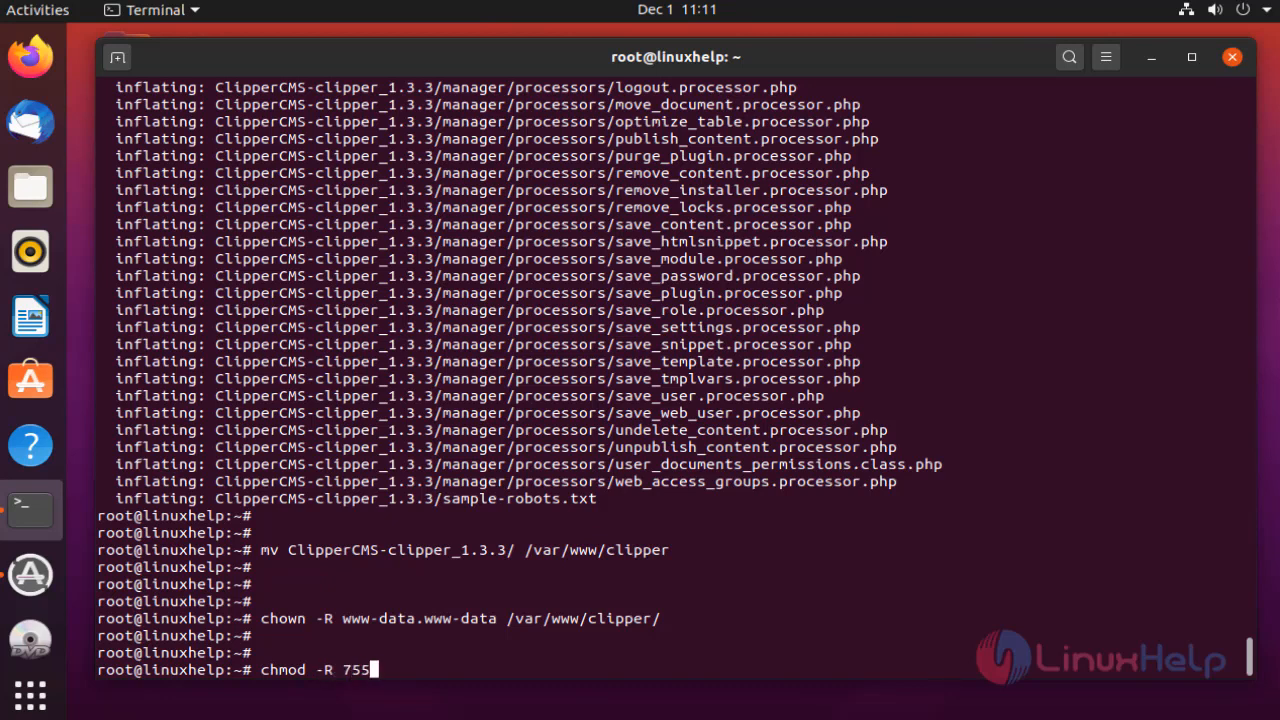
text(/)
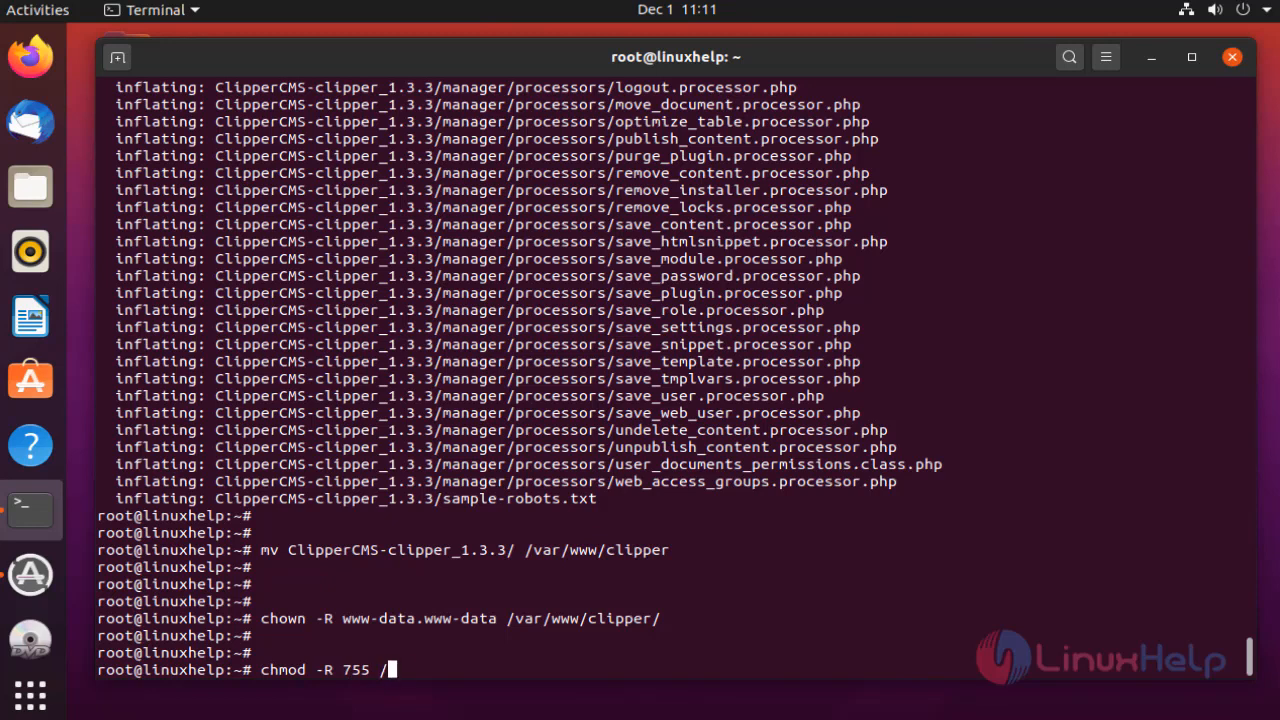
text(/var/www/c)
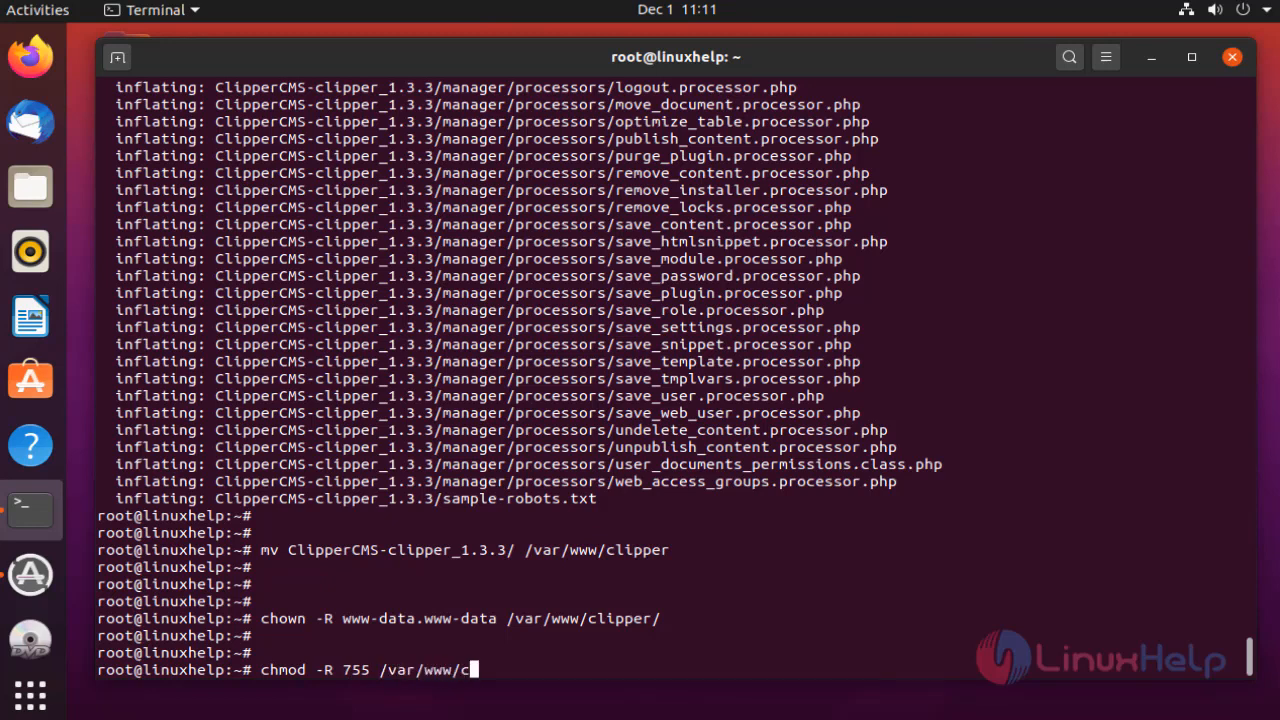
text(ipp)
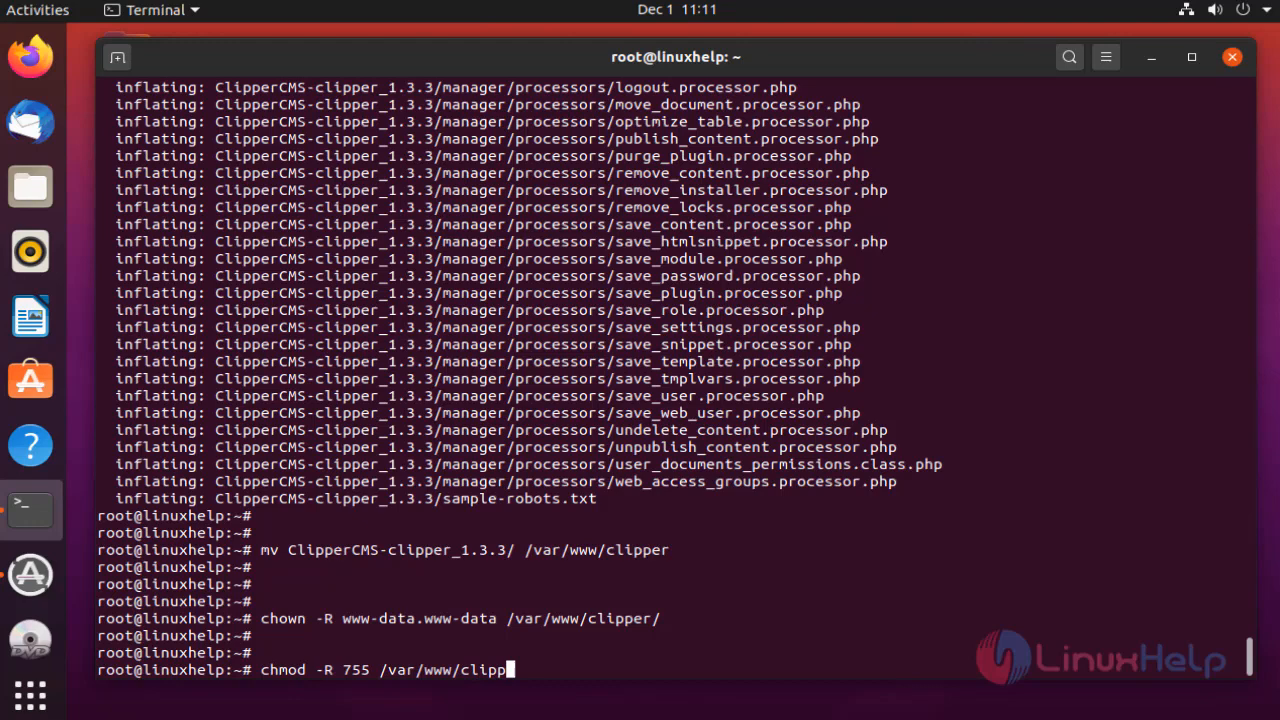
key(Return)
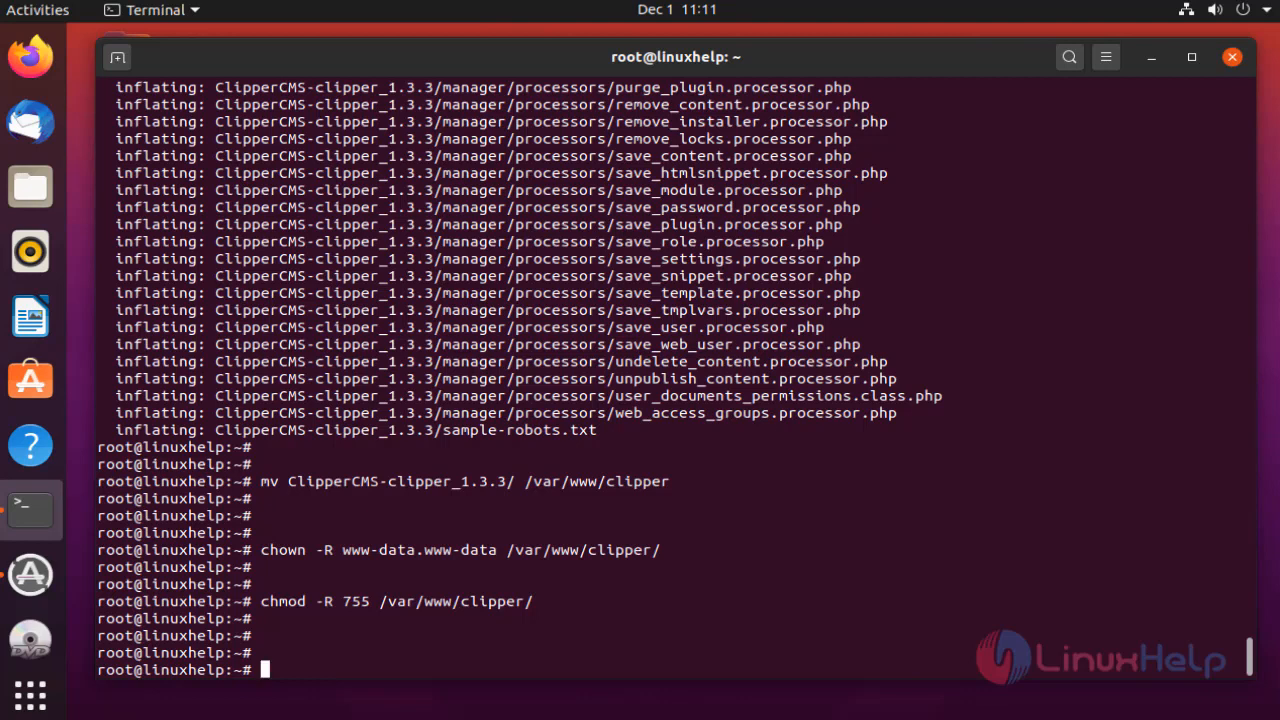
Step: Open /etc/apache2/sites-available/clipper.conf in vim to write the ClipperCMS virtual host
text(vim)
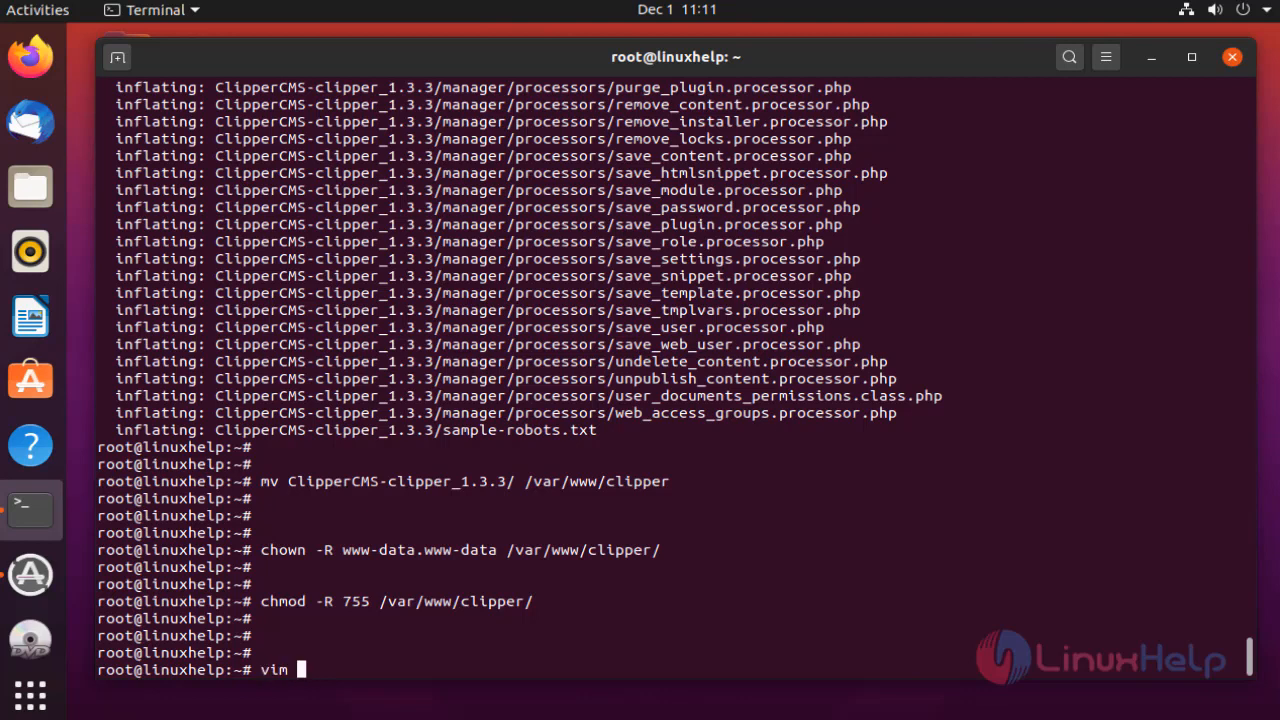
text(/etc/apa)
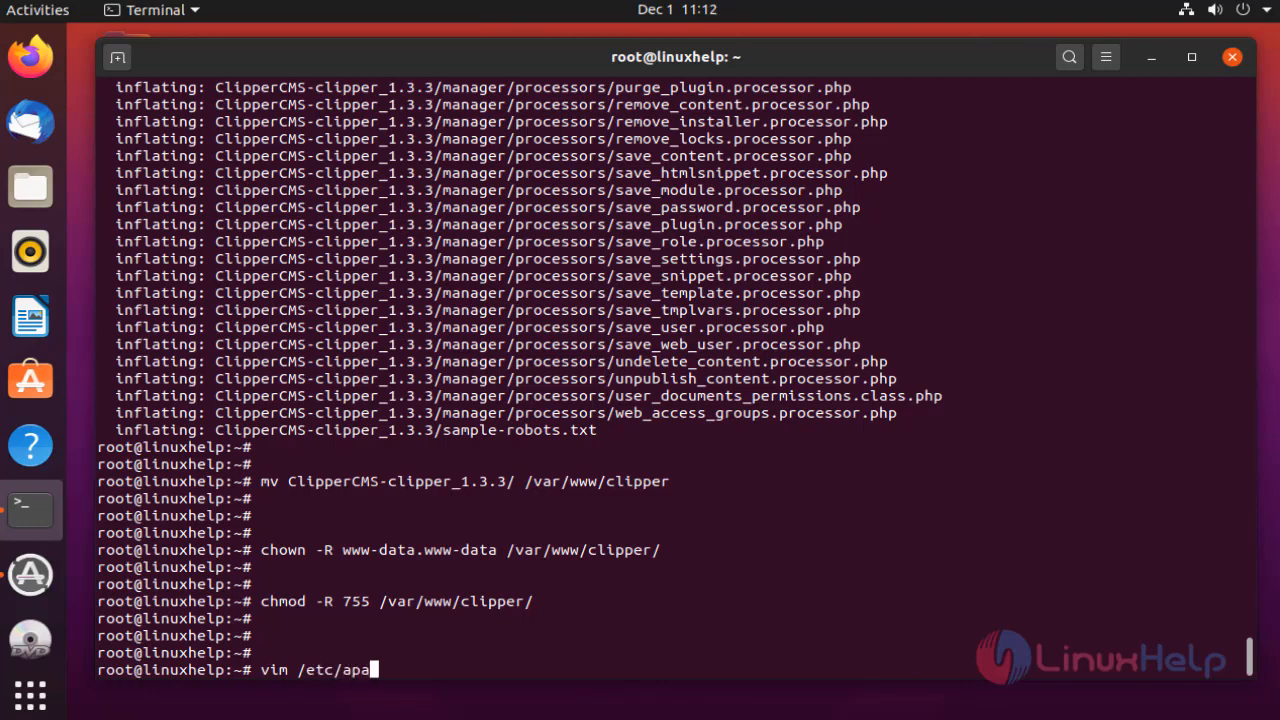
text(che2/sites-a)
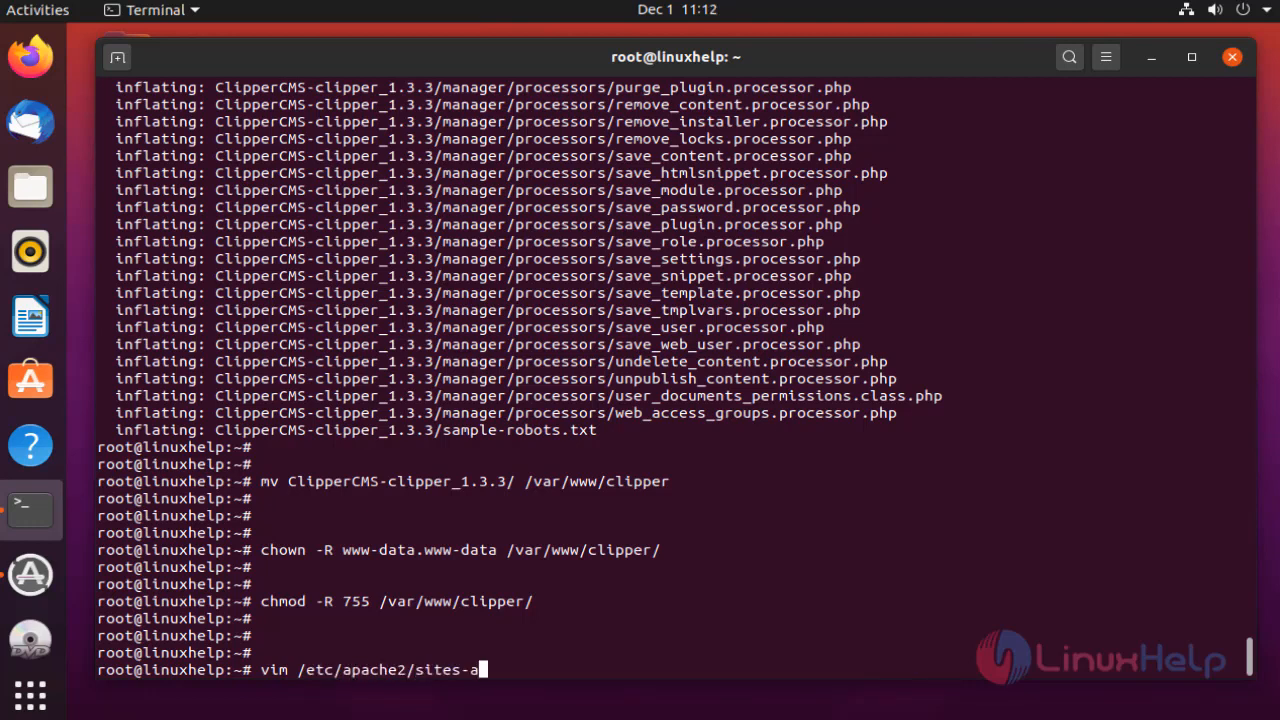
text(vailable/)
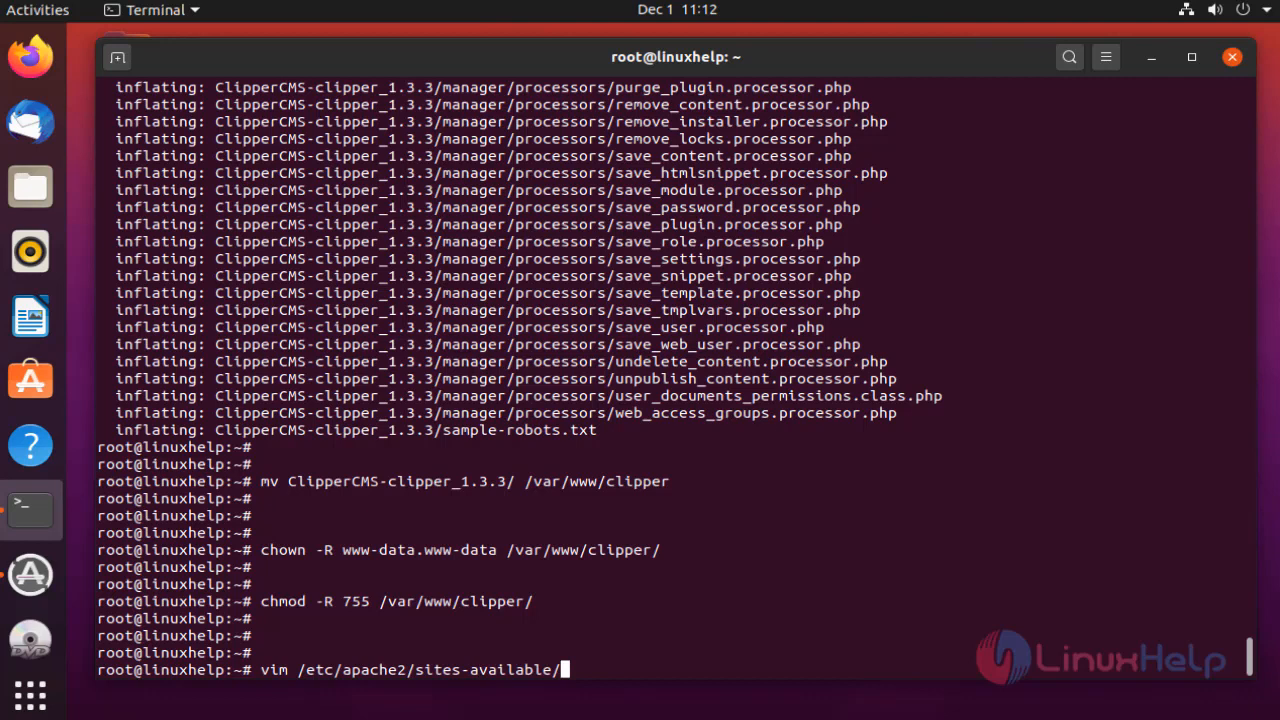
text(clipper)
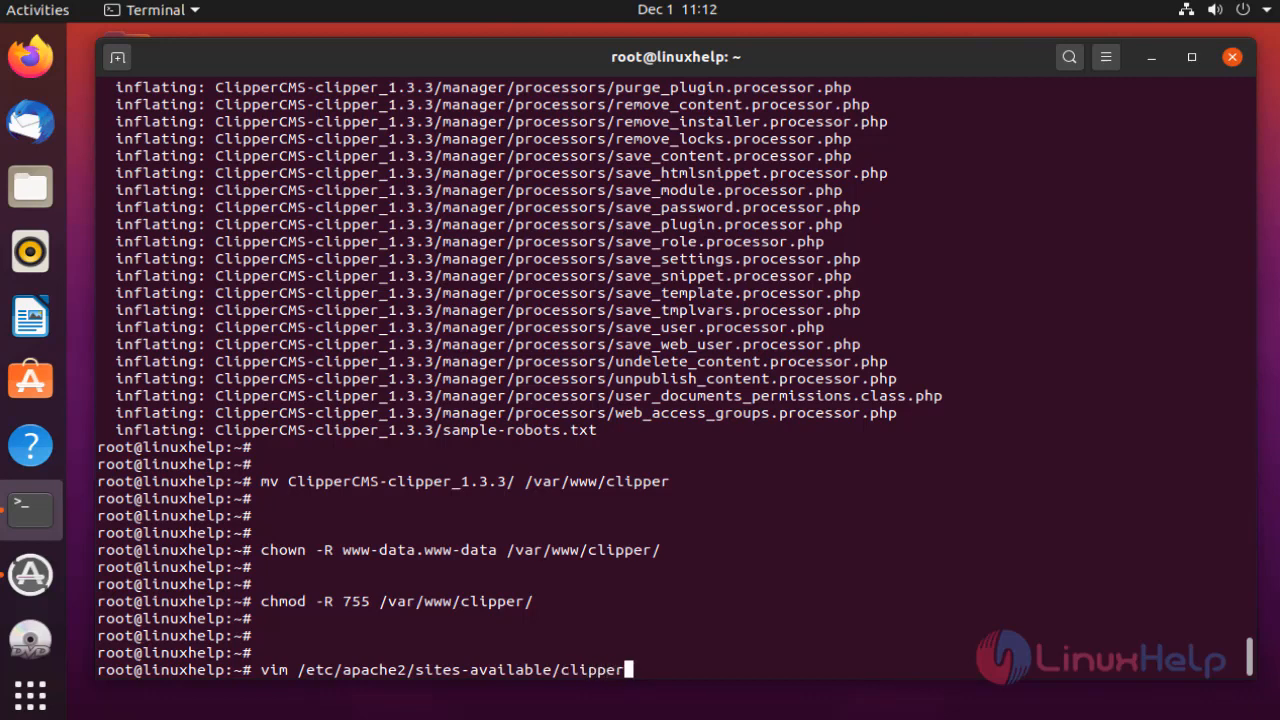
text(.conf)
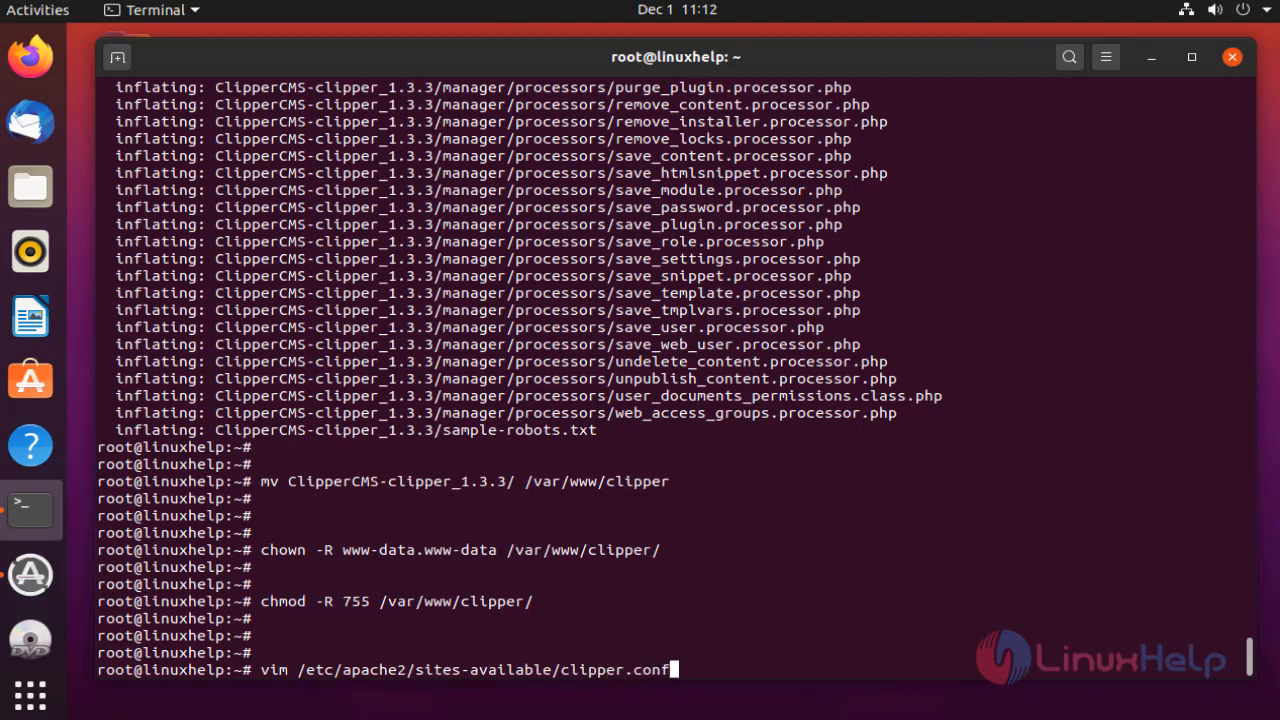
key(Return)
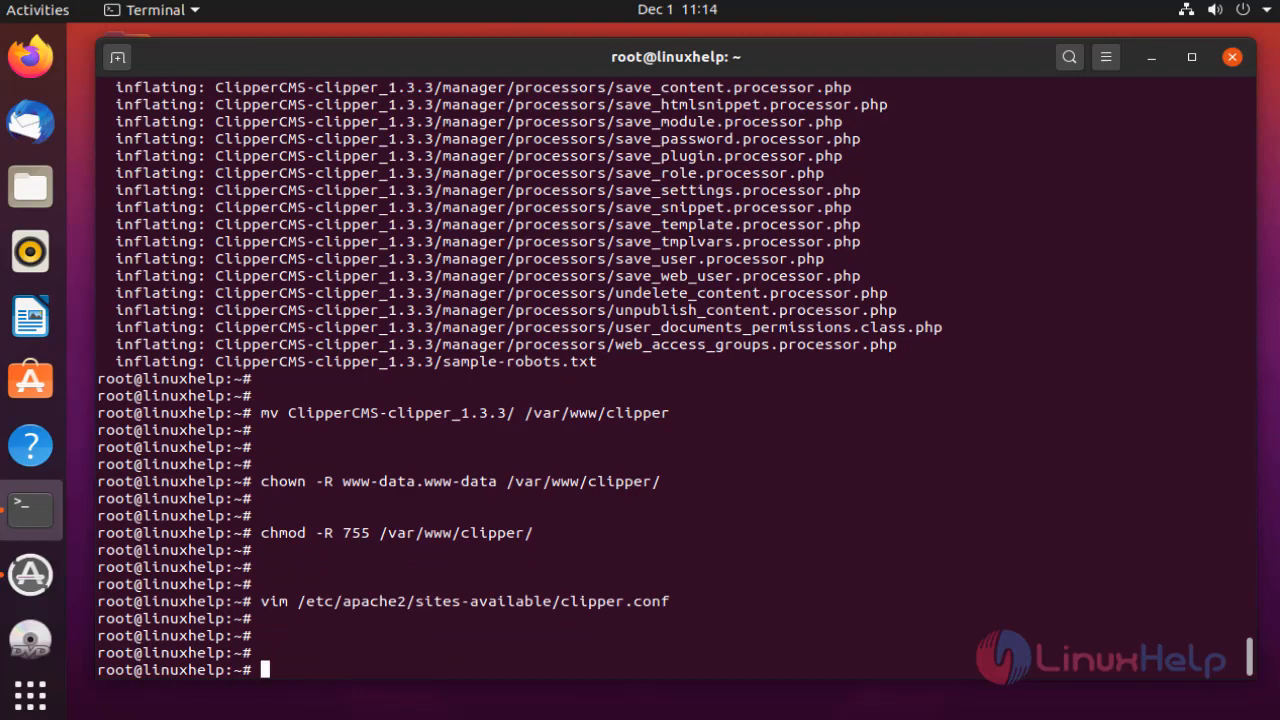
Step: Disable the default Apache site with a2dissite 000-default.conf
text(a2dis)
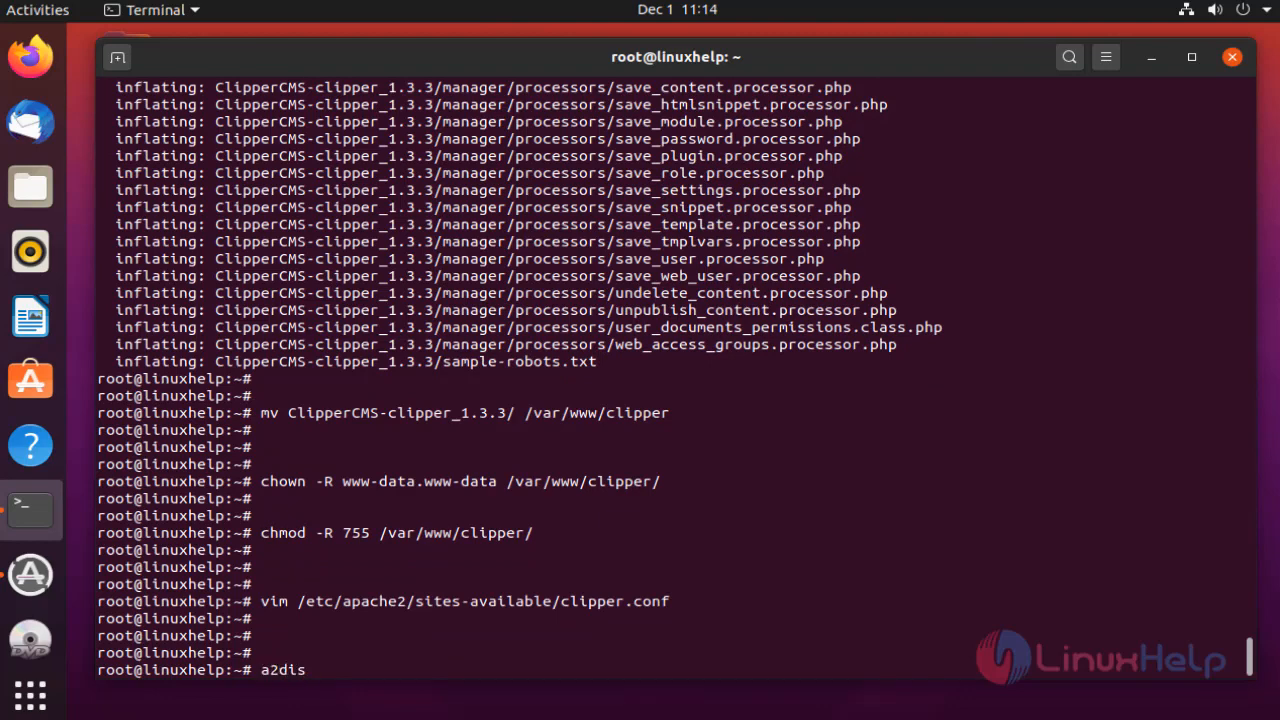
text(site 000-default.co)
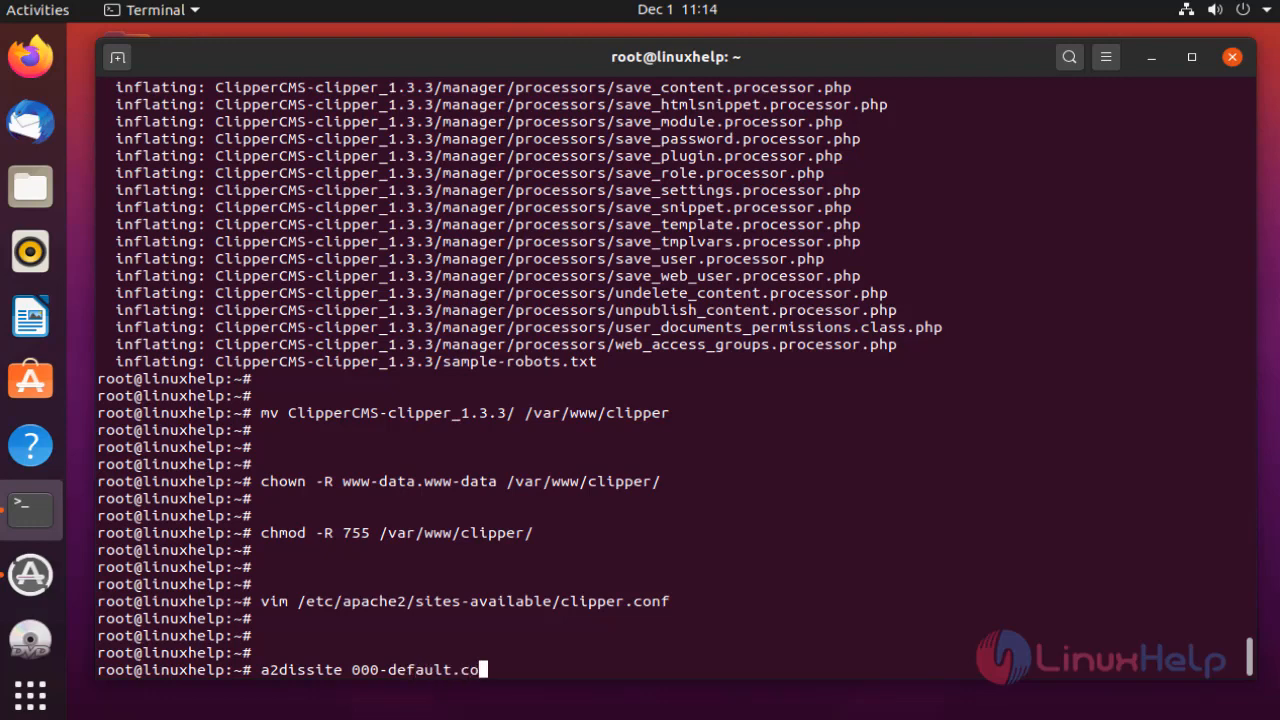
key(Return)
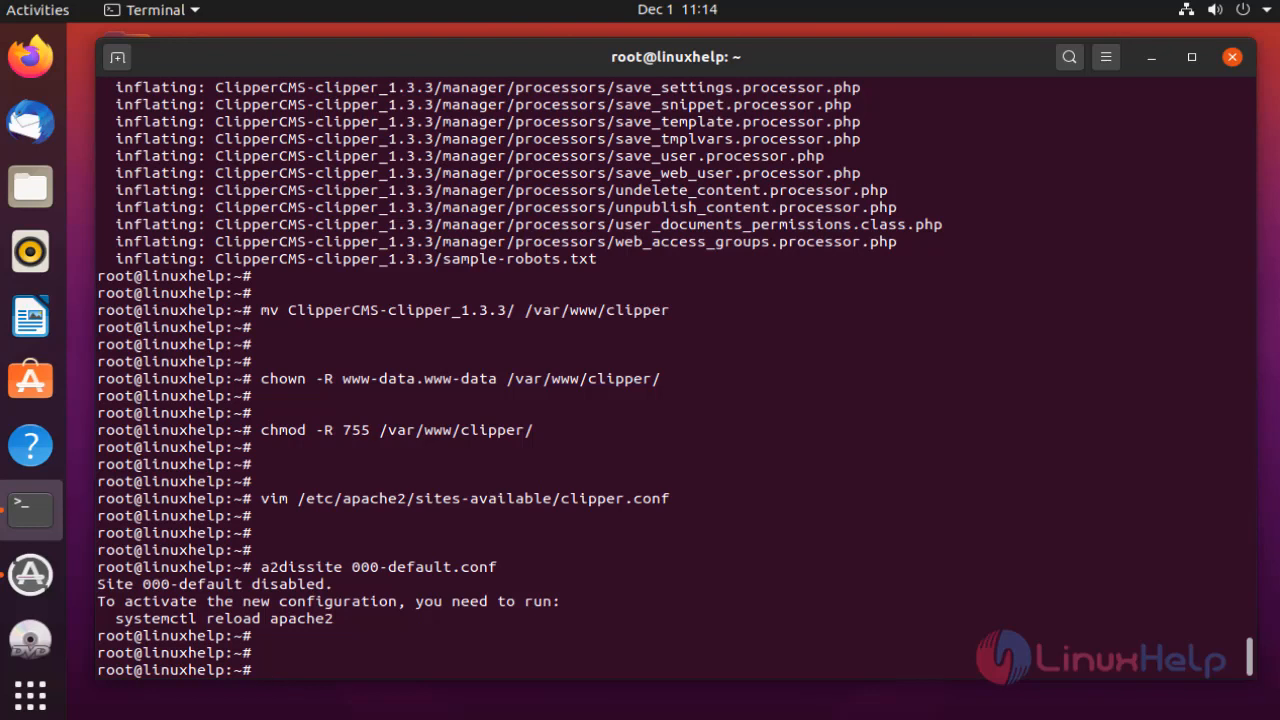
Step: Enable the clipper site with a2ensite clipper.conf
text(a2ensite)
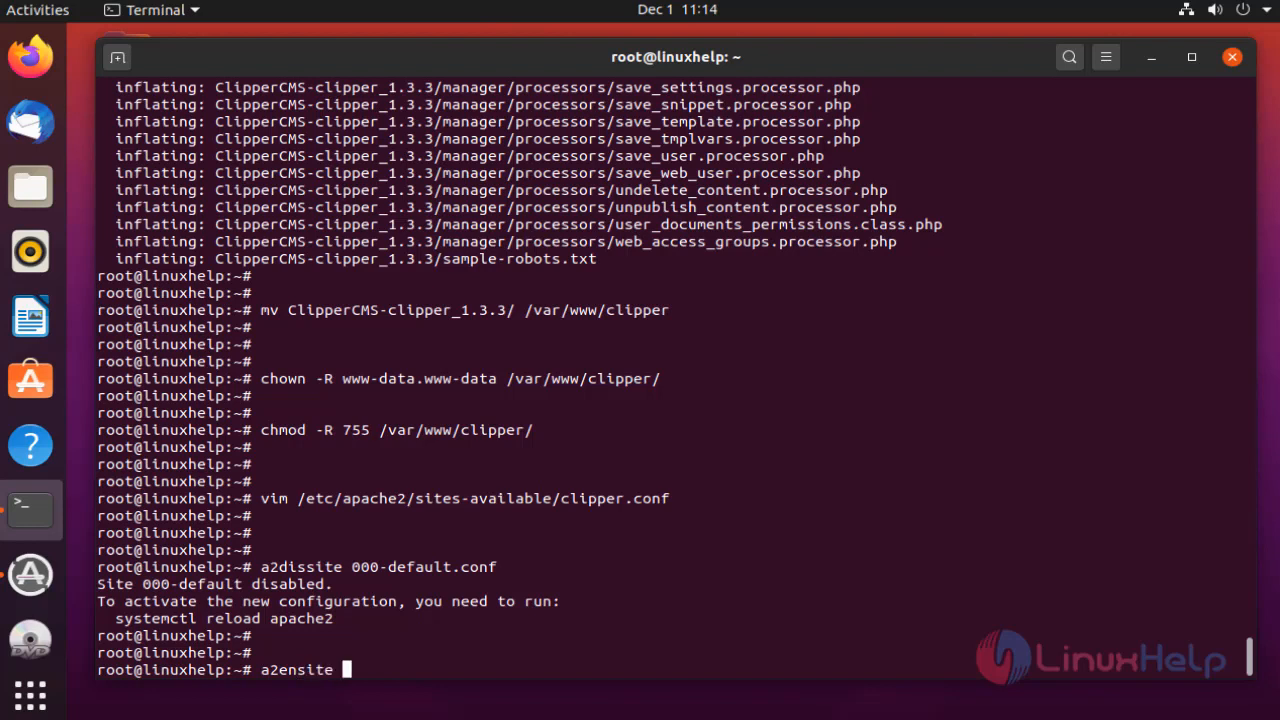
text(clipper.)
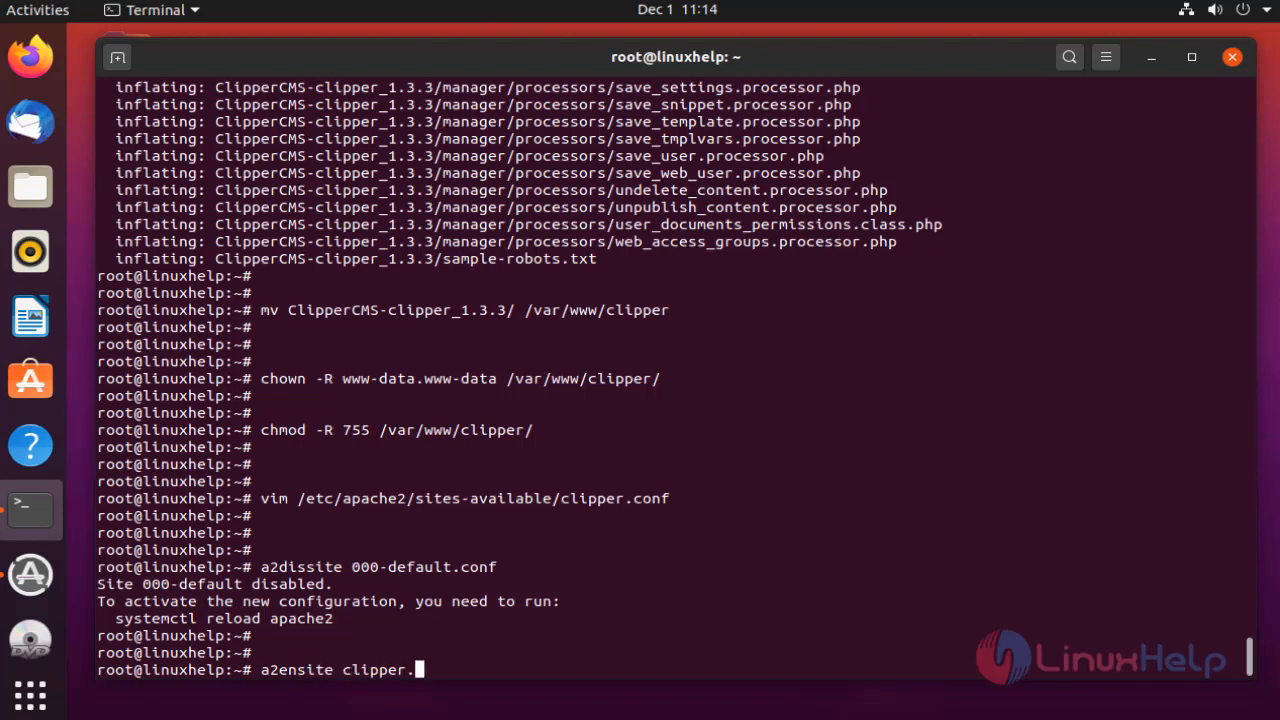
text(conf)
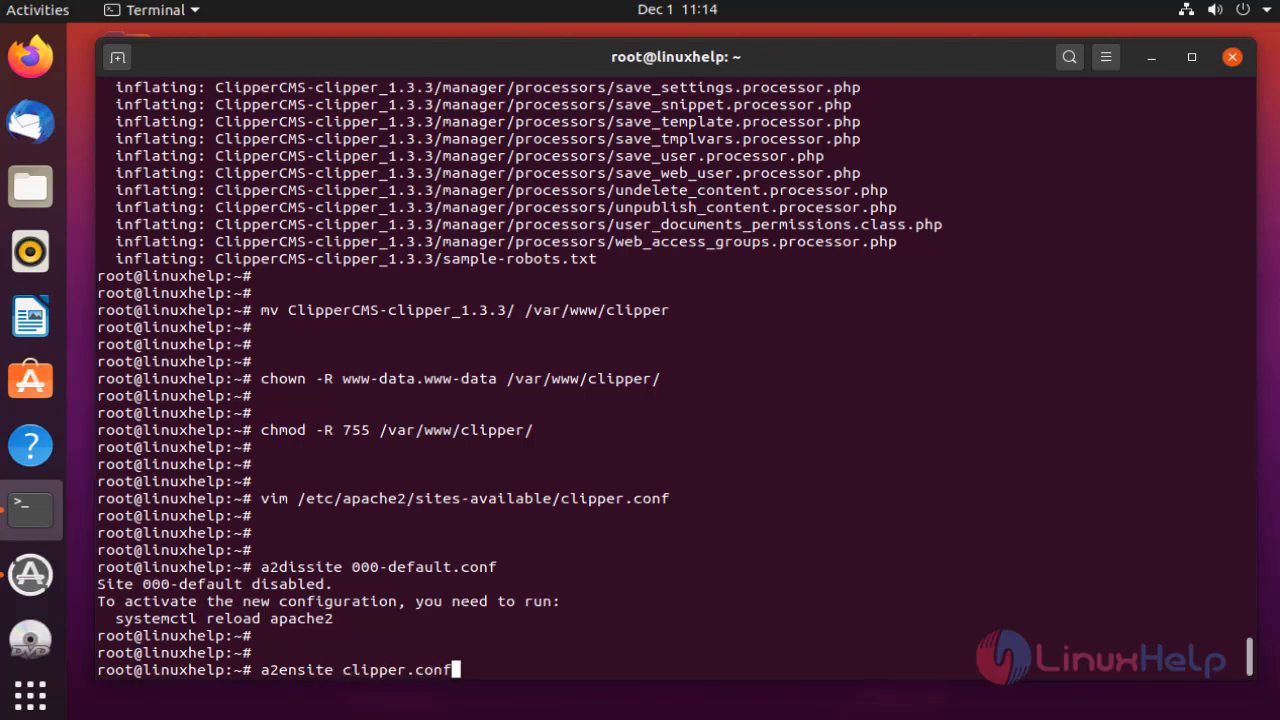
key(Return)
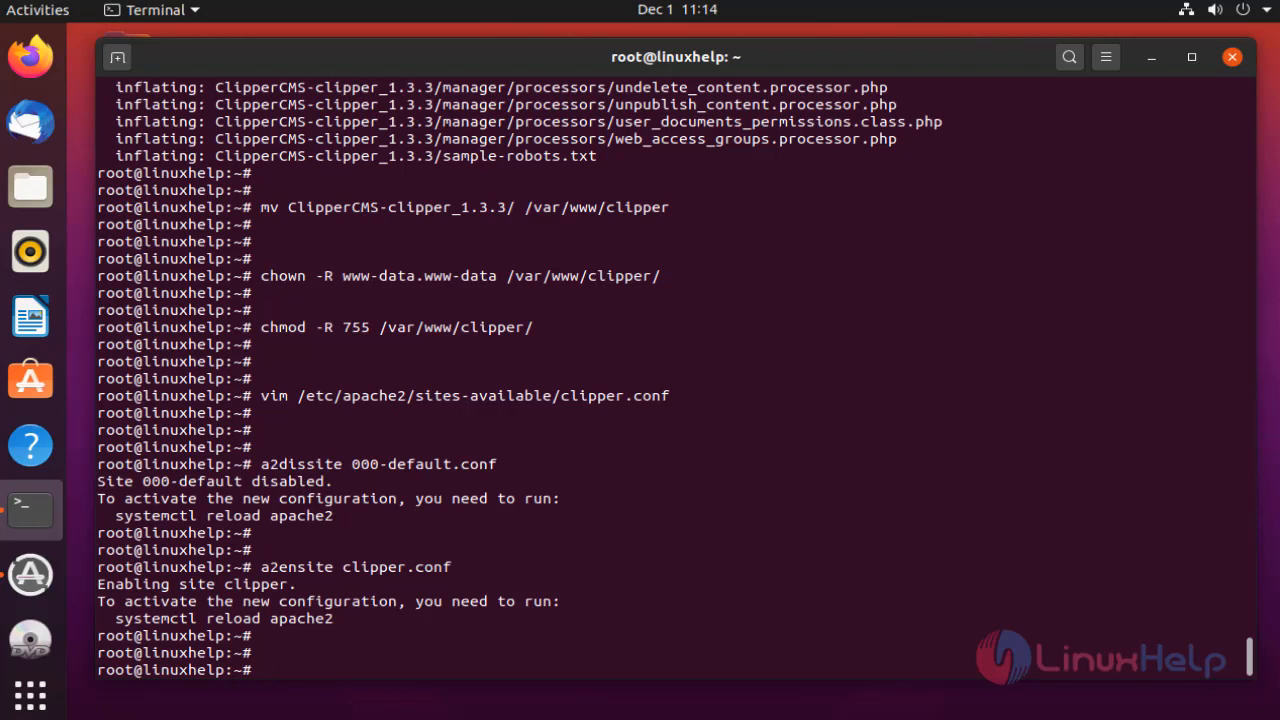
Step: Enable Apache's rewrite module with a2enmod rewrite
text(a2enmod)
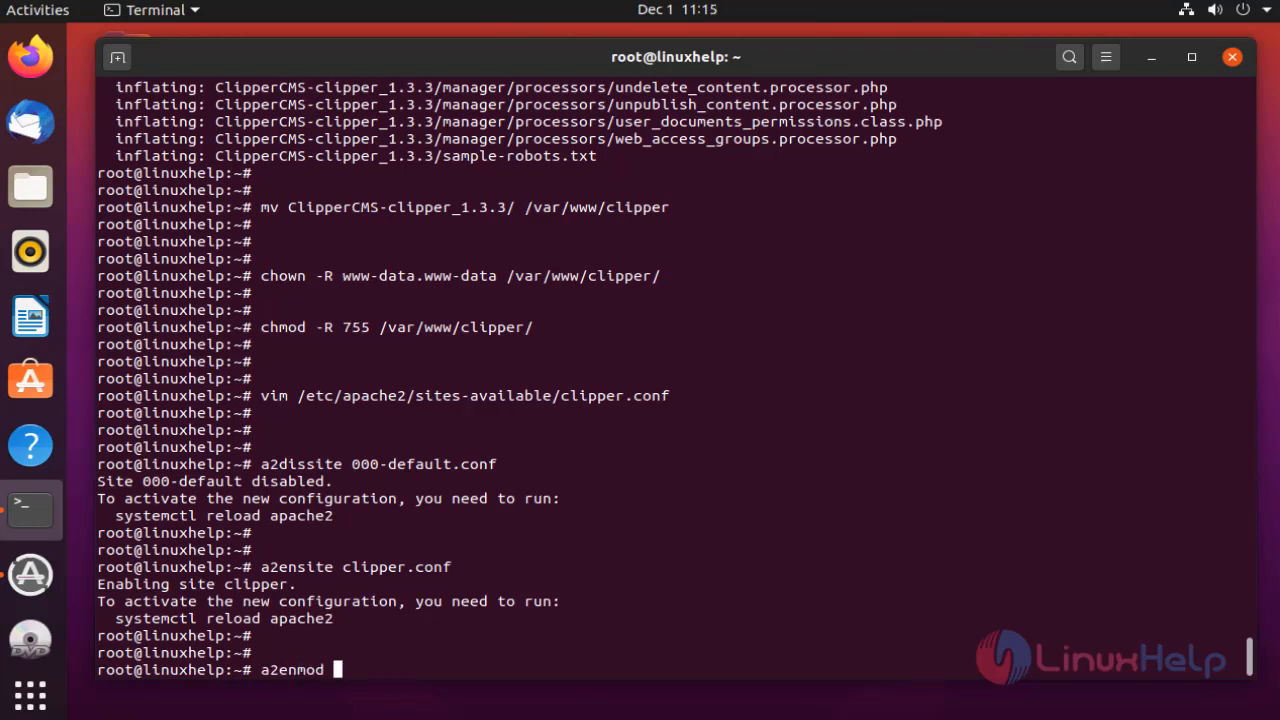
text(rewr)
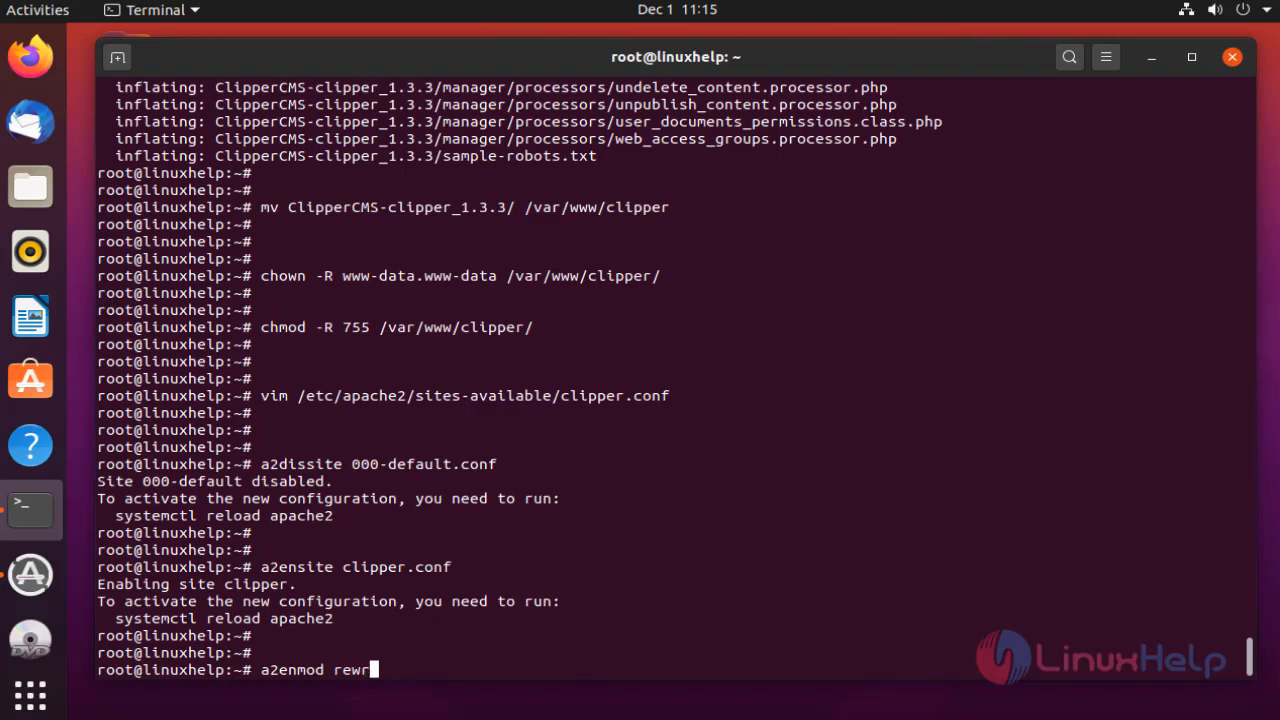
key(Return)
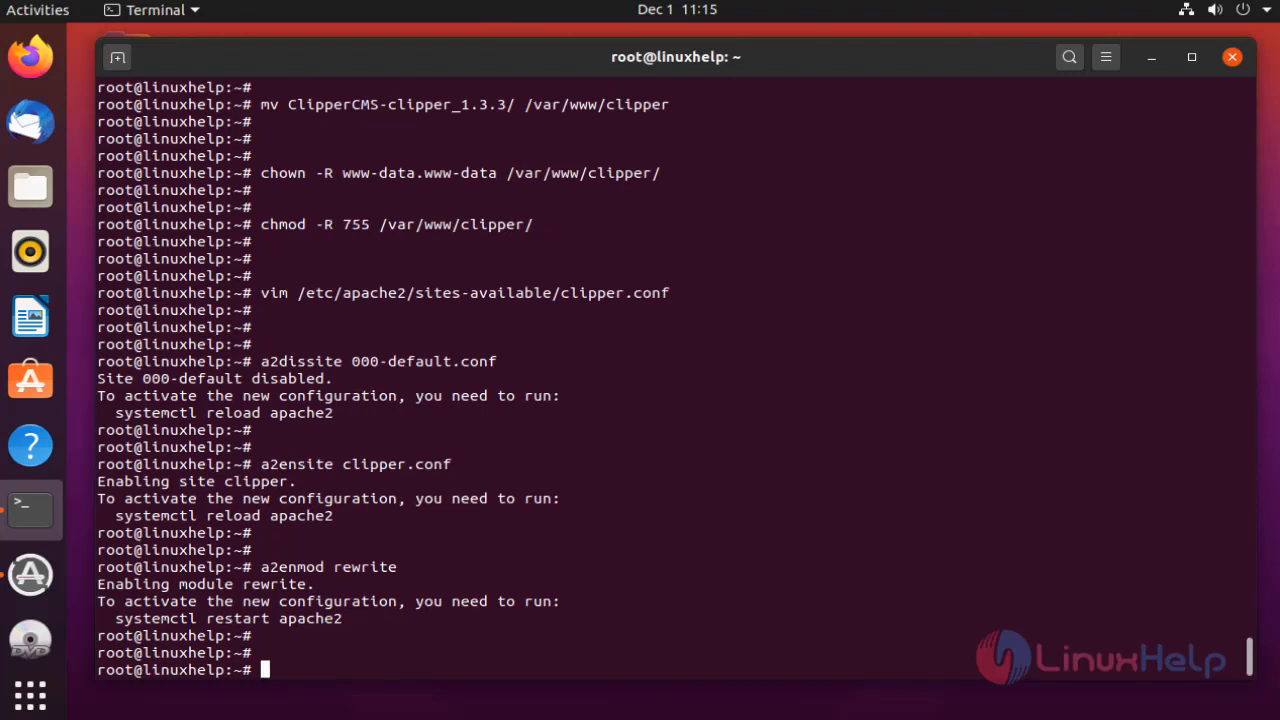
Step: Restart apache2 with systemctl and switch over to Firefox
text(system)
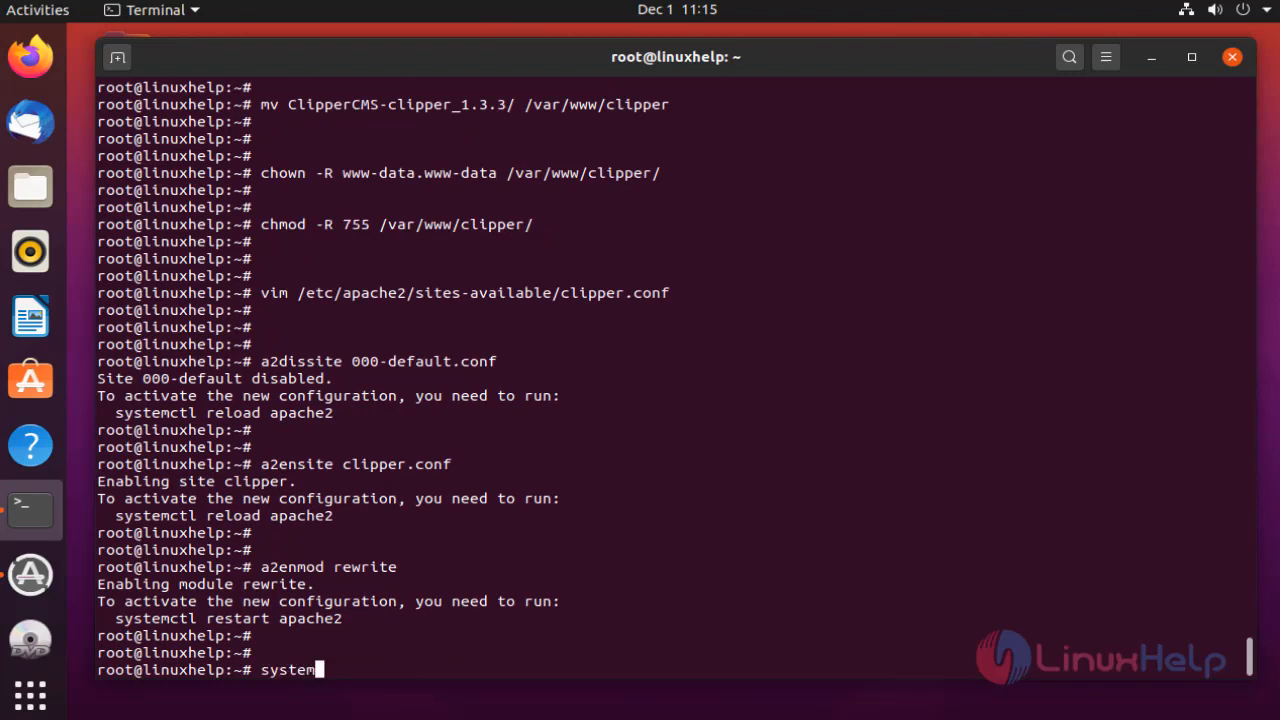
text(ctl)
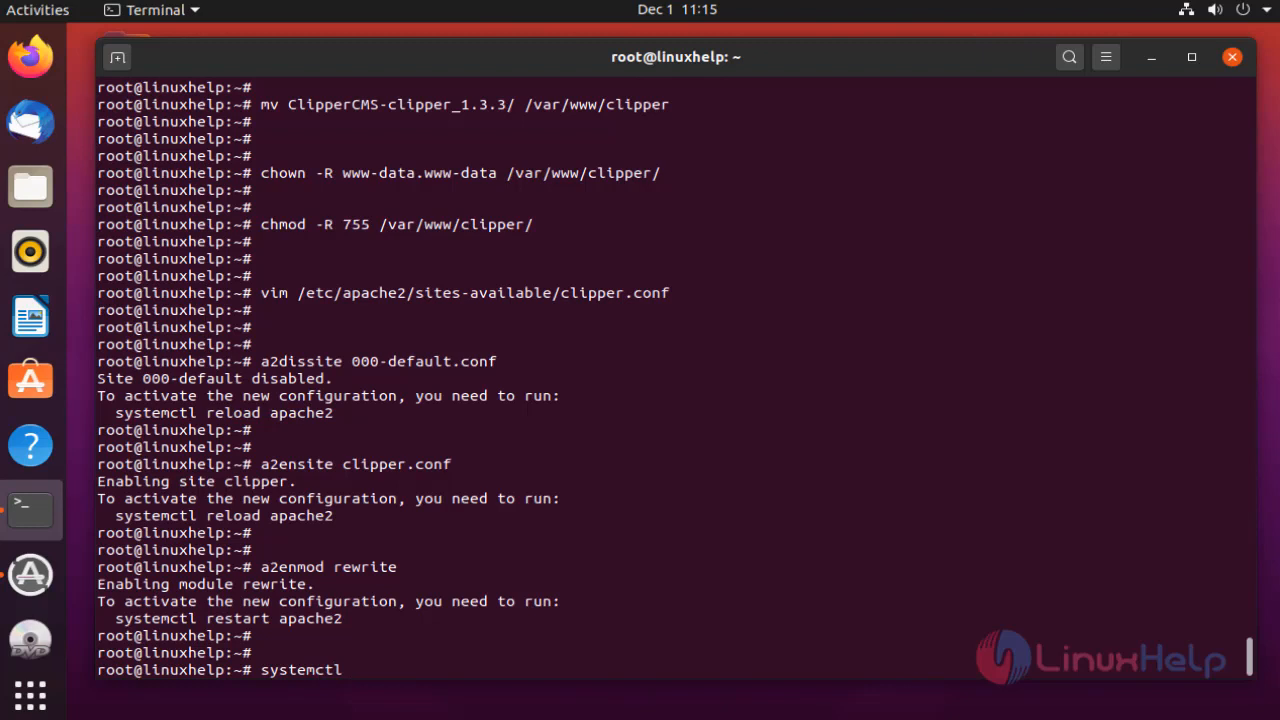
text(restart)
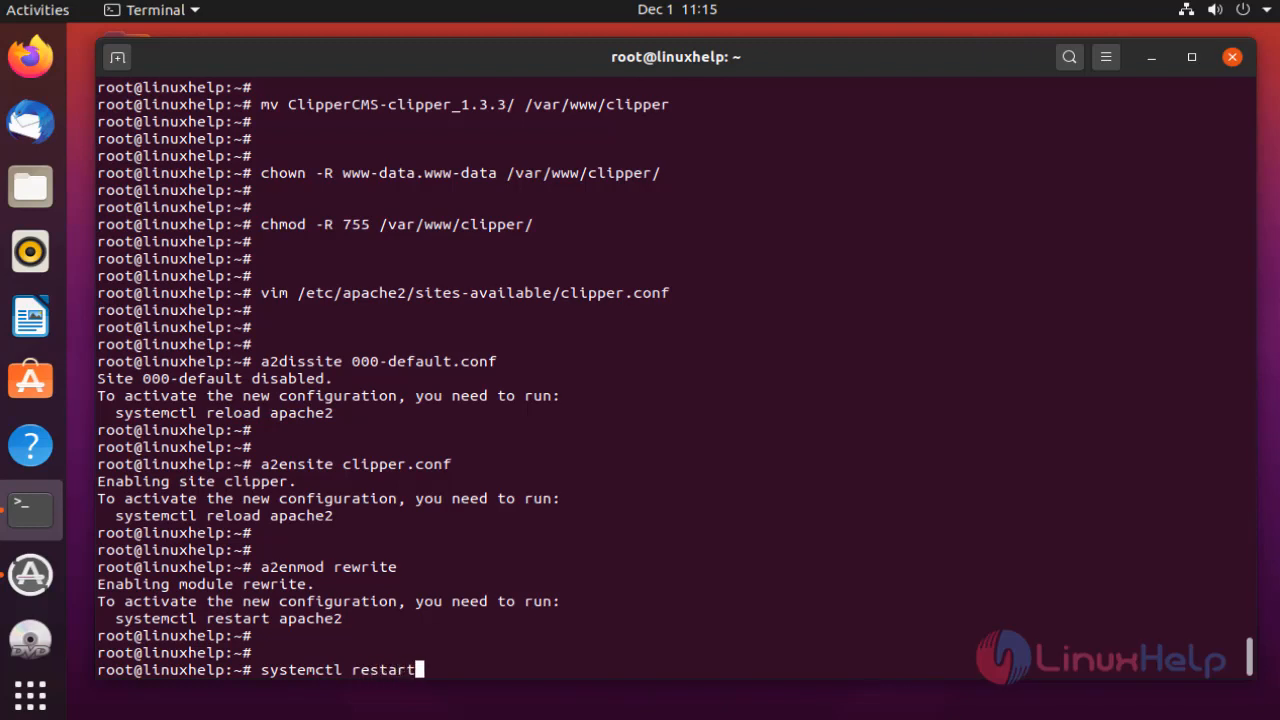
text(apa)
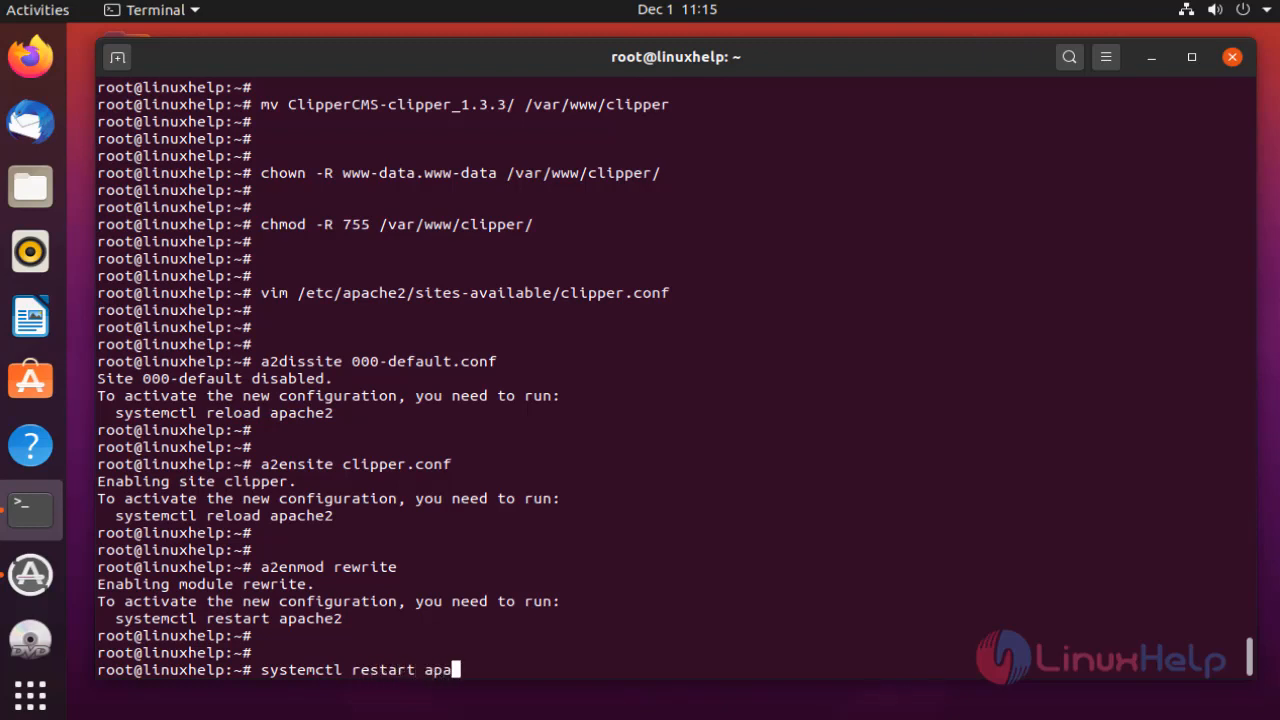
key(Return)
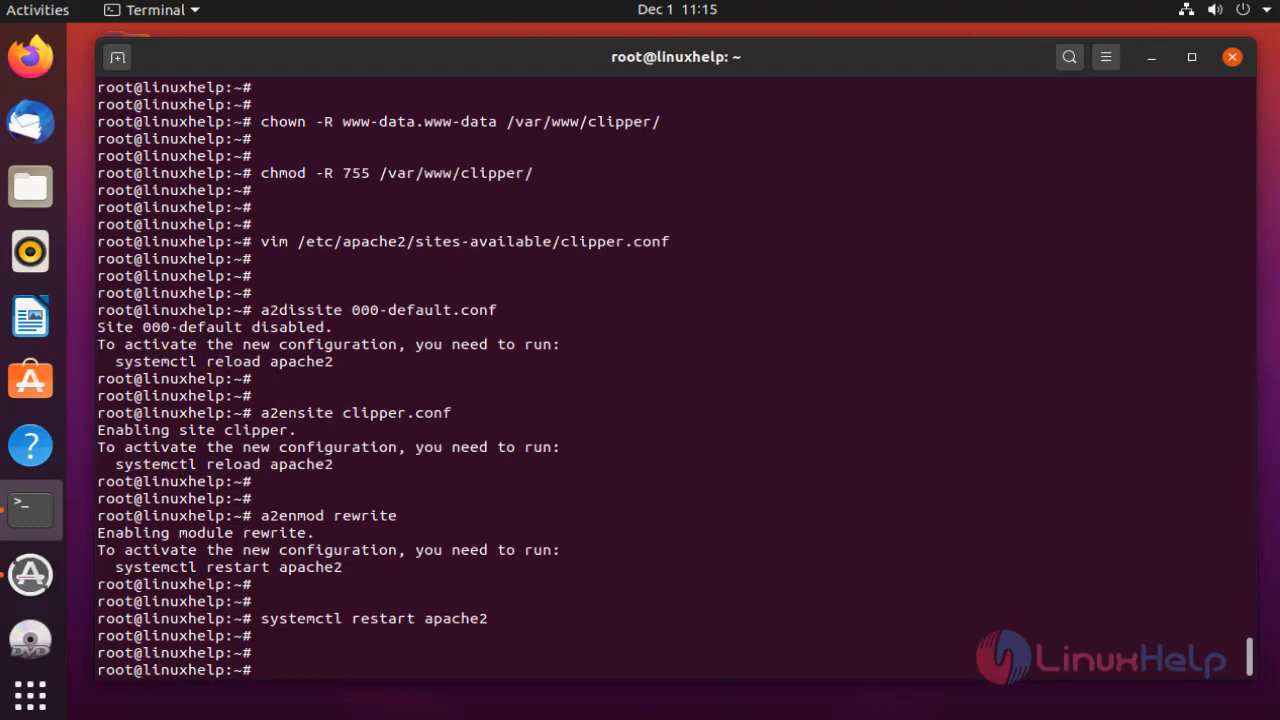
click(30, 57)
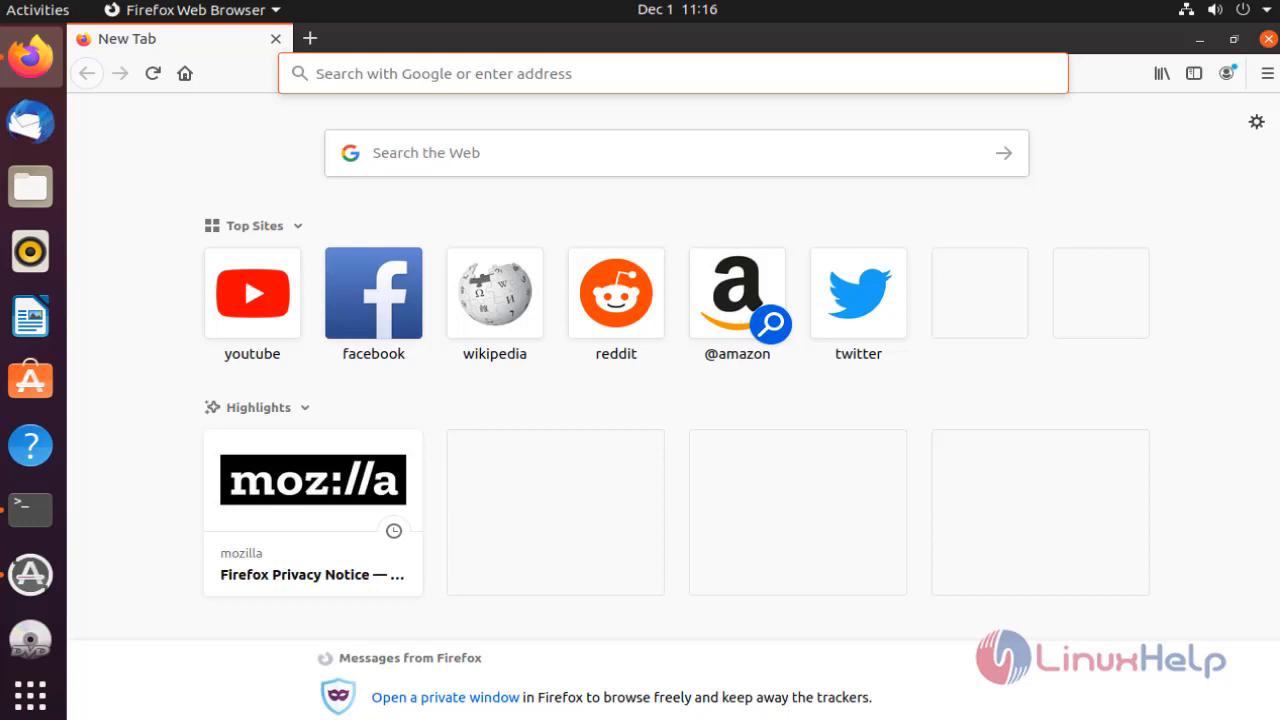
text(www.l)
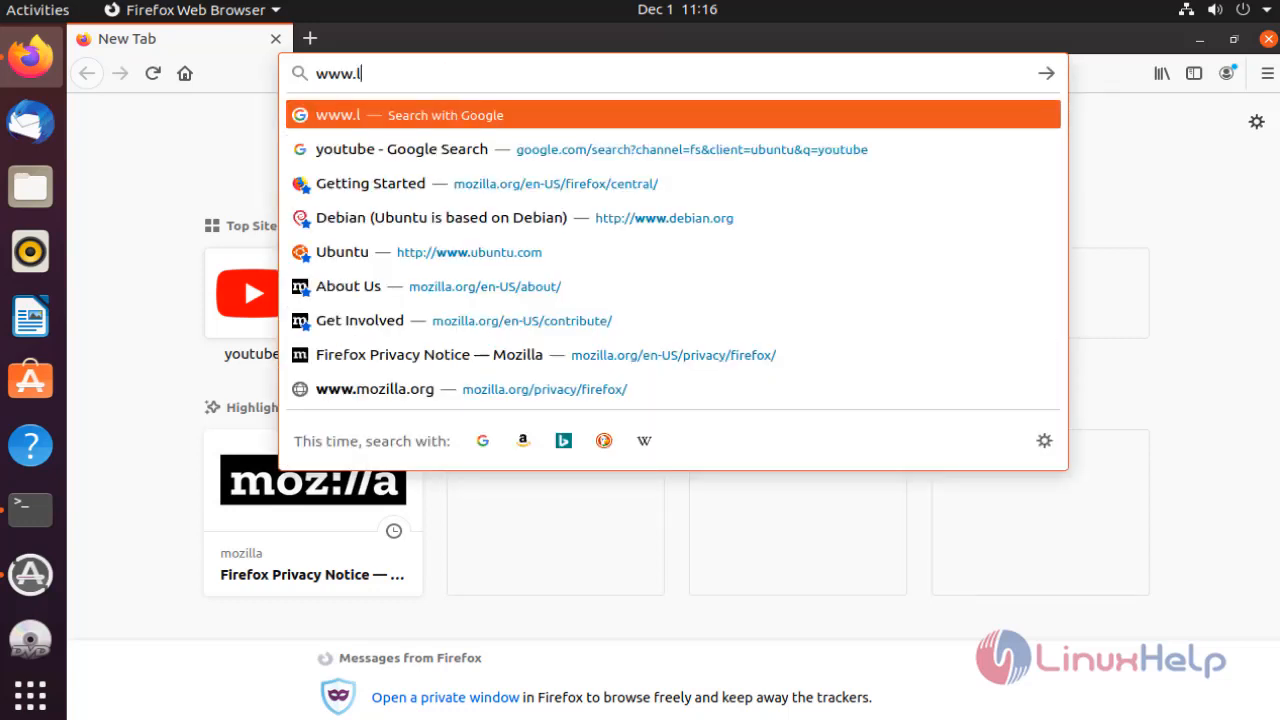
text(inuxhelp1.com)
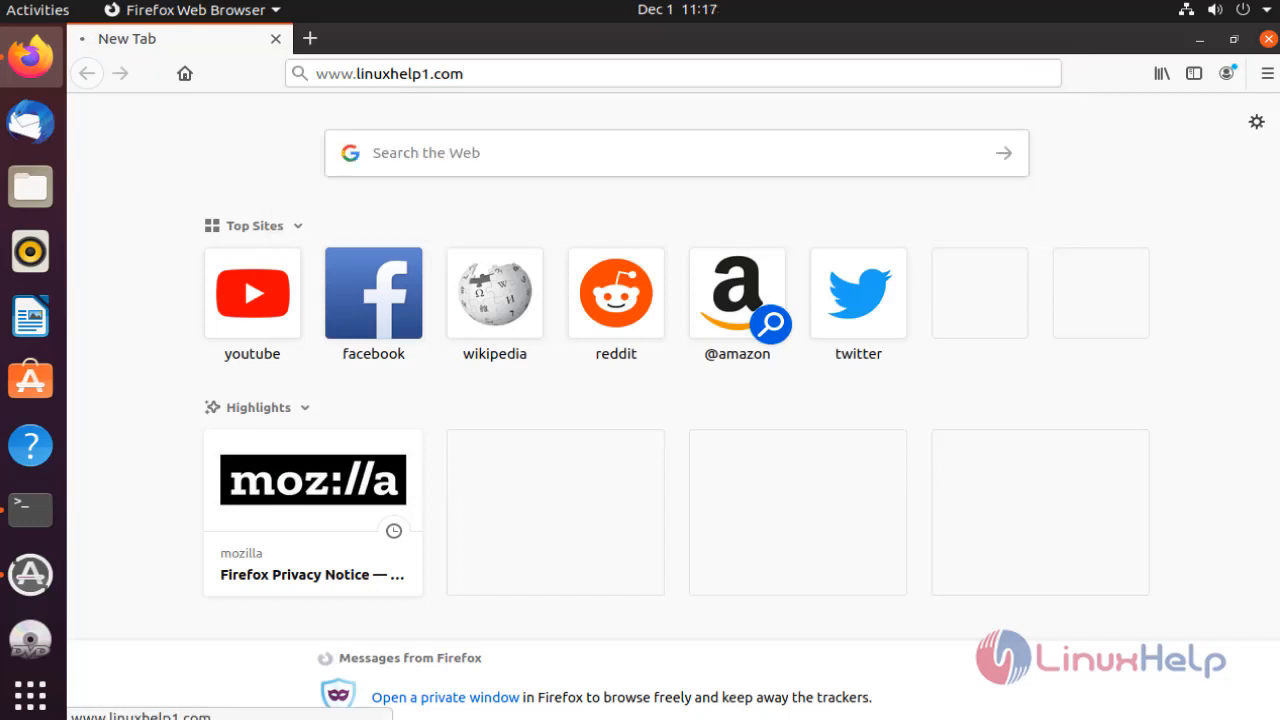
key(Return)
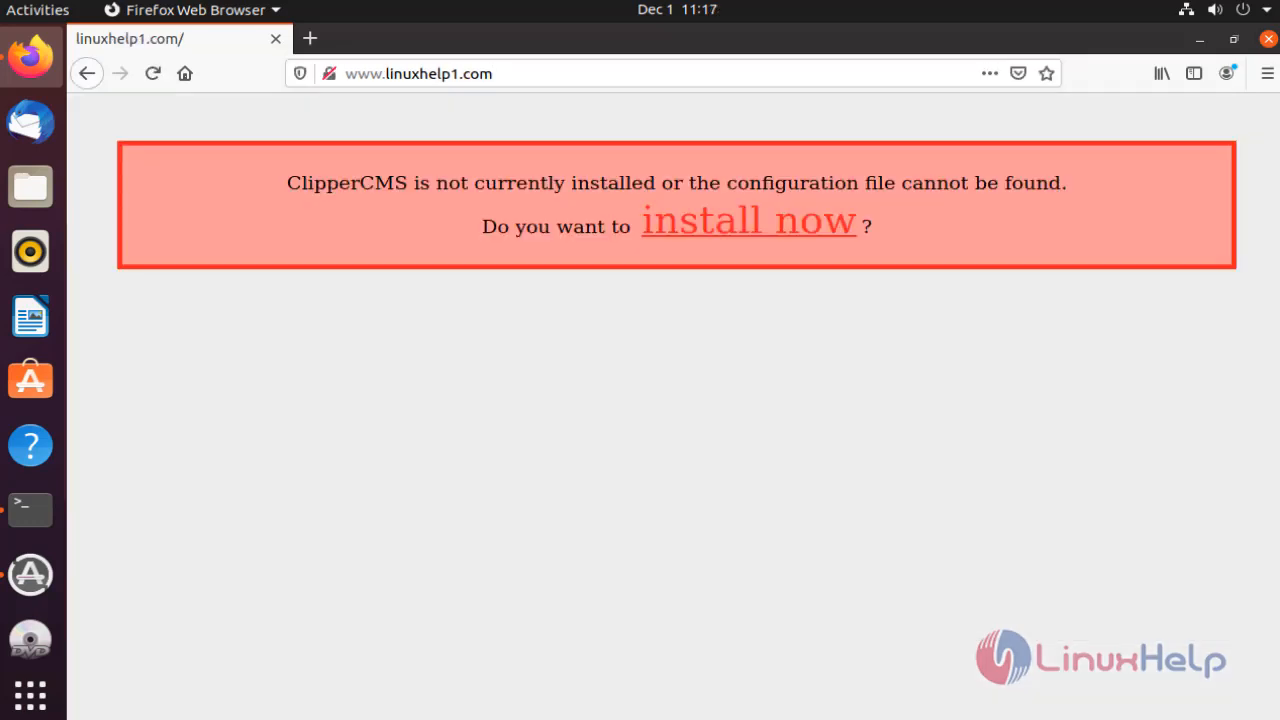
mouse_move(748, 220)
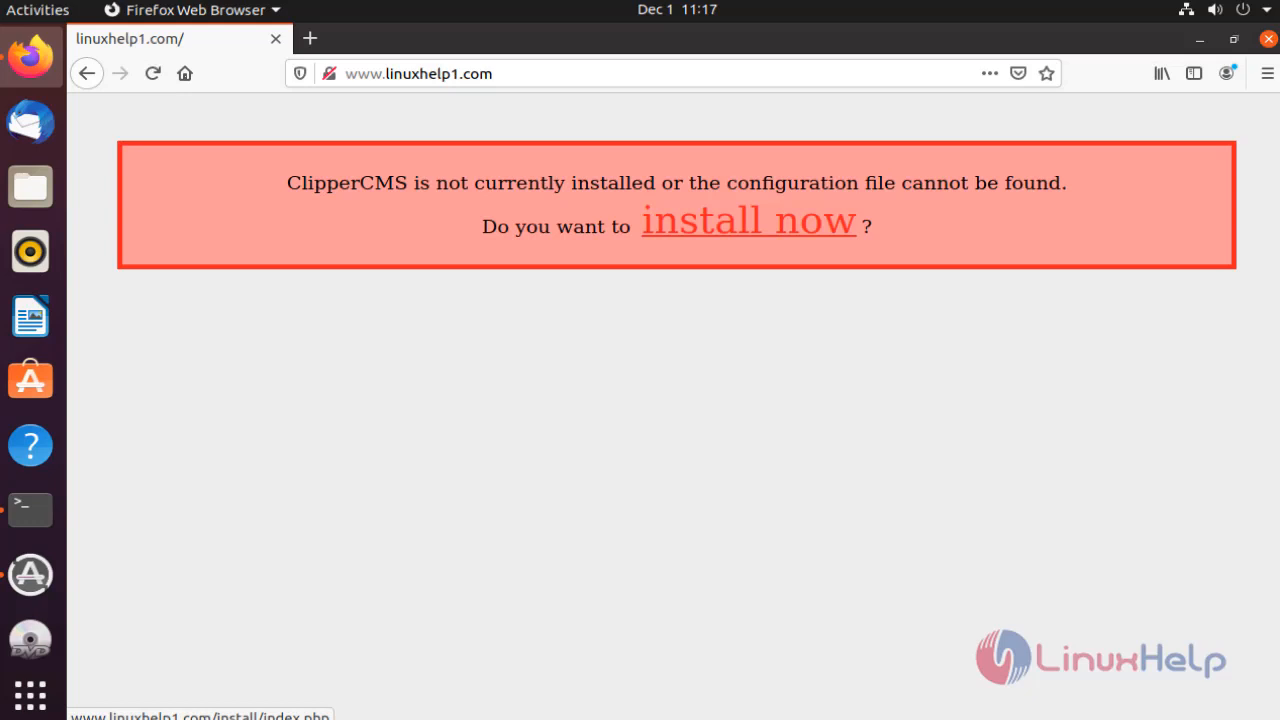
click(747, 220)
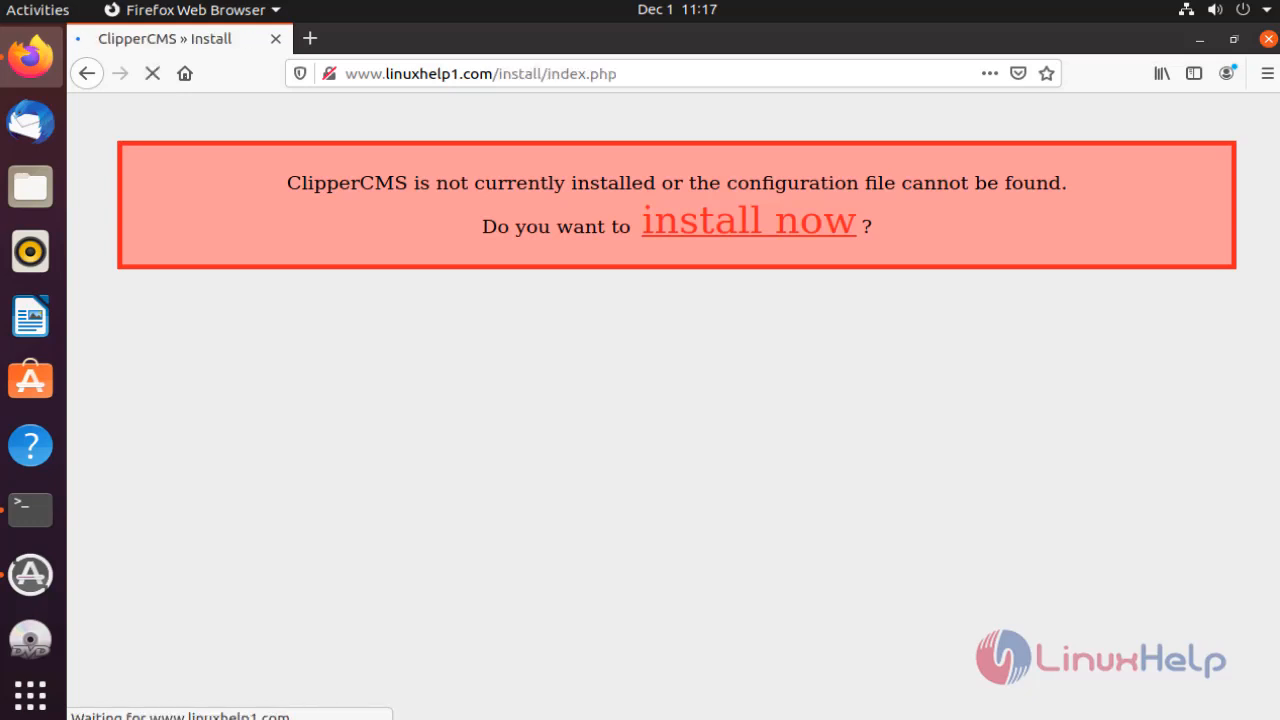
click(748, 220)
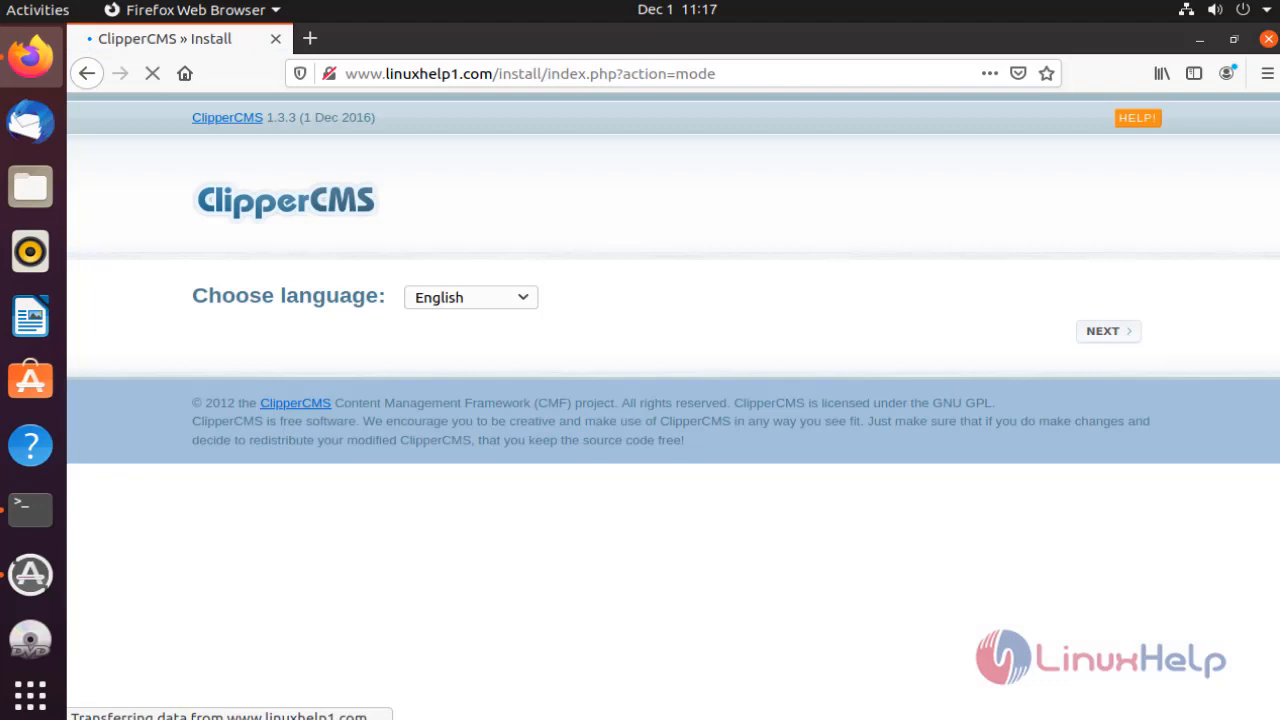
Step: Keep English as installer language and proceed with New Installation mode
click(1107, 331)
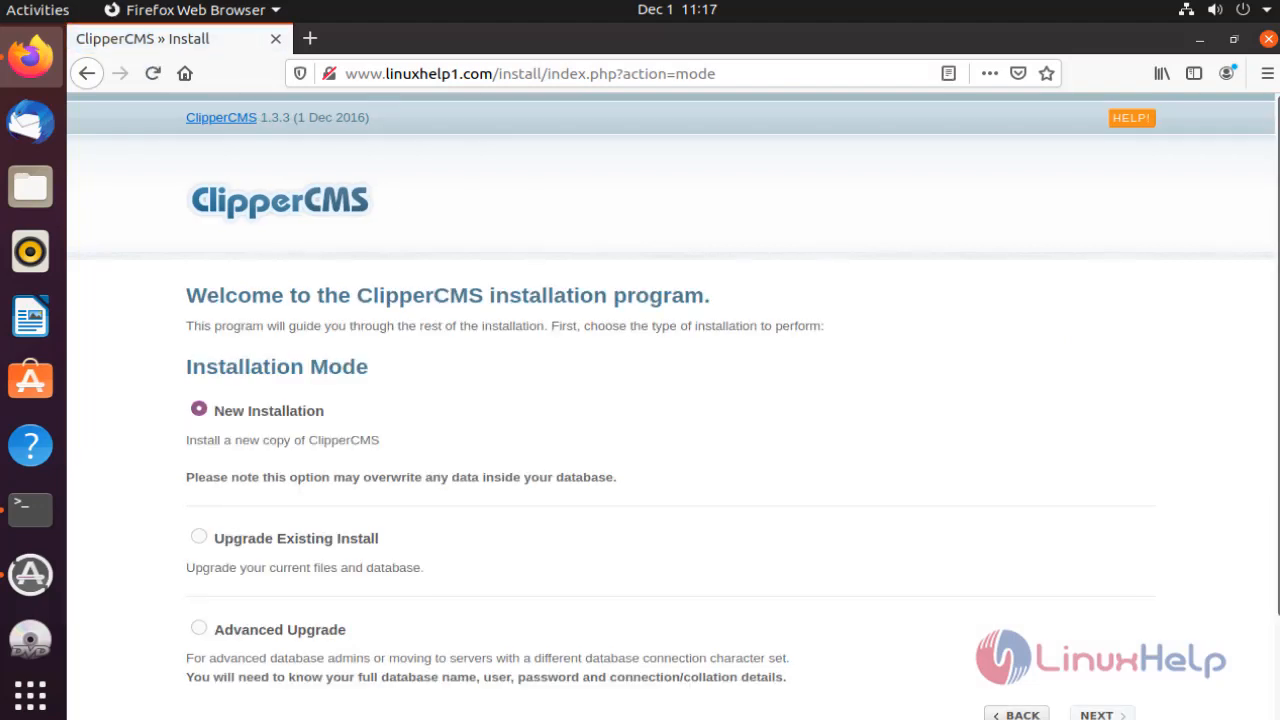
scroll(down, 3)
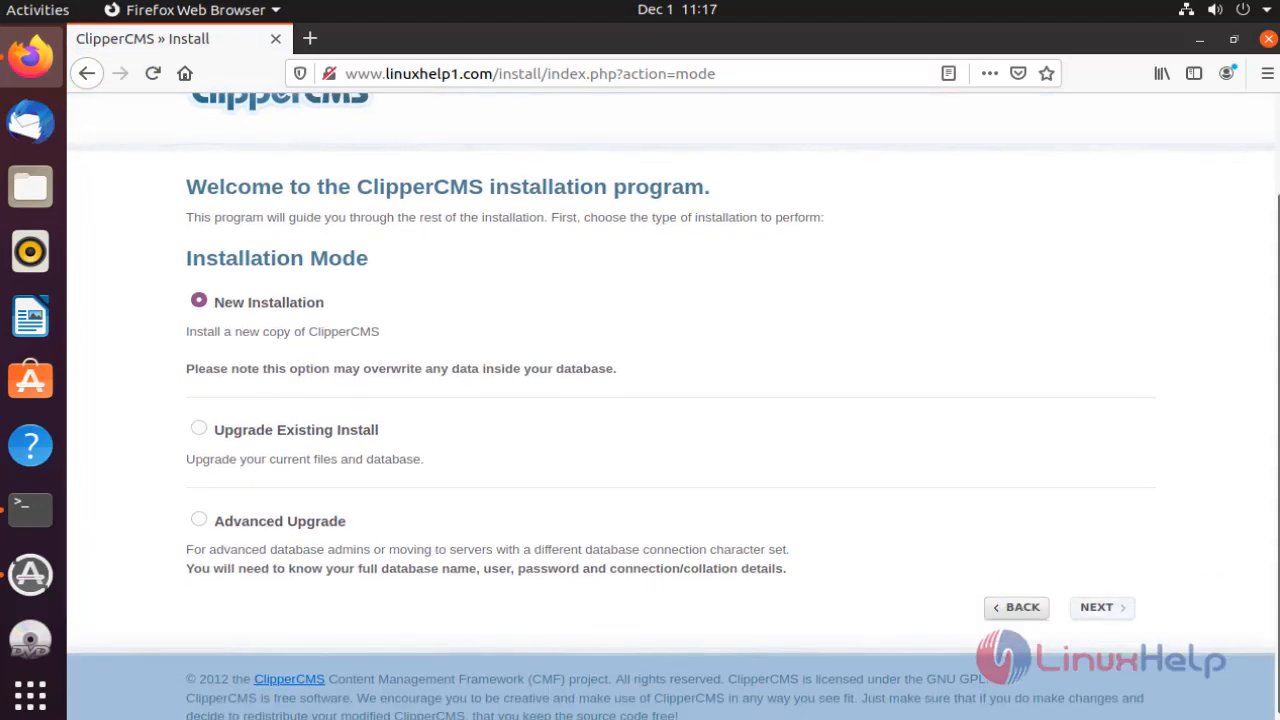
click(1101, 606)
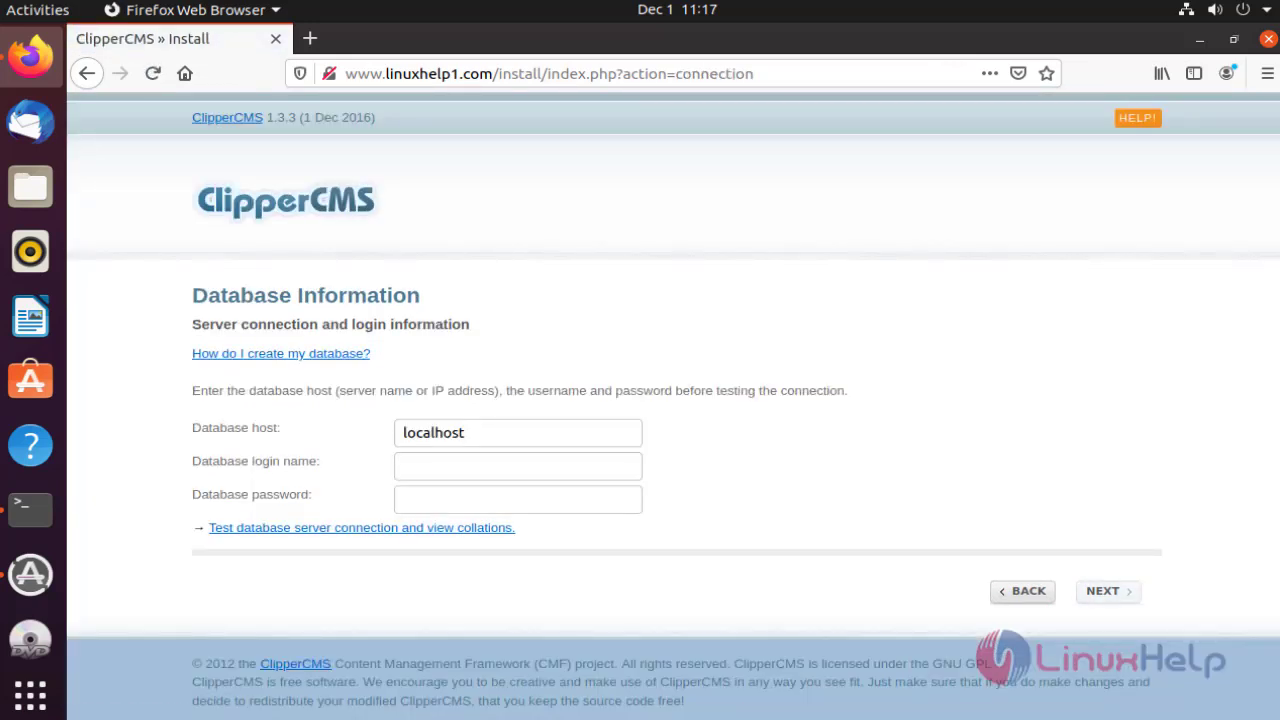
Step: Enter database login clipuser and test the localhost server connection
click(517, 465)
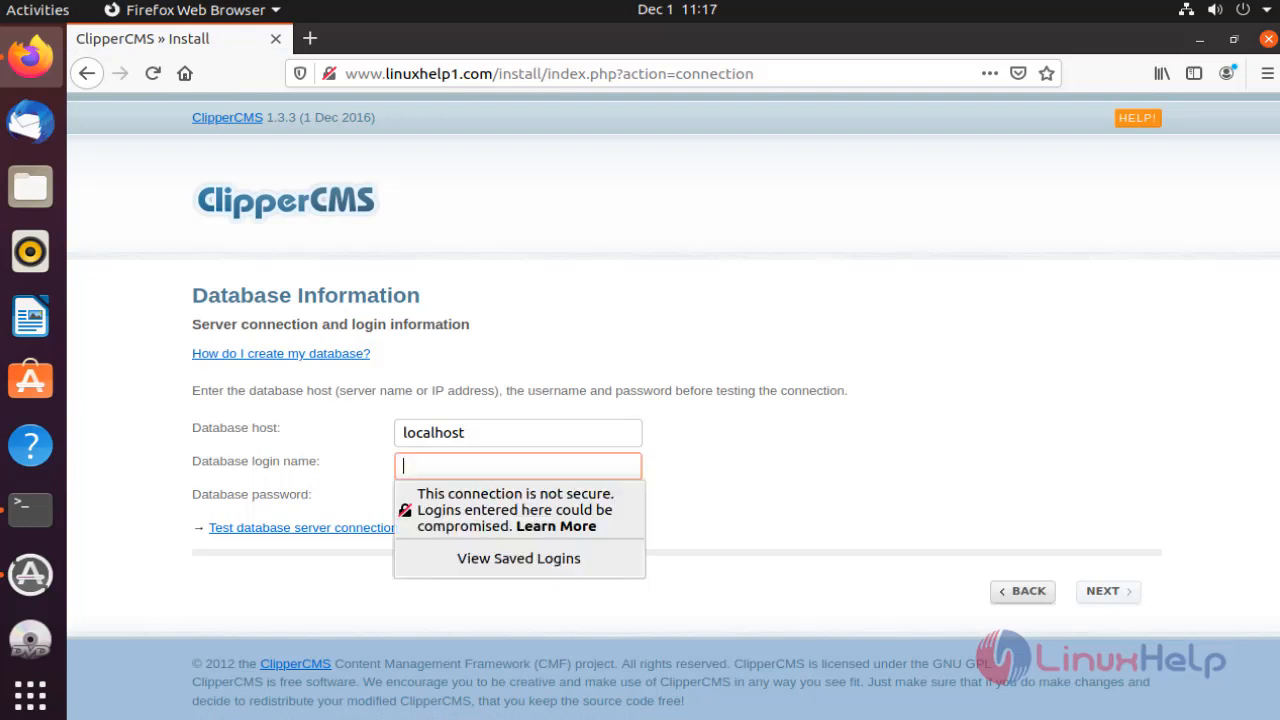
text(clip)
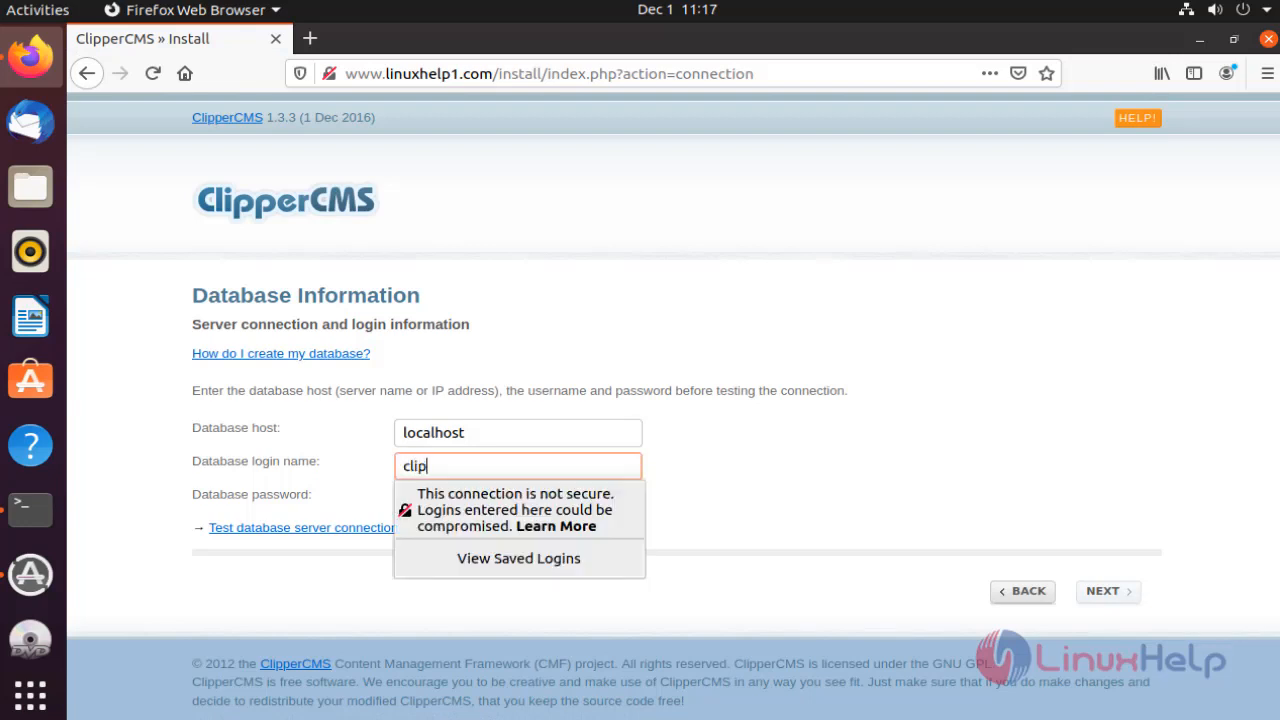
text(user)
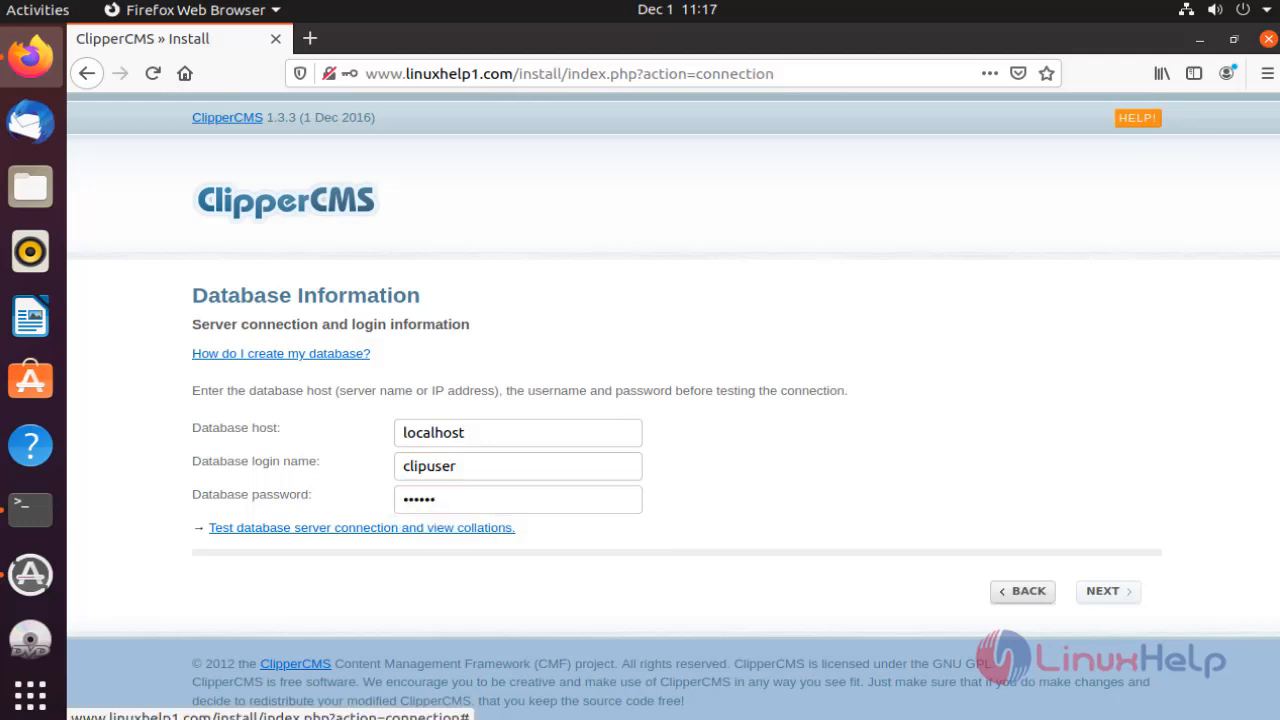
click(361, 527)
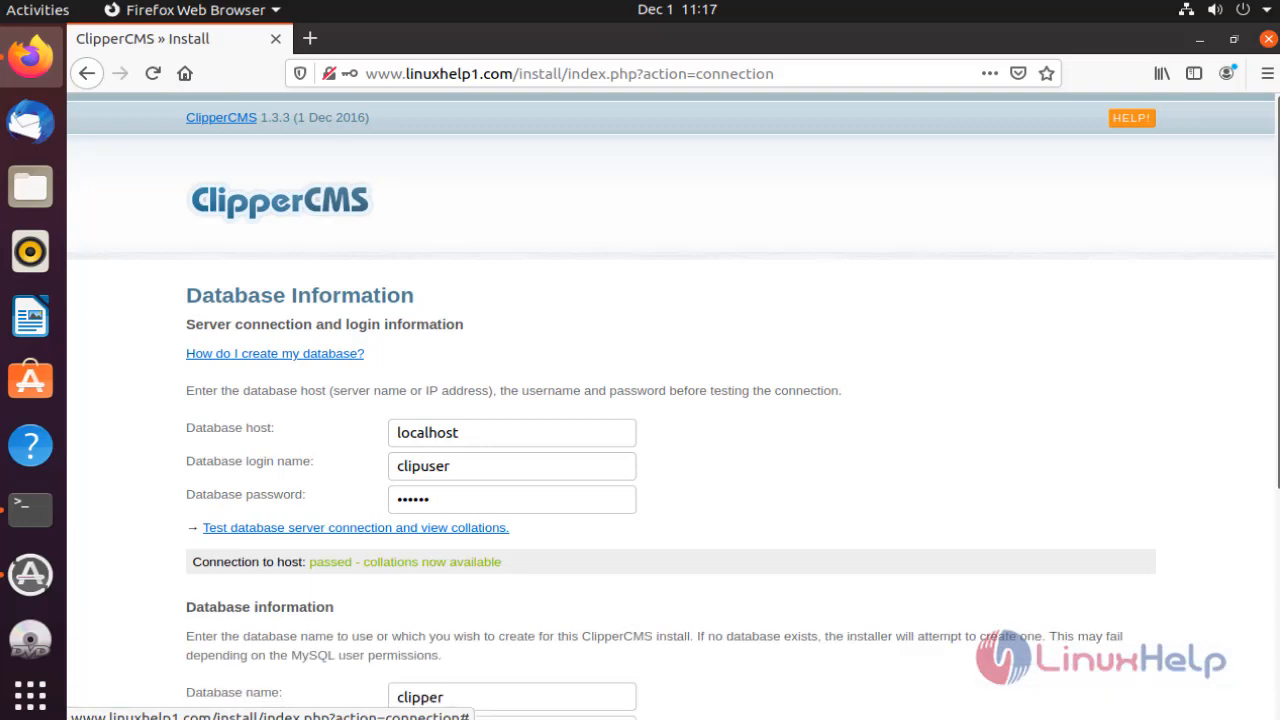
scroll(down, 3)
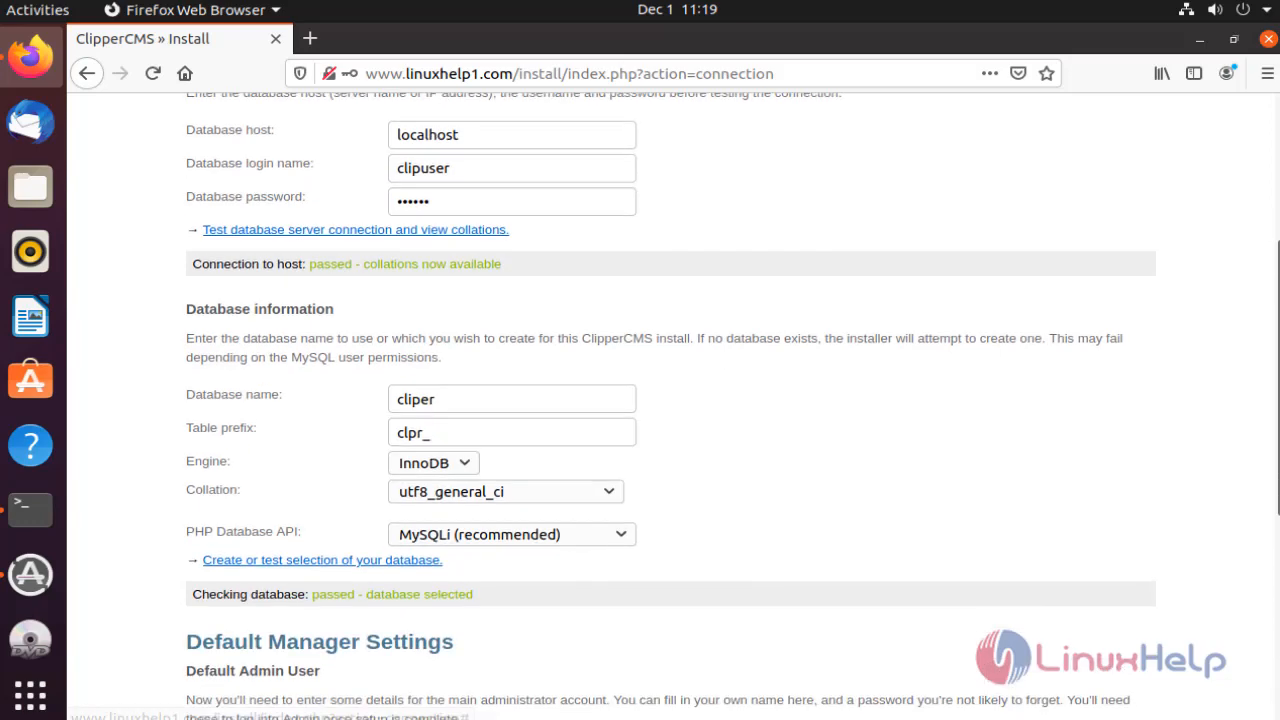
scroll(down, 3)
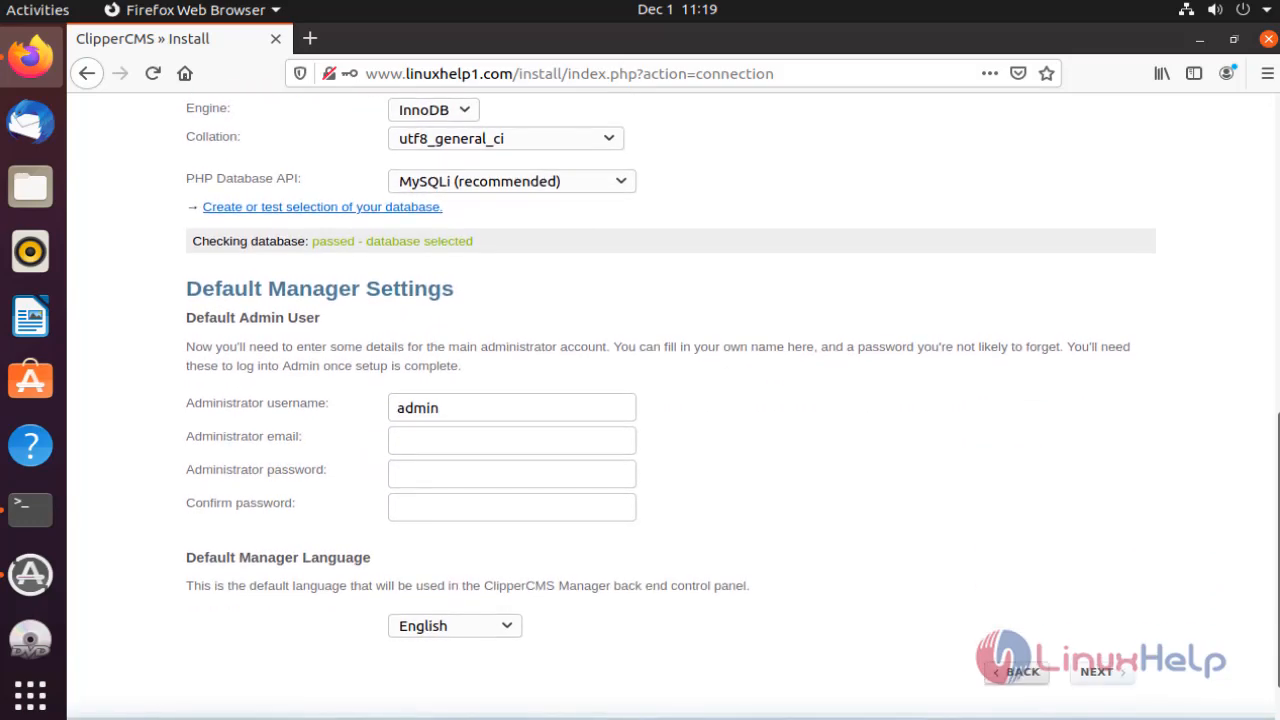
click(511, 440)
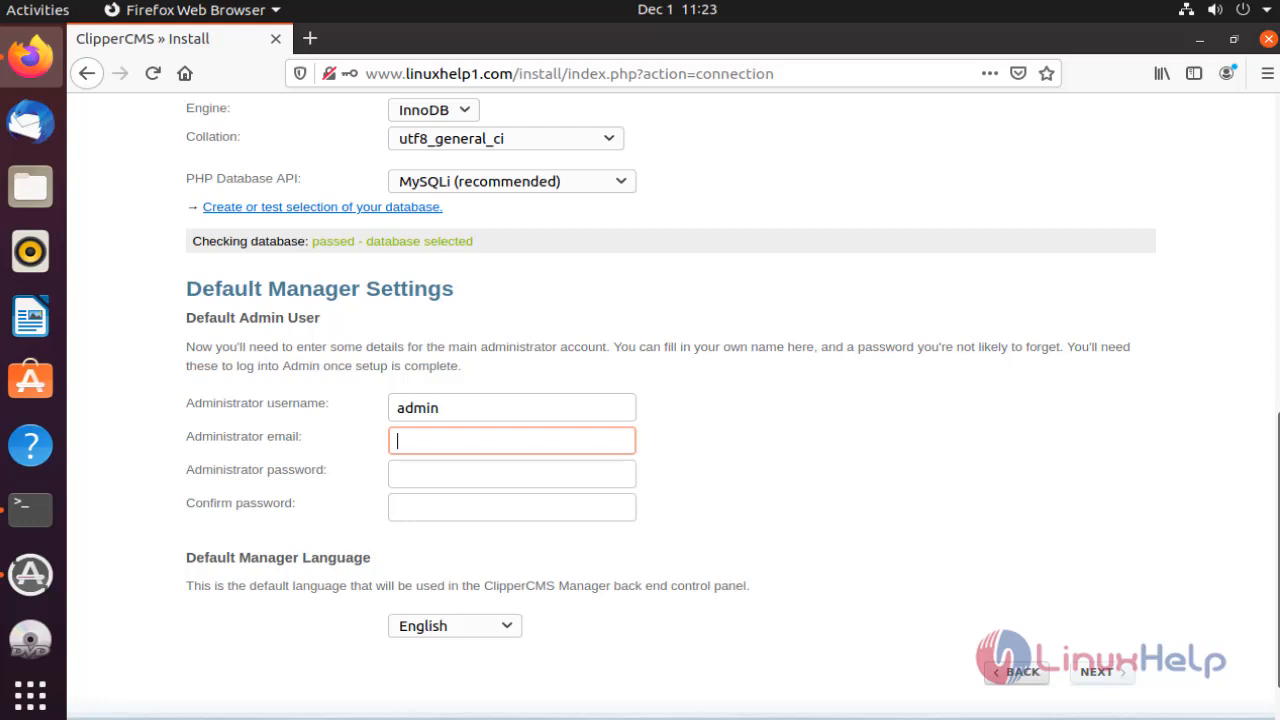
text(123@examp)
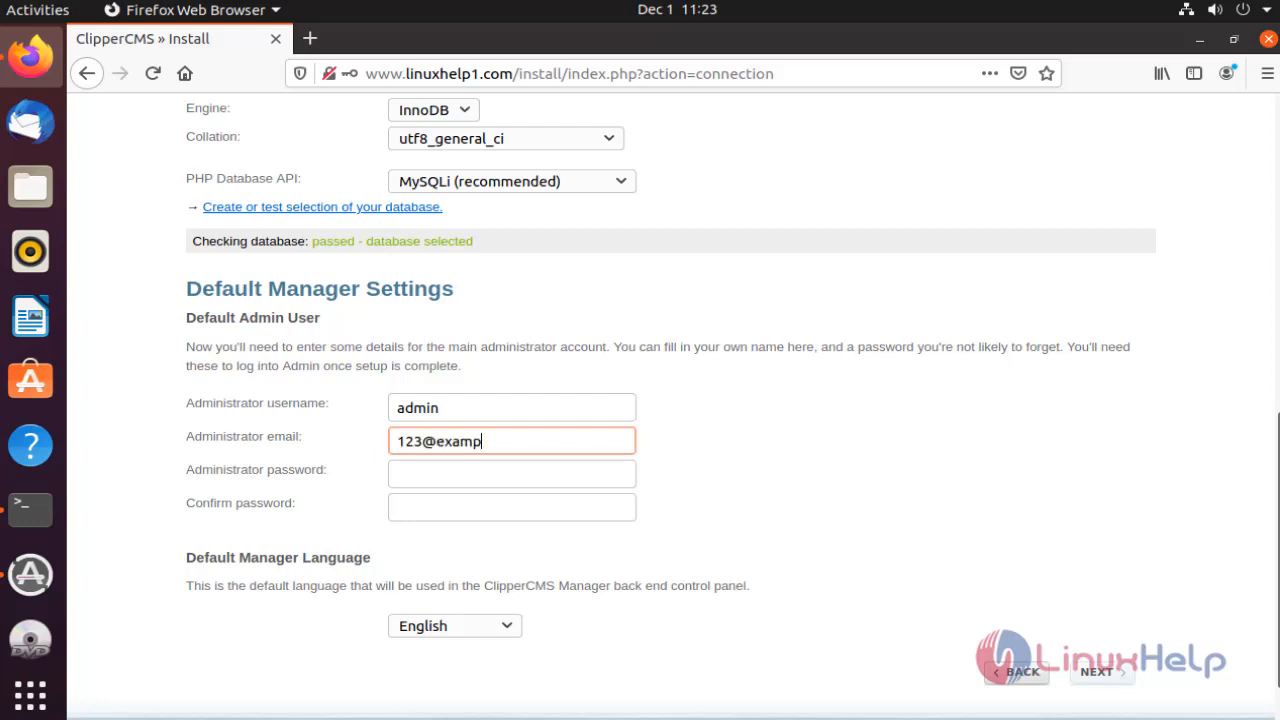
text(le.com)
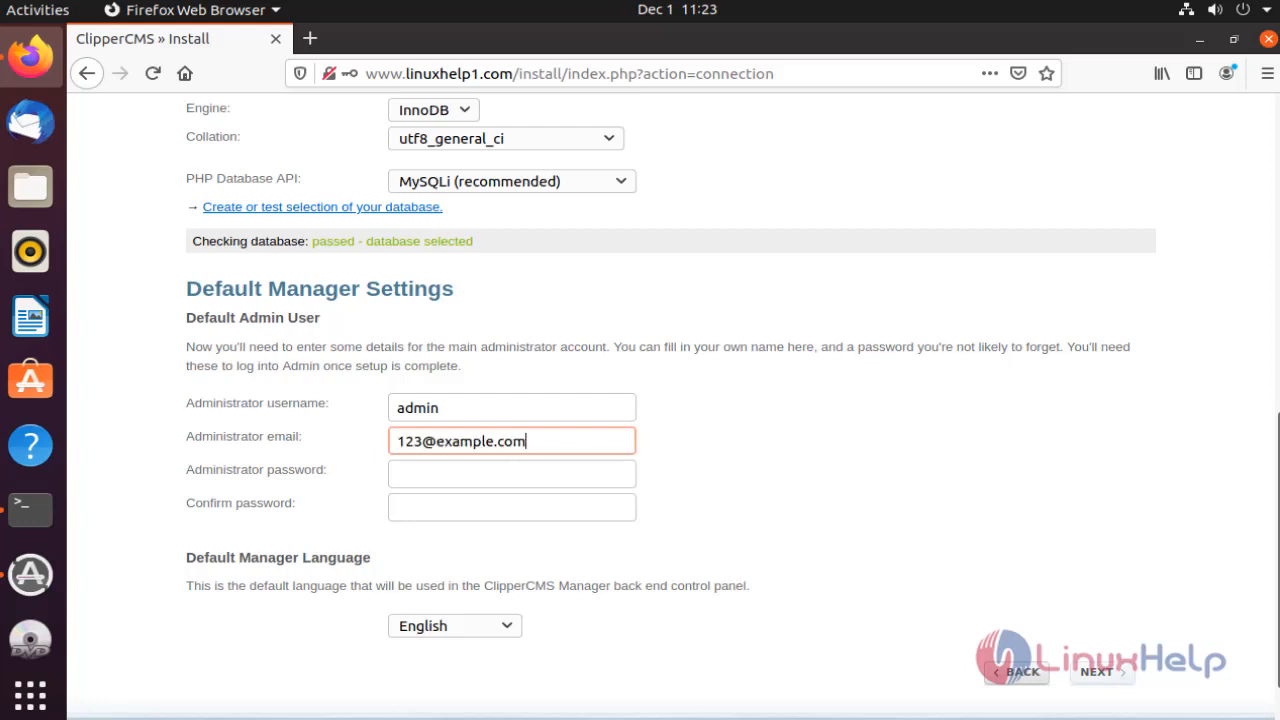
click(511, 473)
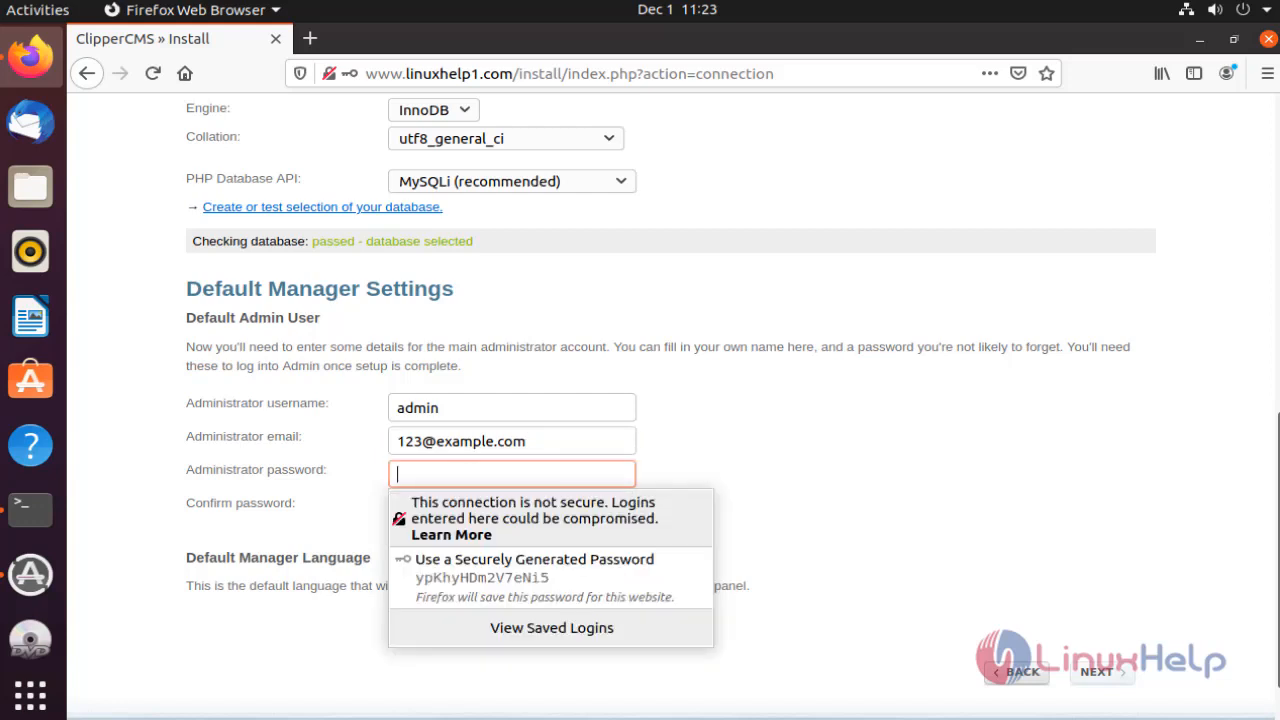
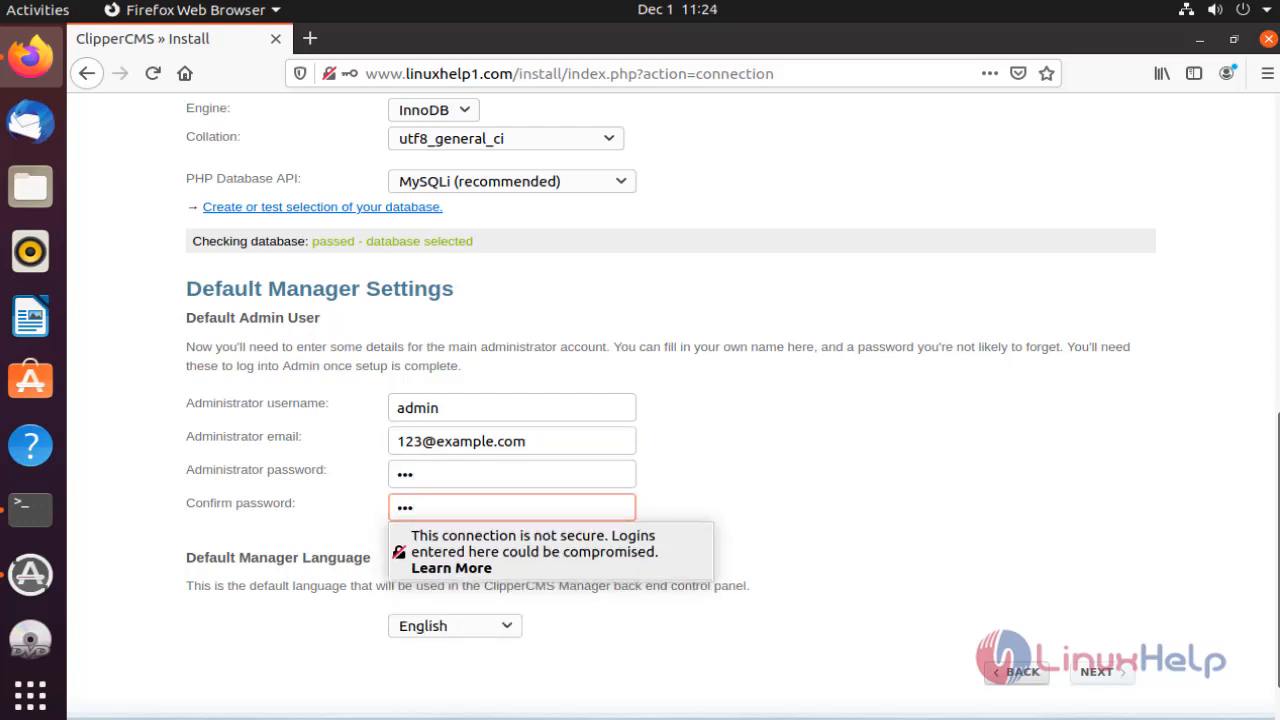
click(1099, 671)
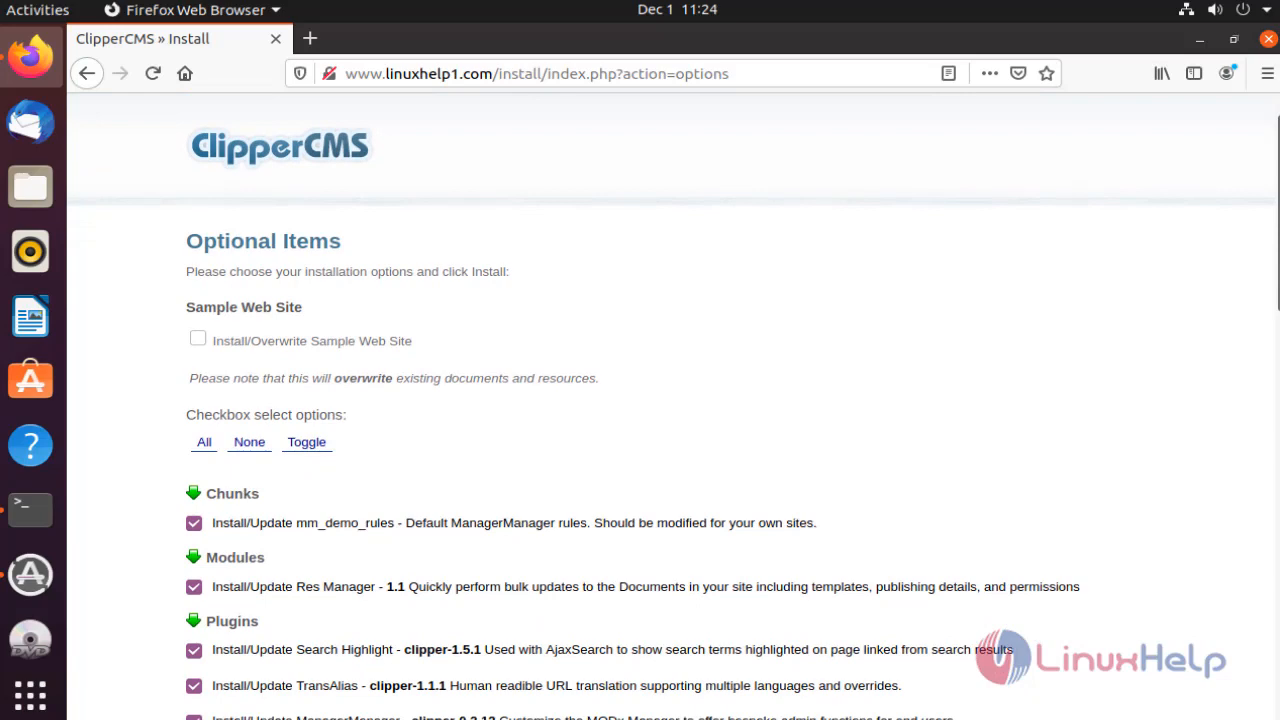
Step: Choose timezone Asia/Kolkata and en_IN.utf8 for LC_ALL and LC_NUMERIC, then start installing
scroll(down, 3)
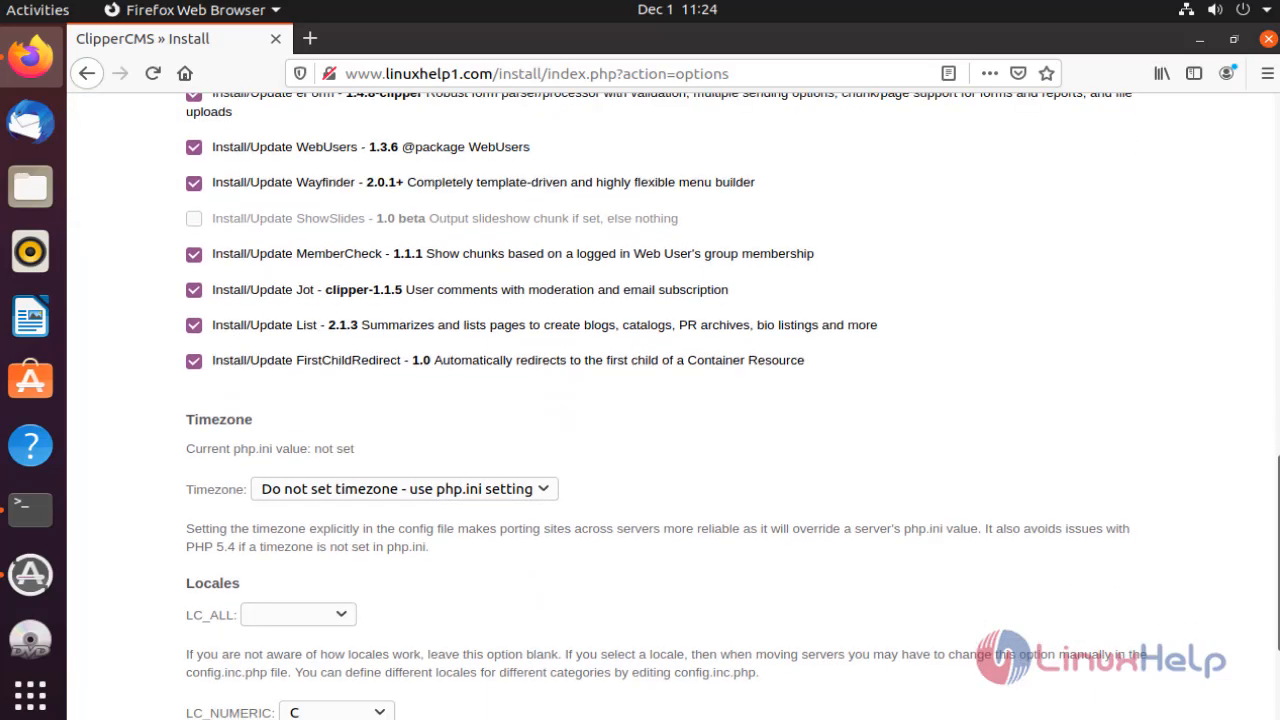
click(403, 488)
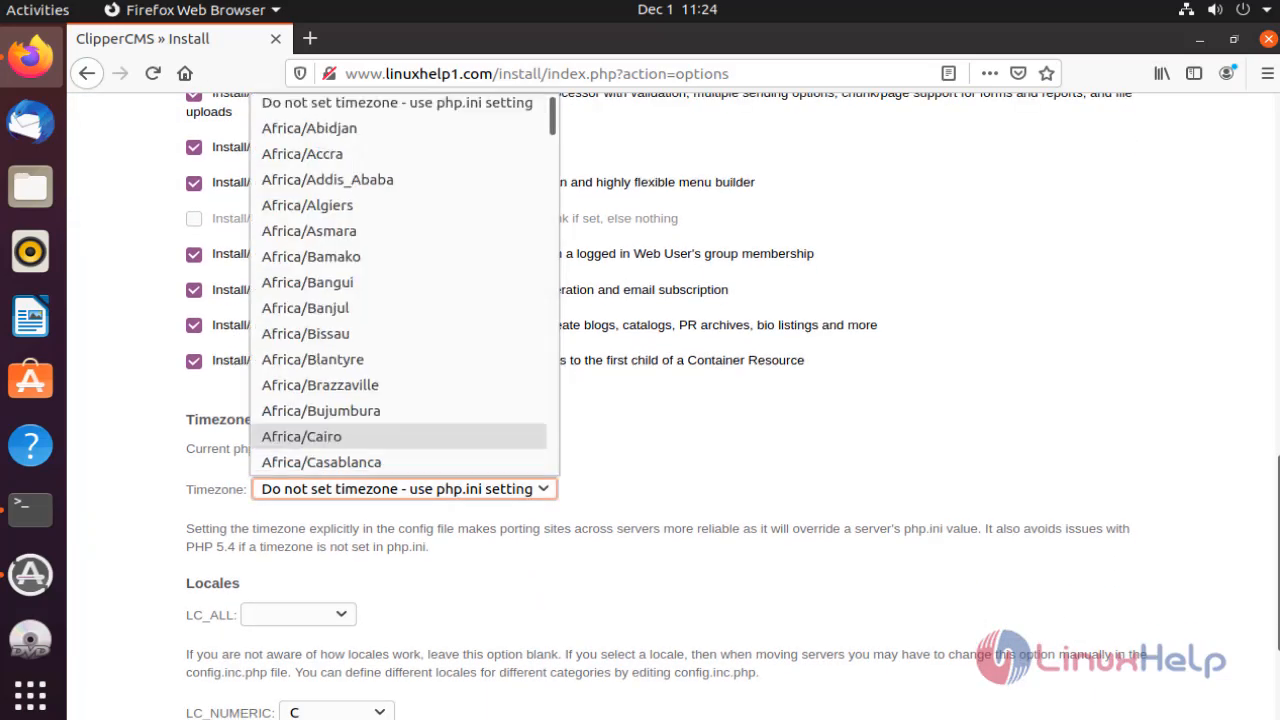
scroll(down, 3)
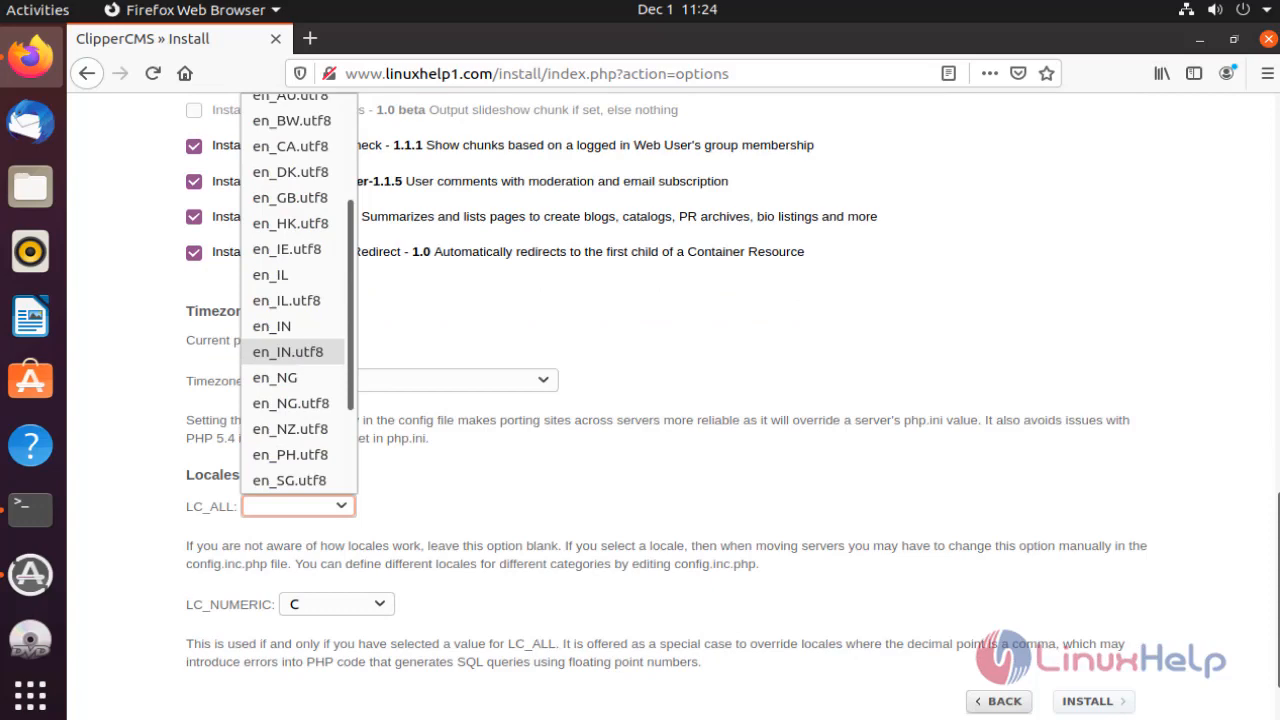
click(287, 351)
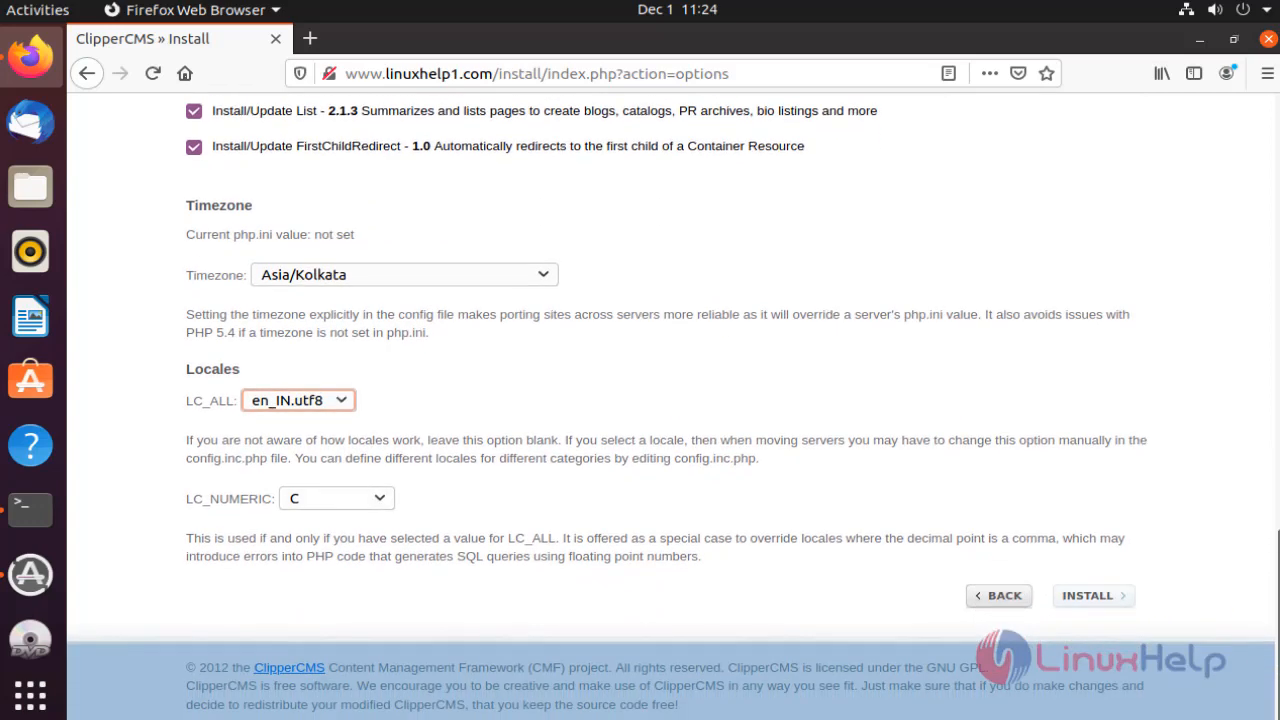
click(335, 498)
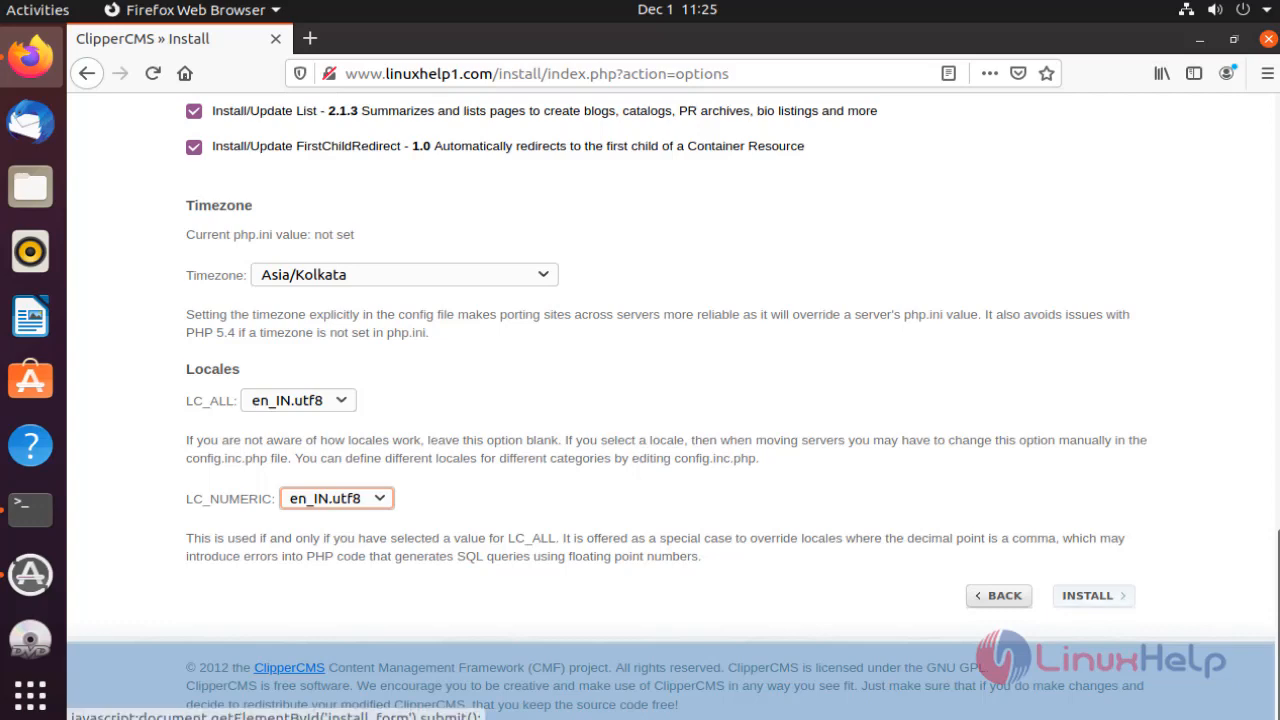
click(1091, 595)
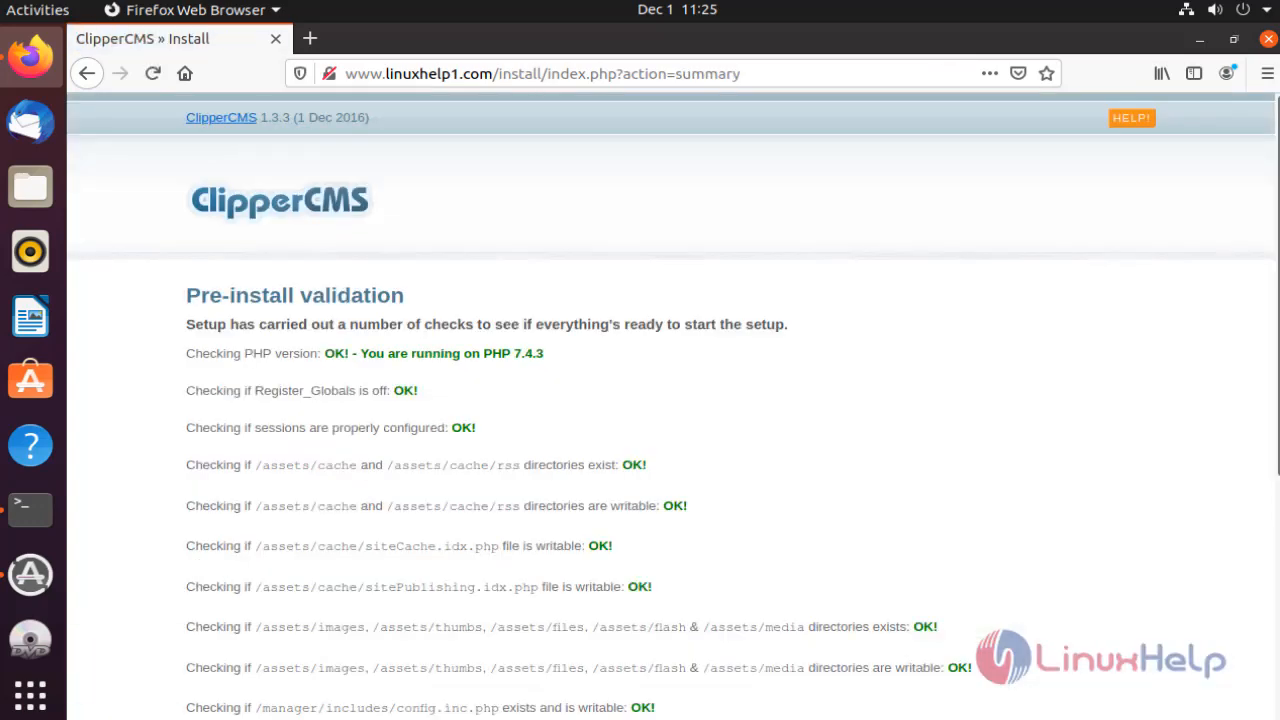
Step: Agree to the ClipperCMS license, run the install, and close the success page
scroll(down, 3)
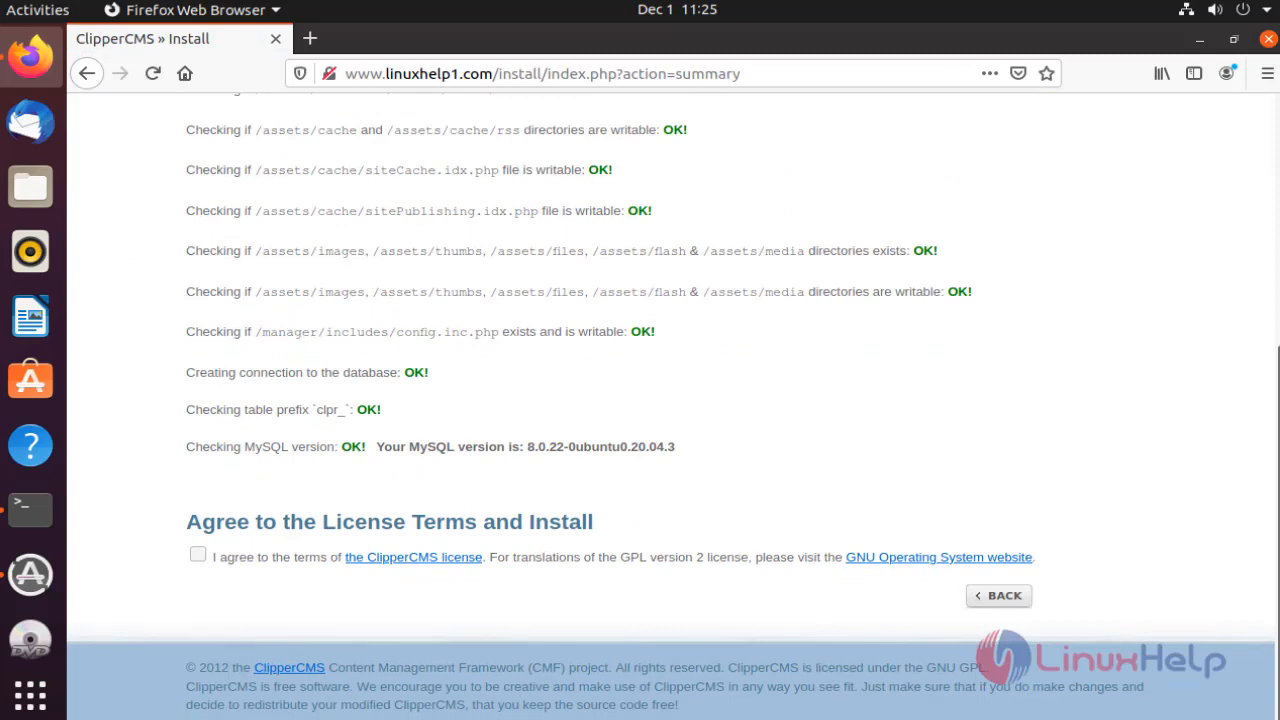
click(198, 554)
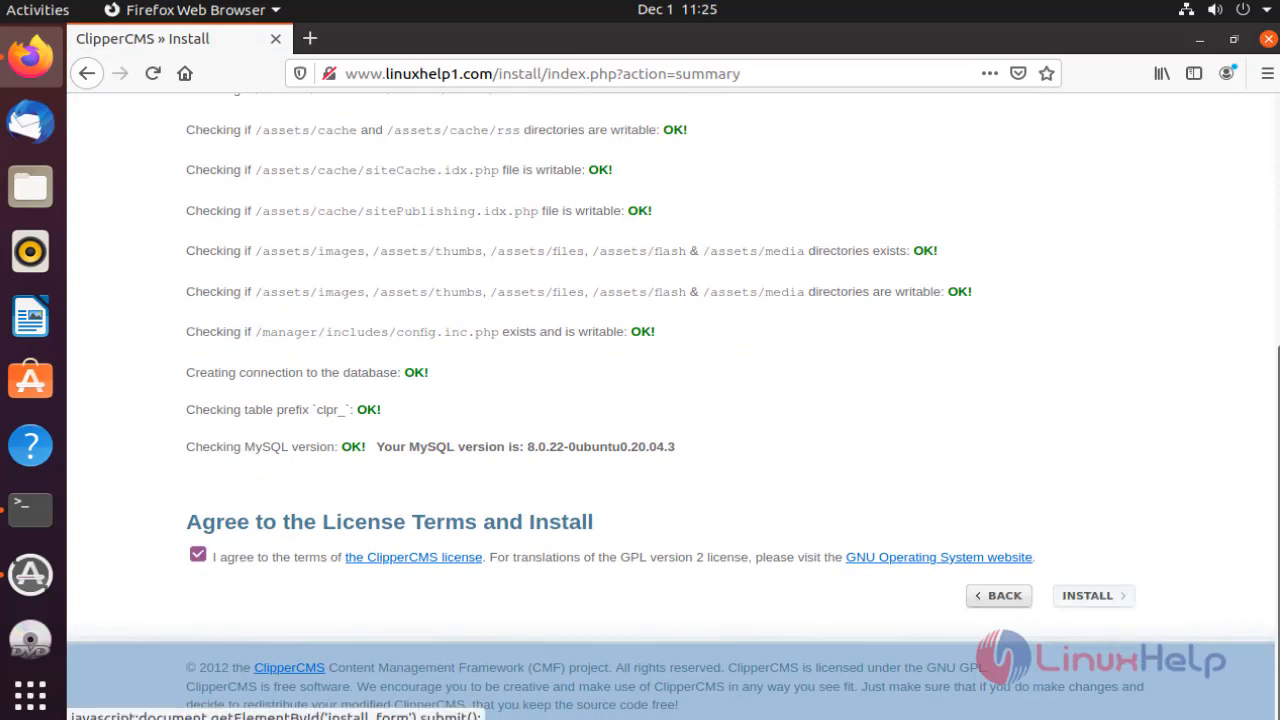
click(1093, 595)
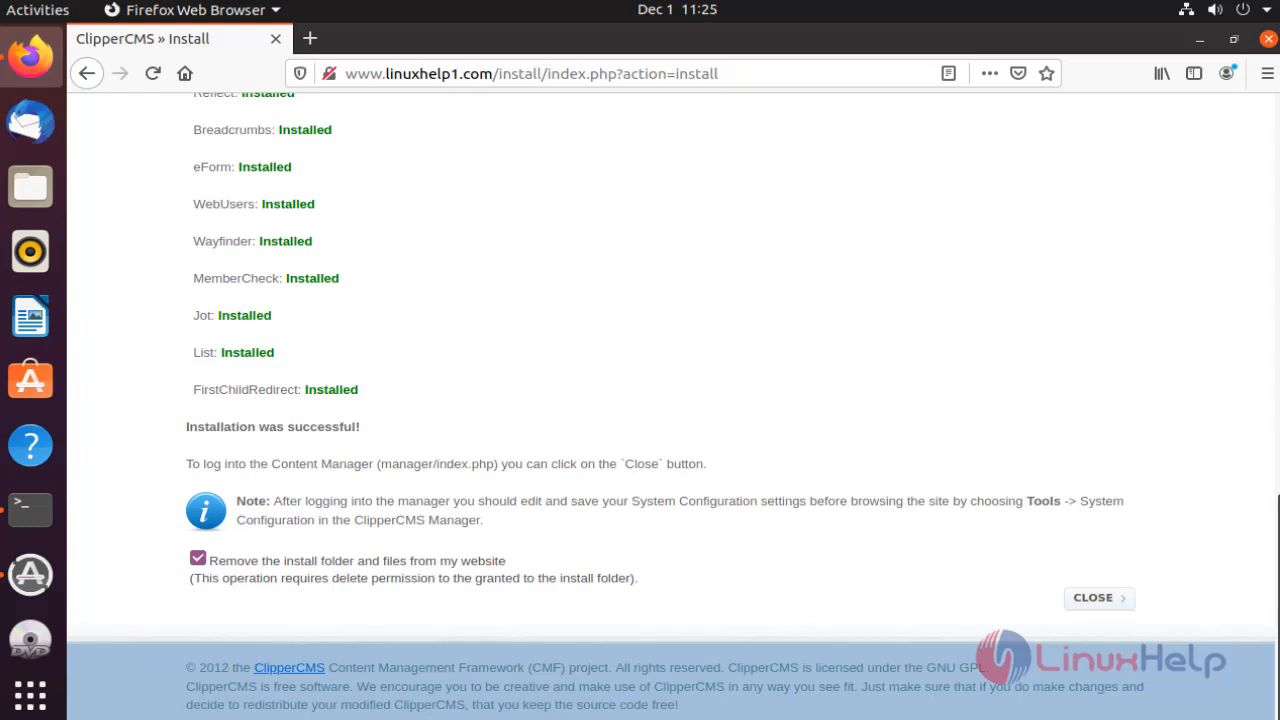
click(1098, 597)
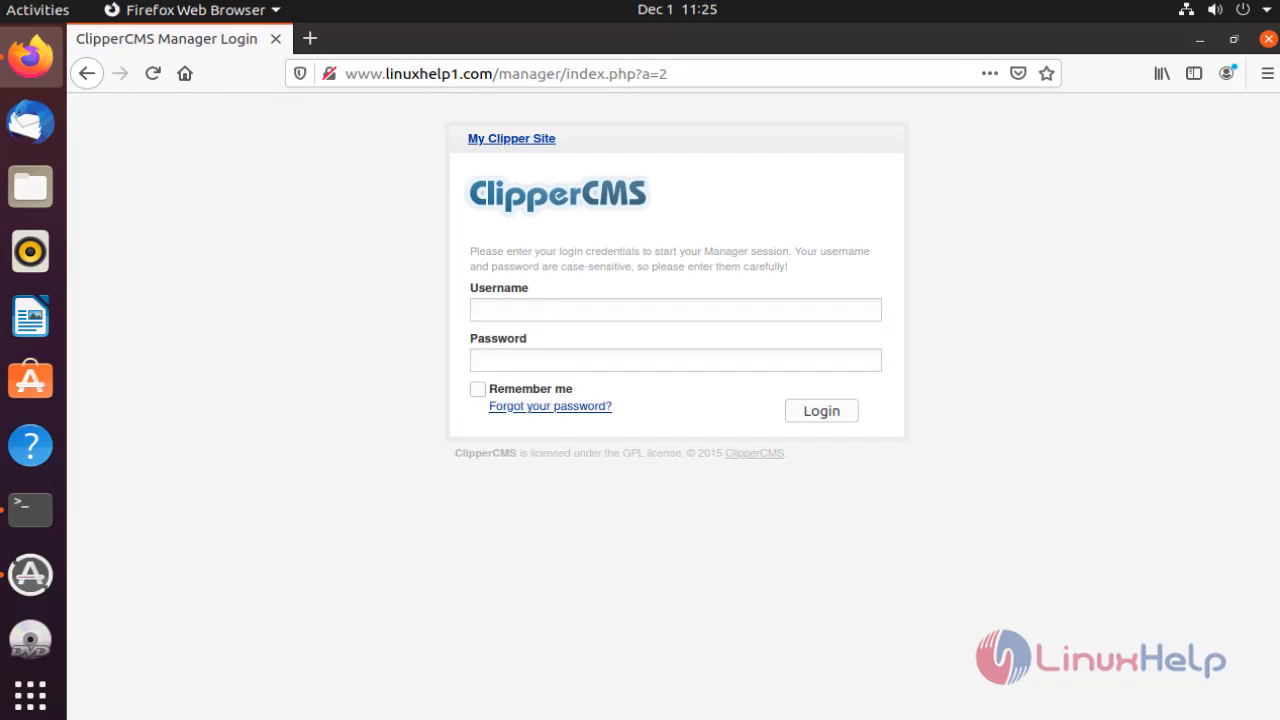
Step: Enter username admin and submit the Manager login form
text(admin)
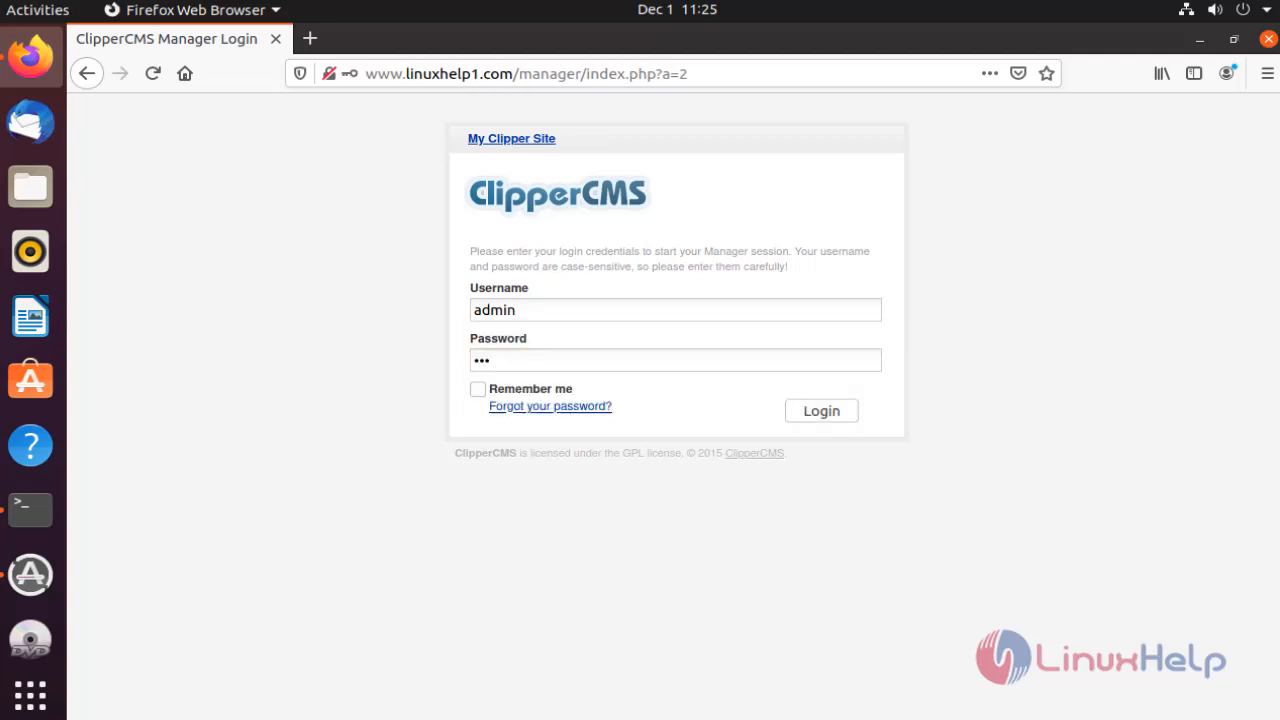
click(820, 410)
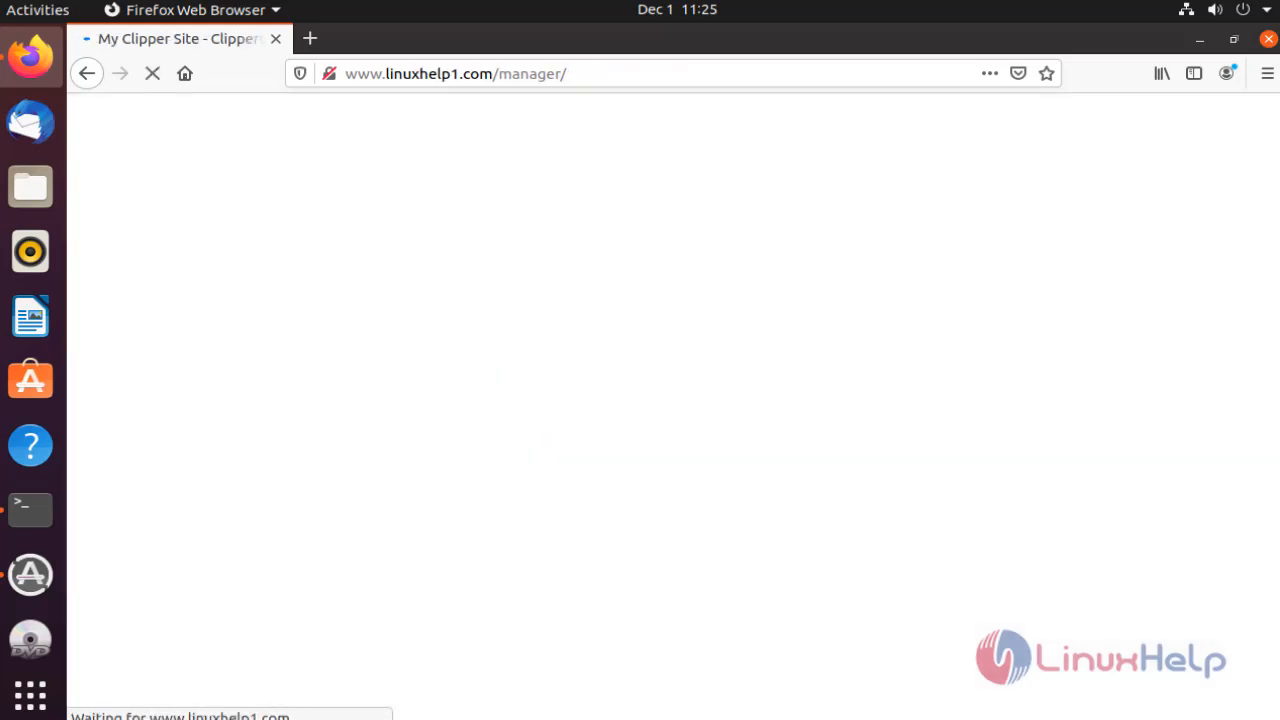